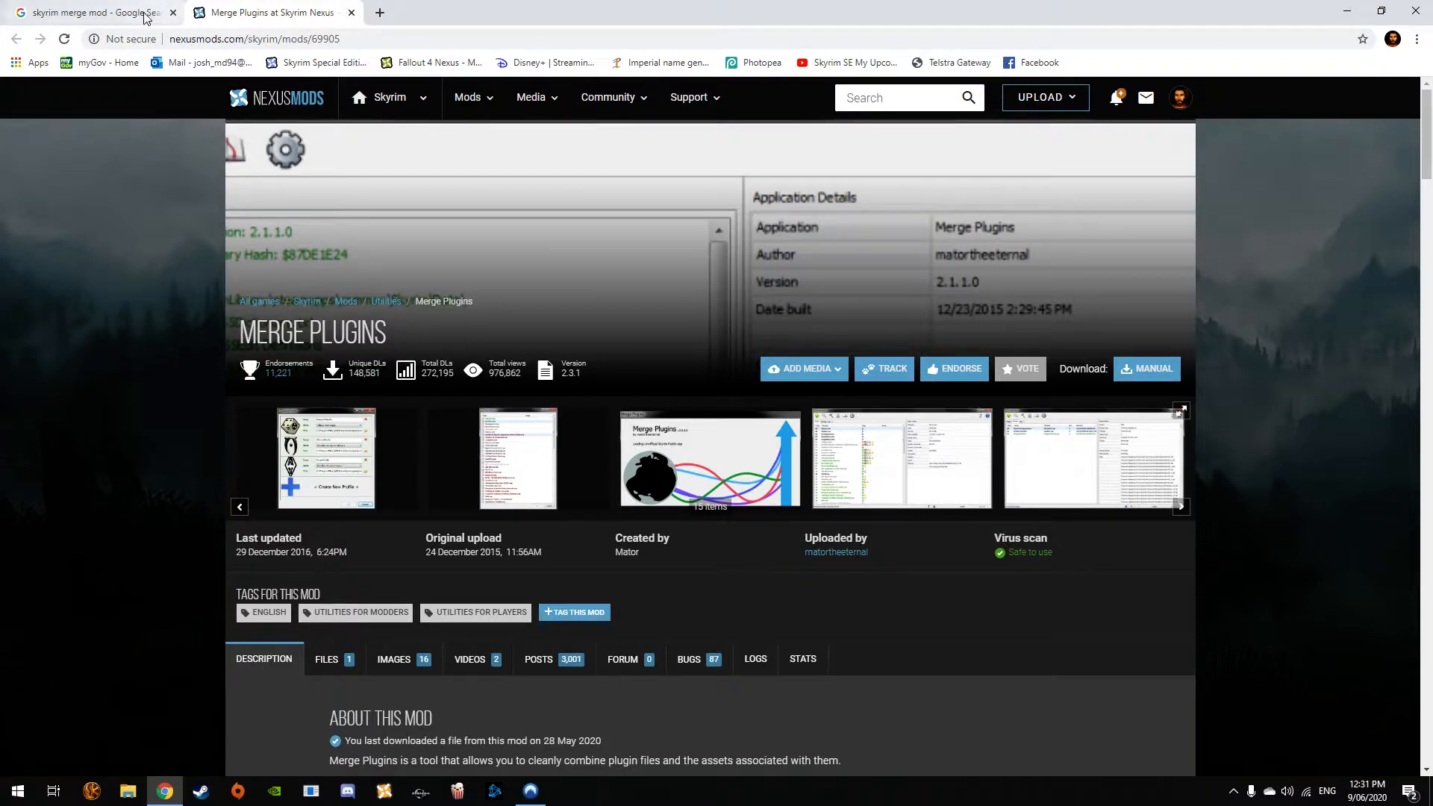
# Look over the Google results for 'skyrim merge mod'
pyautogui.click(91, 12)
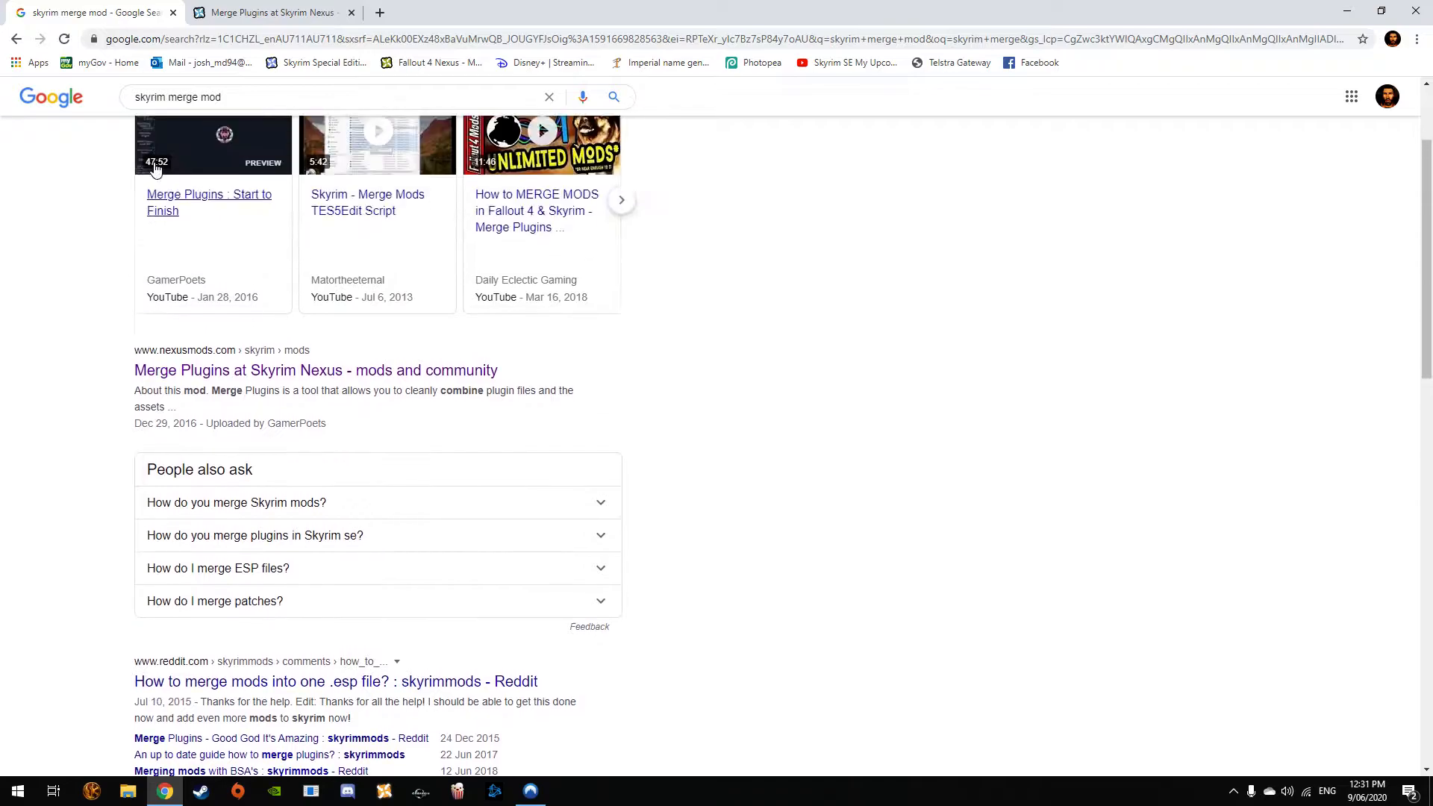
pyautogui.scroll(3)
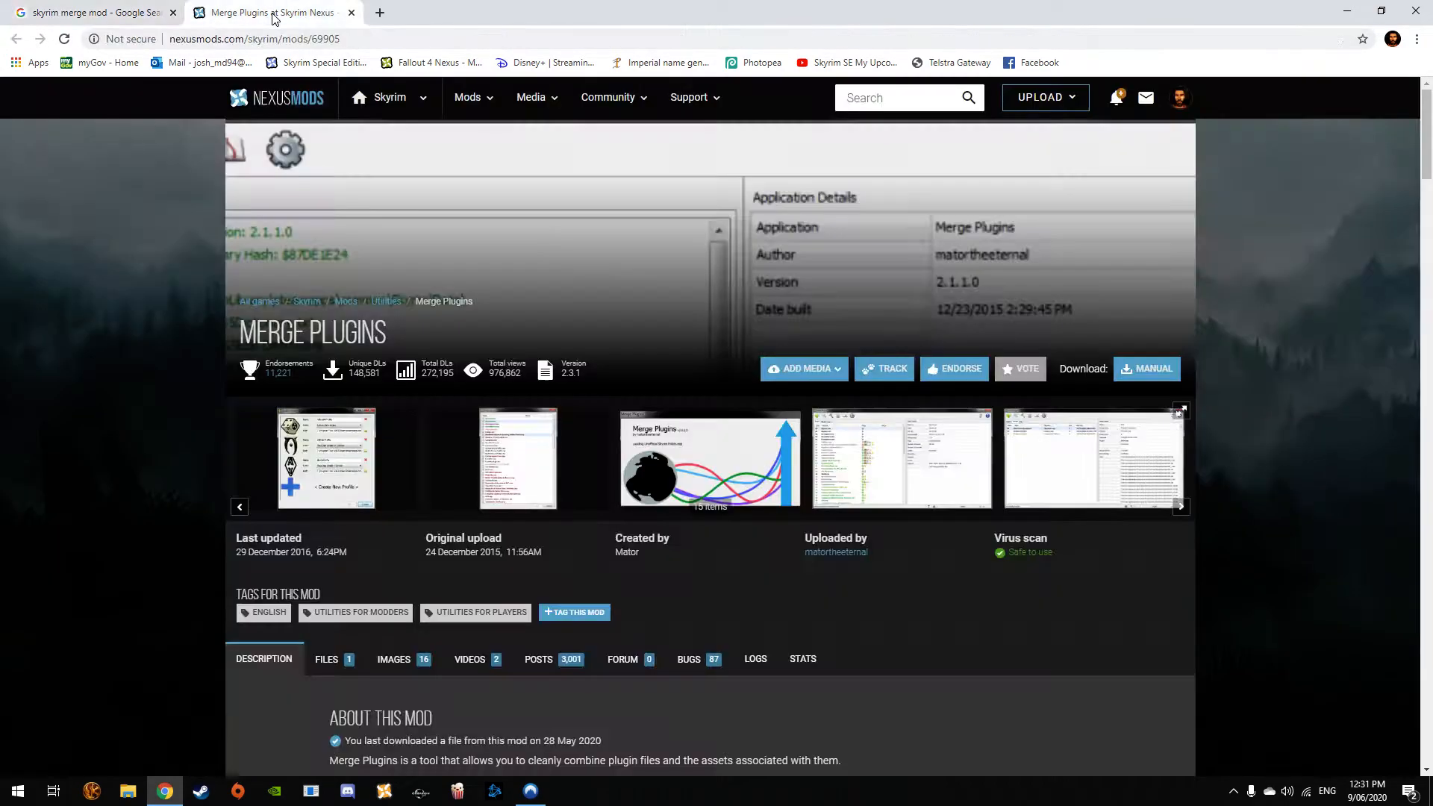
pyautogui.scroll(-3)
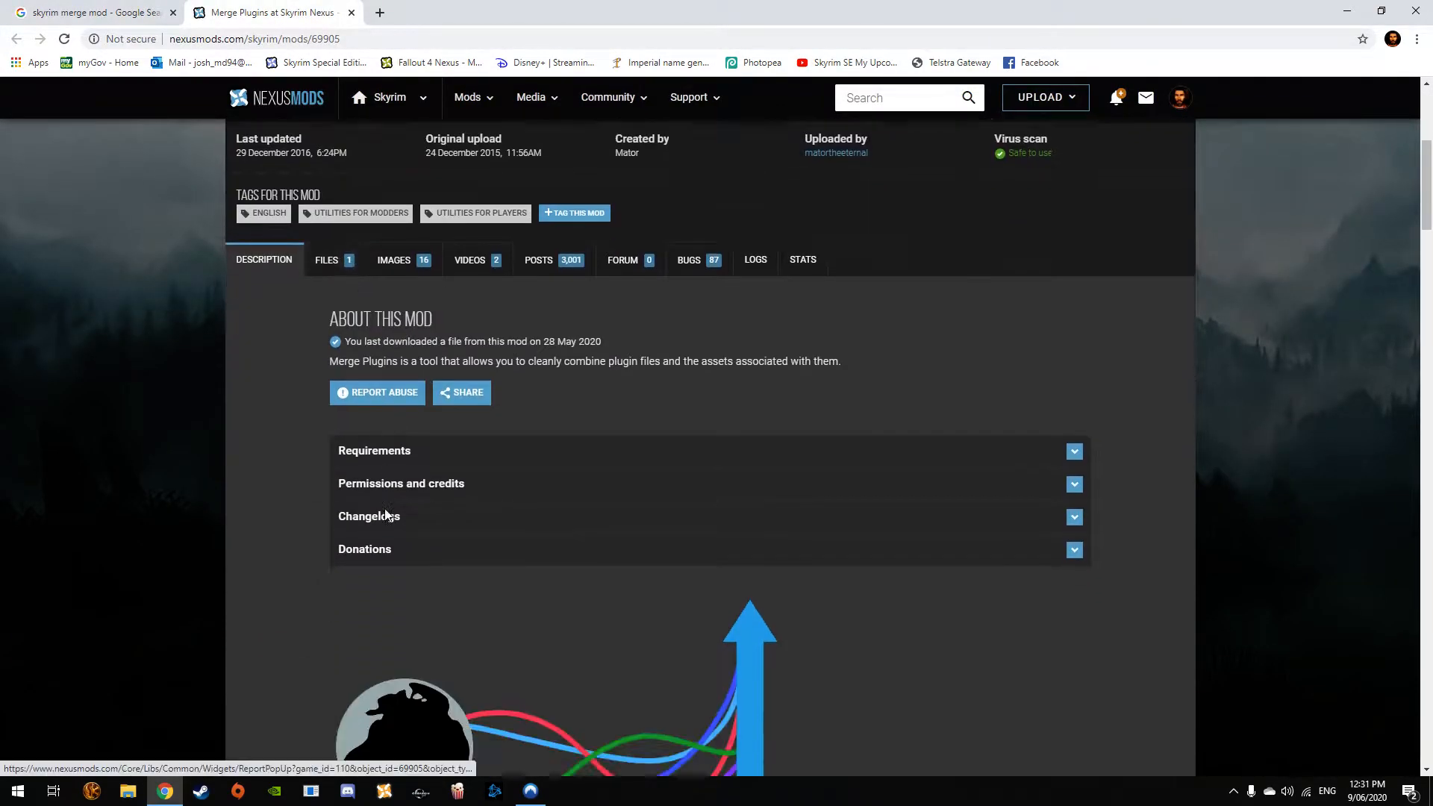
pyautogui.scroll(-3)
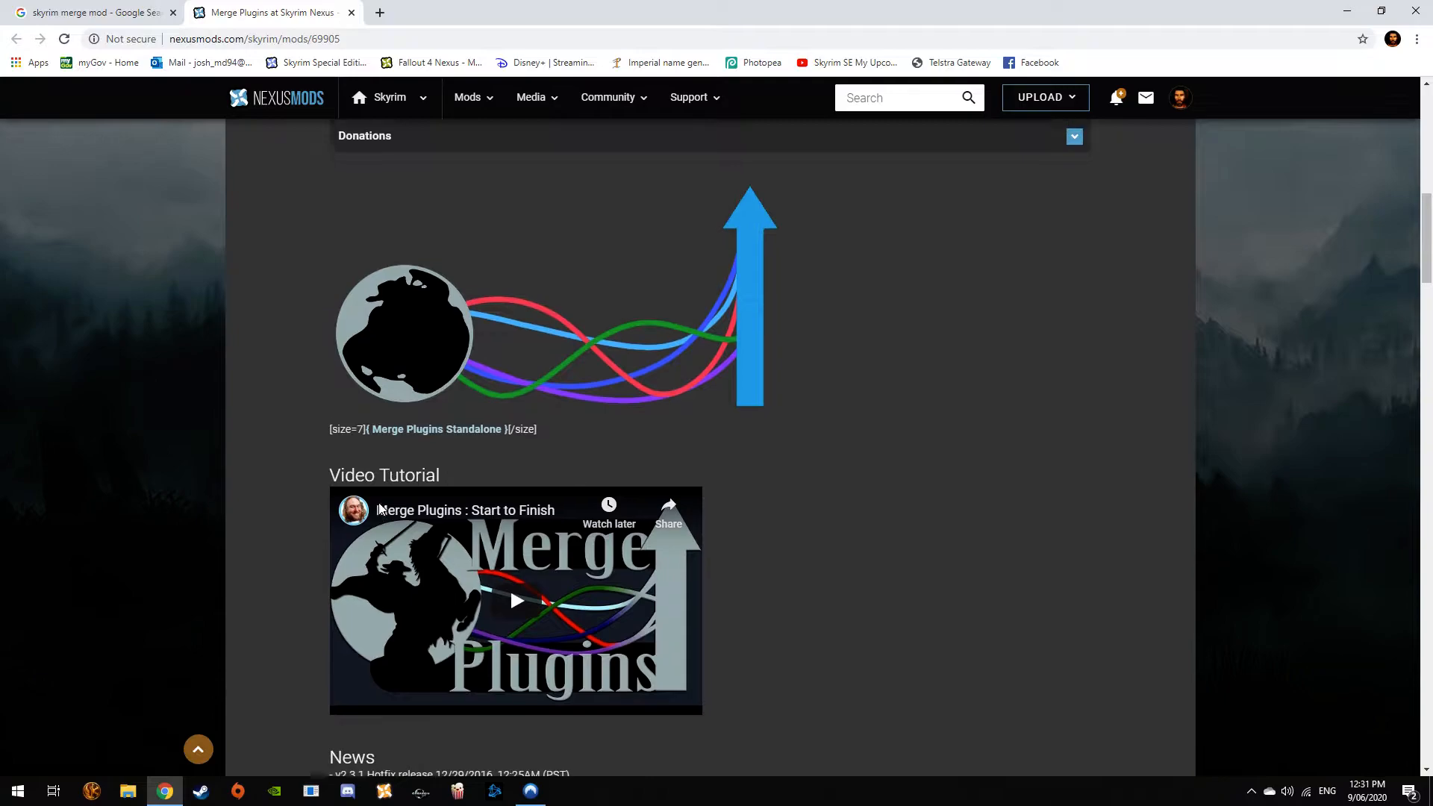
pyautogui.scroll(3)
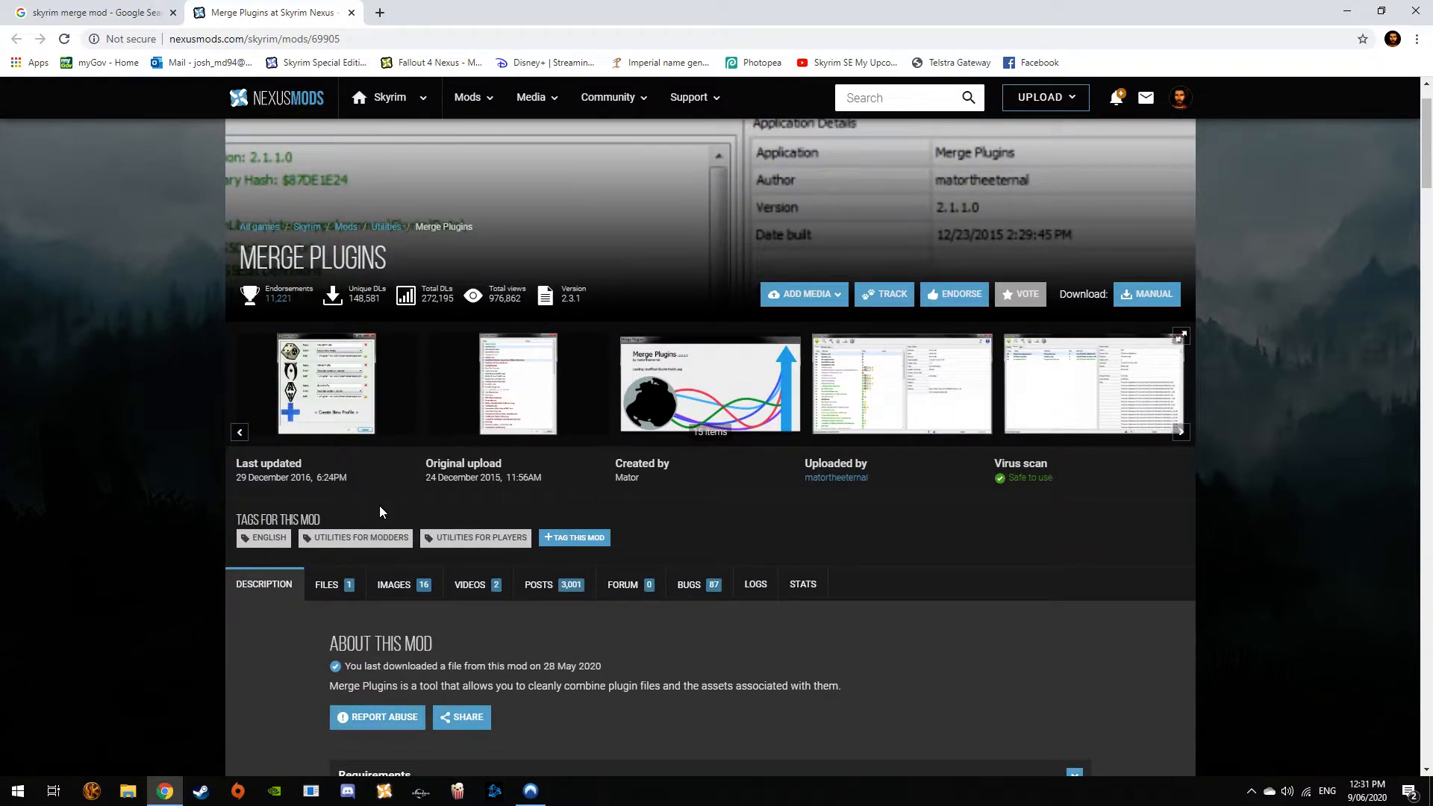
pyautogui.moveTo(339, 509)
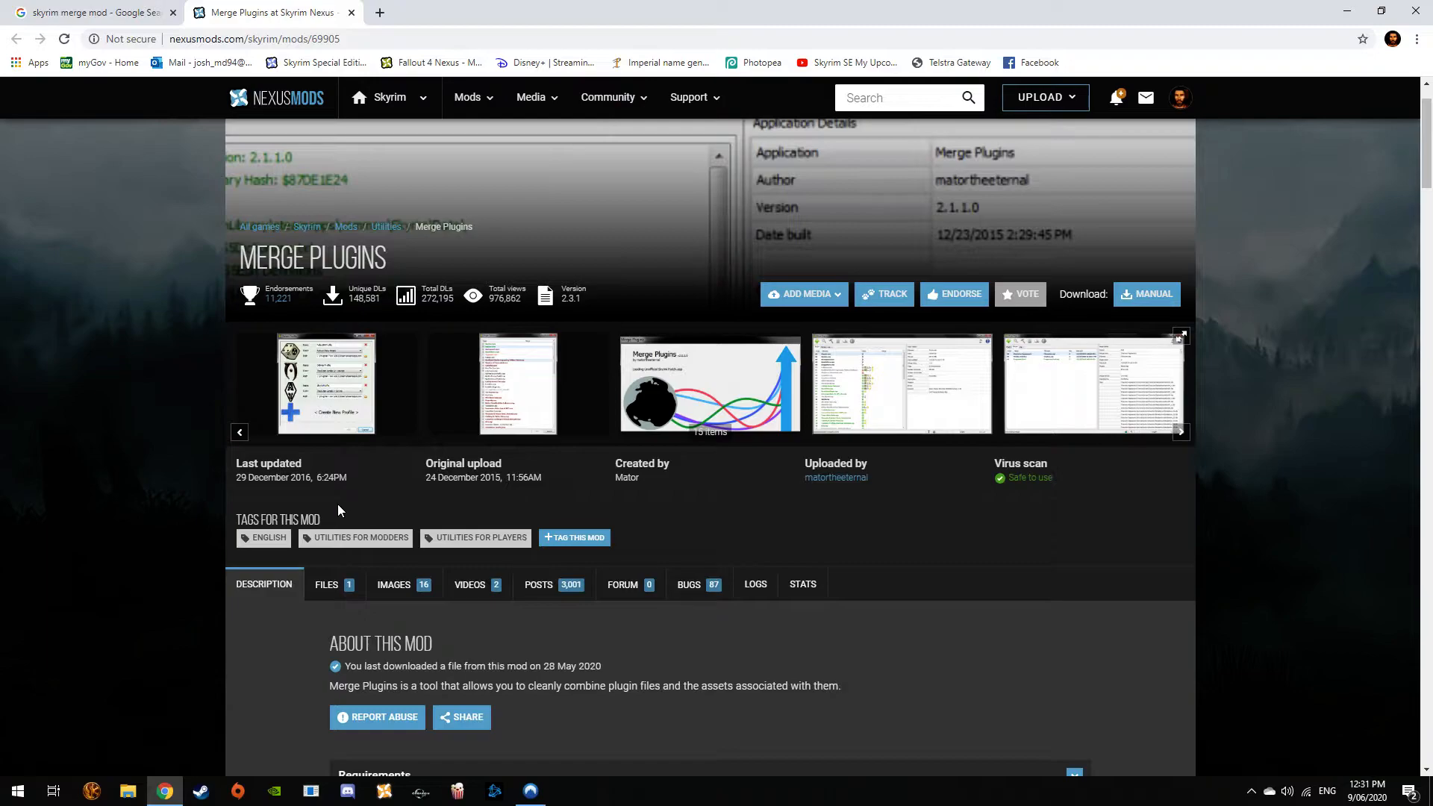
pyautogui.moveTo(350, 499)
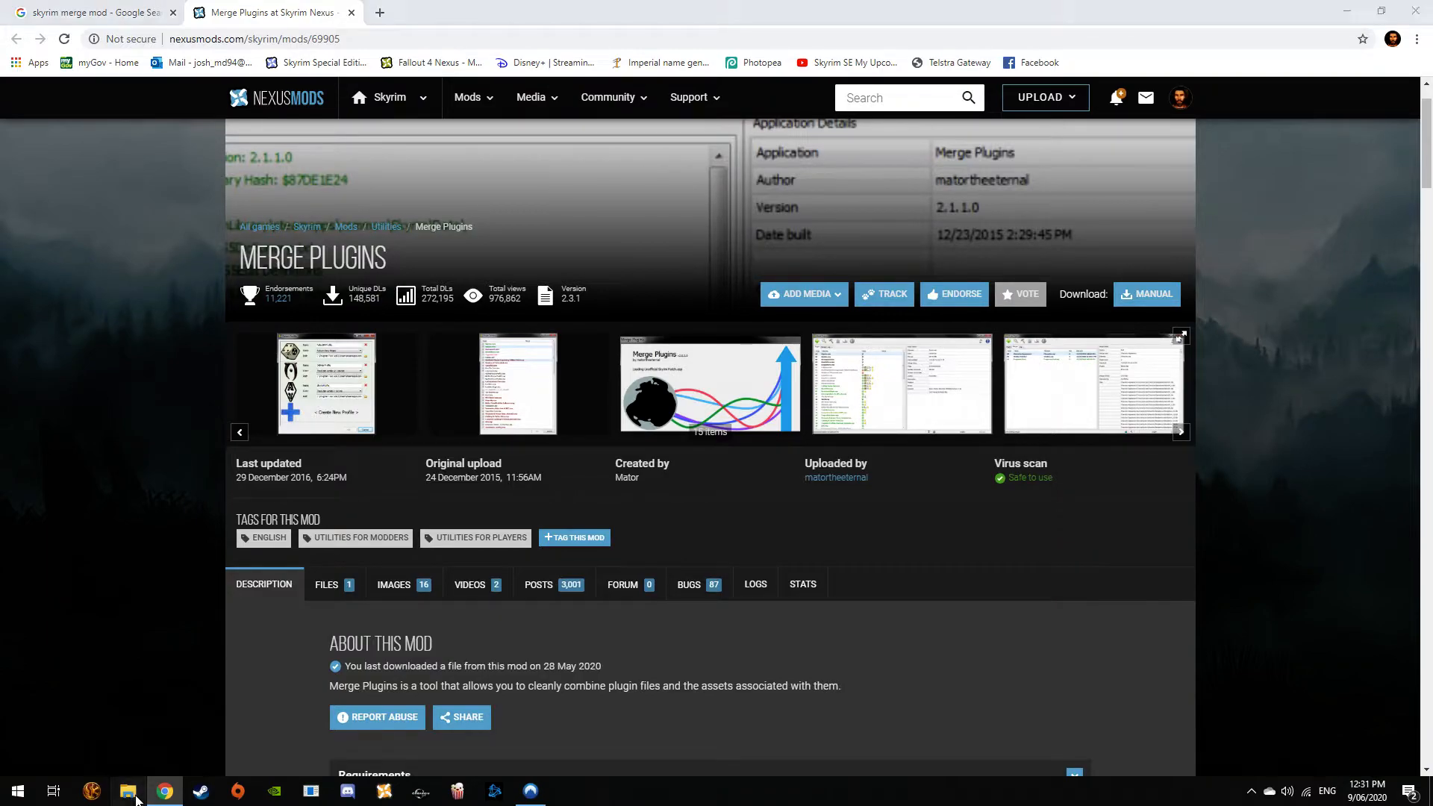
# Browse File Explorer from Desktop through the common shortcut to Skyrim Special Edition > ModTools > Merg
pyautogui.click(128, 791)
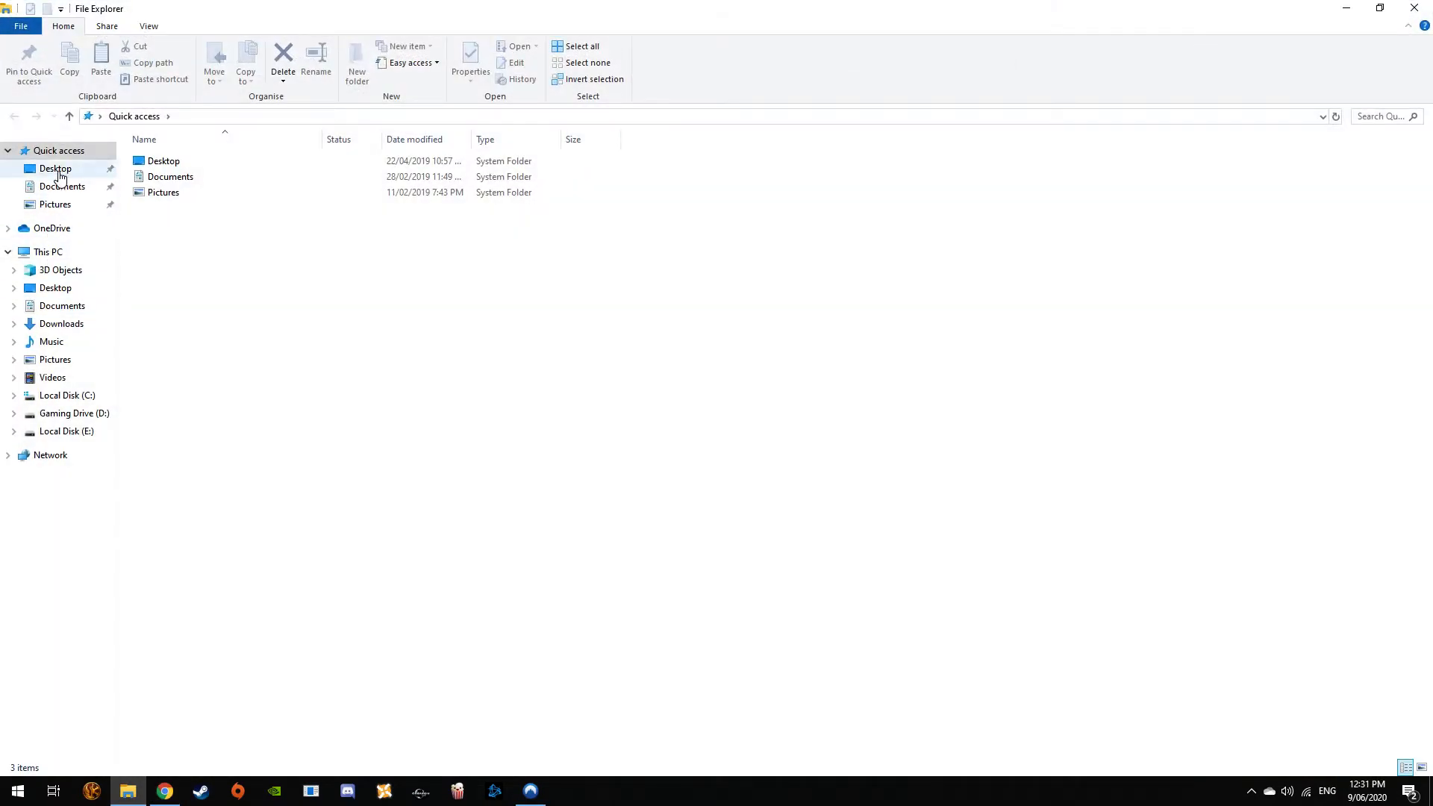
pyautogui.doubleClick(55, 169)
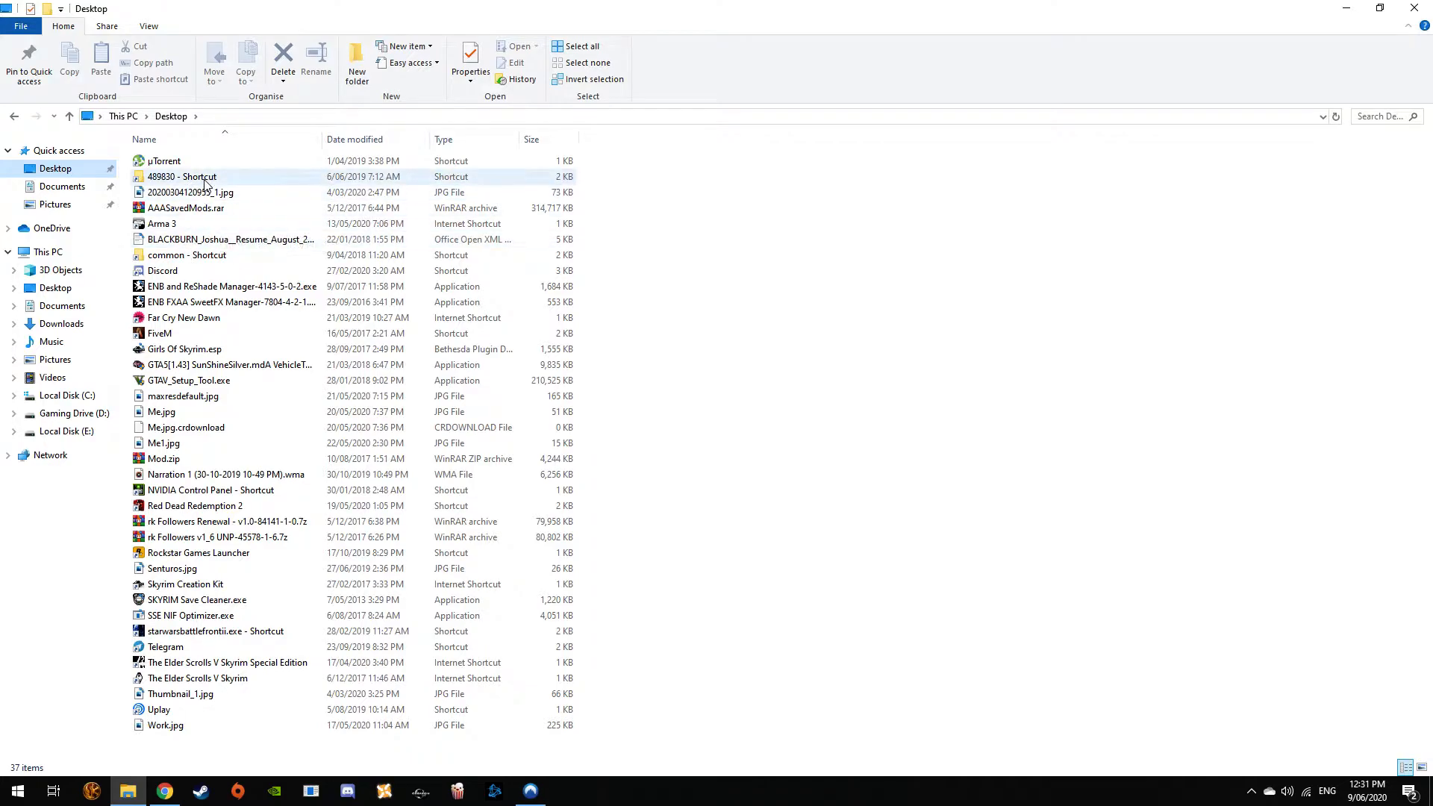
pyautogui.click(230, 239)
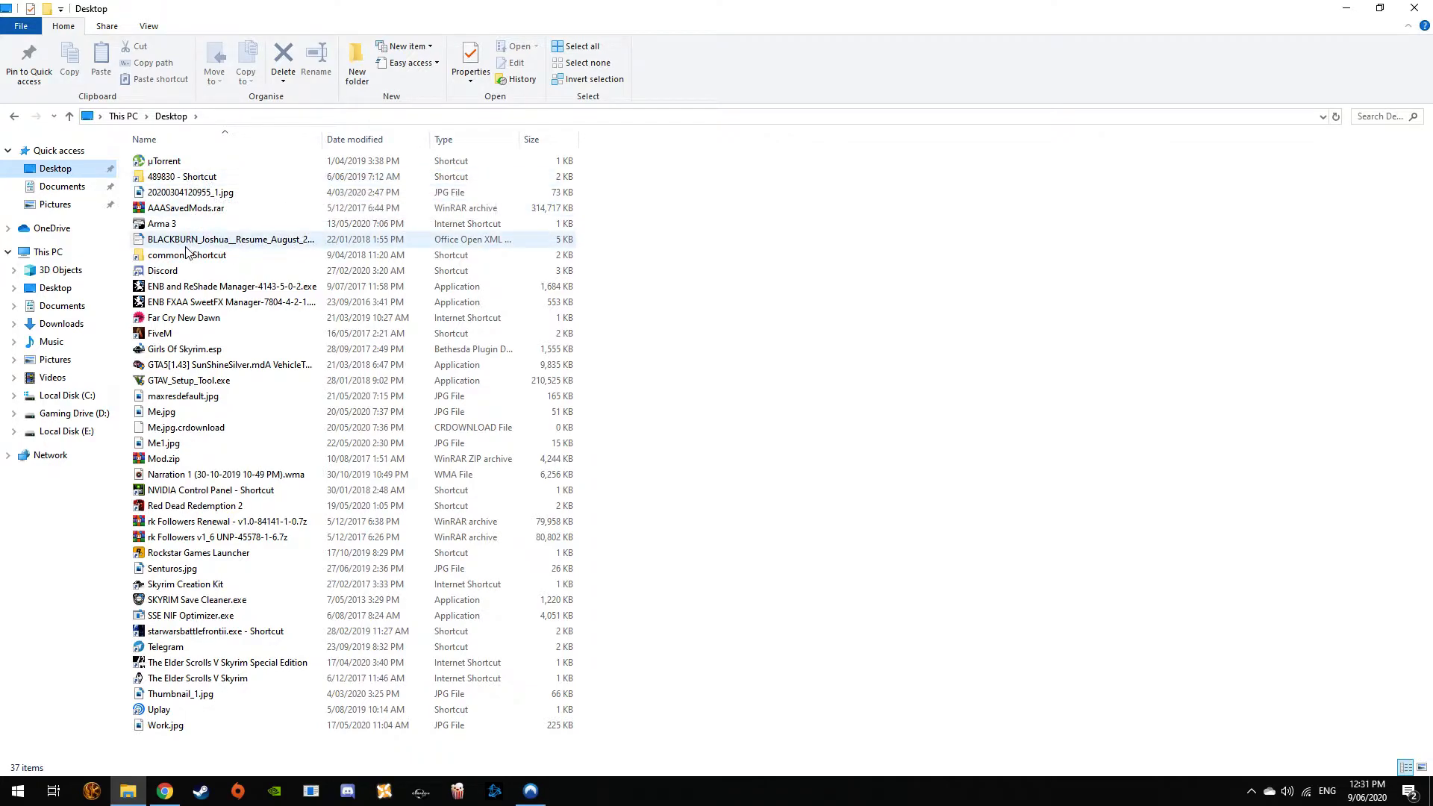
pyautogui.doubleClick(227, 661)
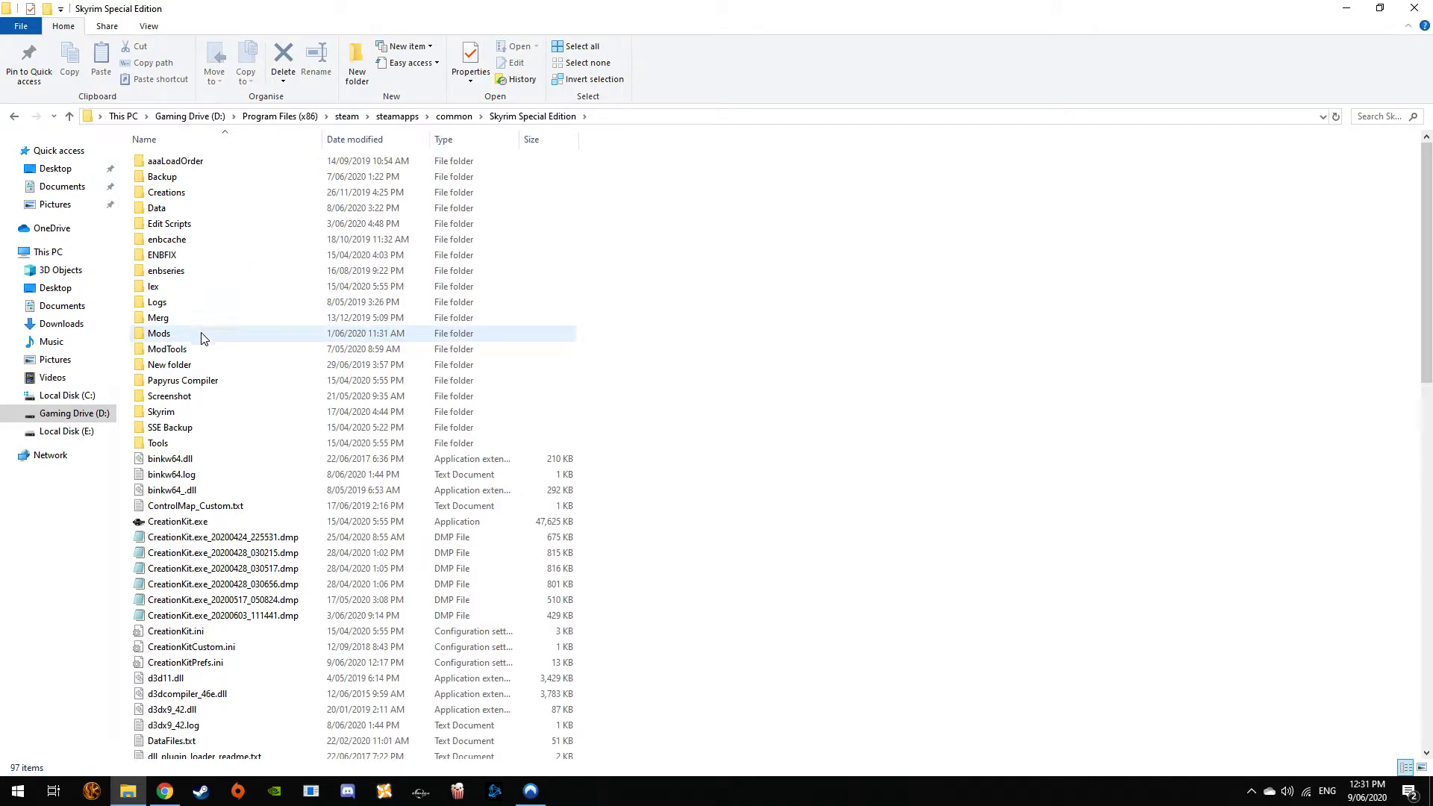
pyautogui.moveTo(185, 192)
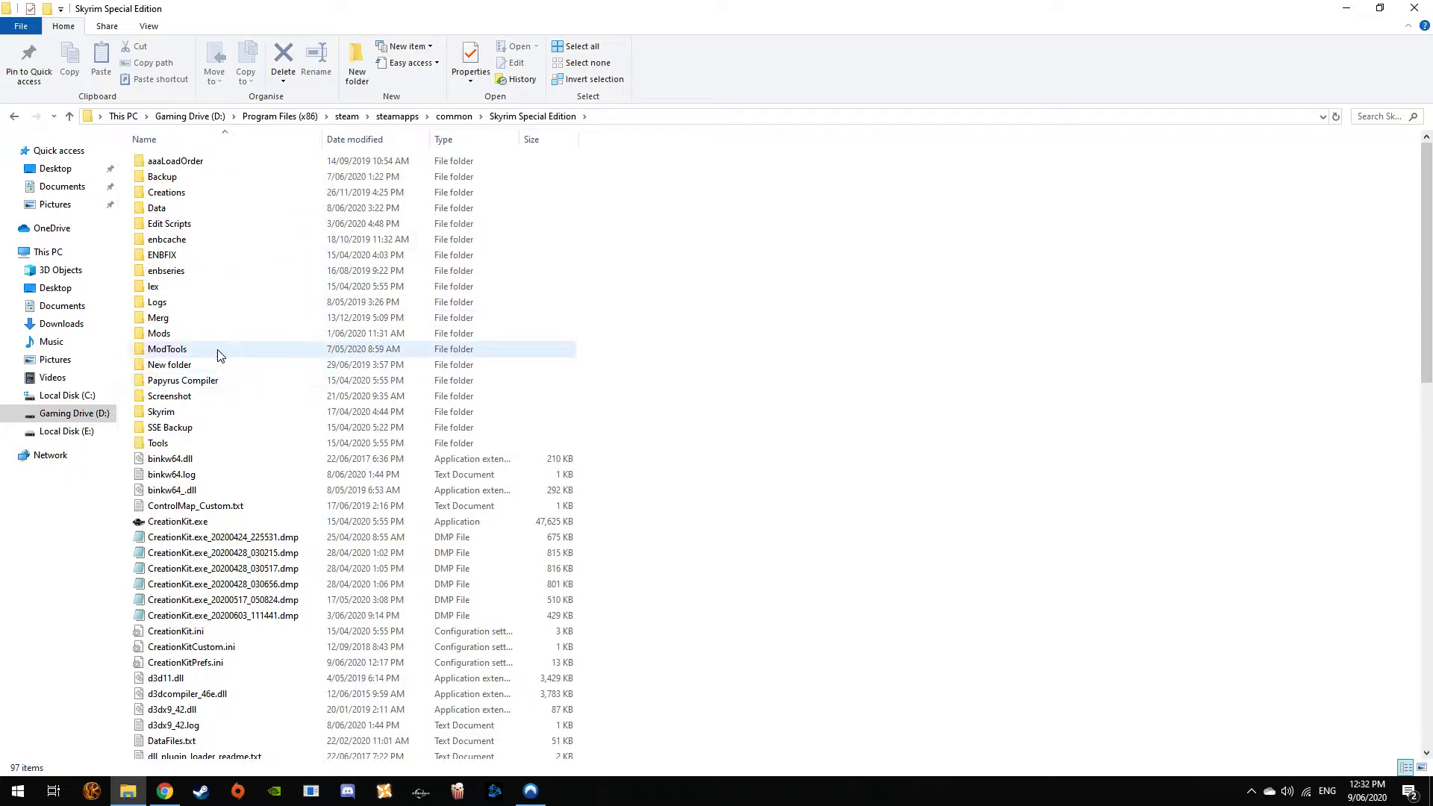
pyautogui.doubleClick(167, 348)
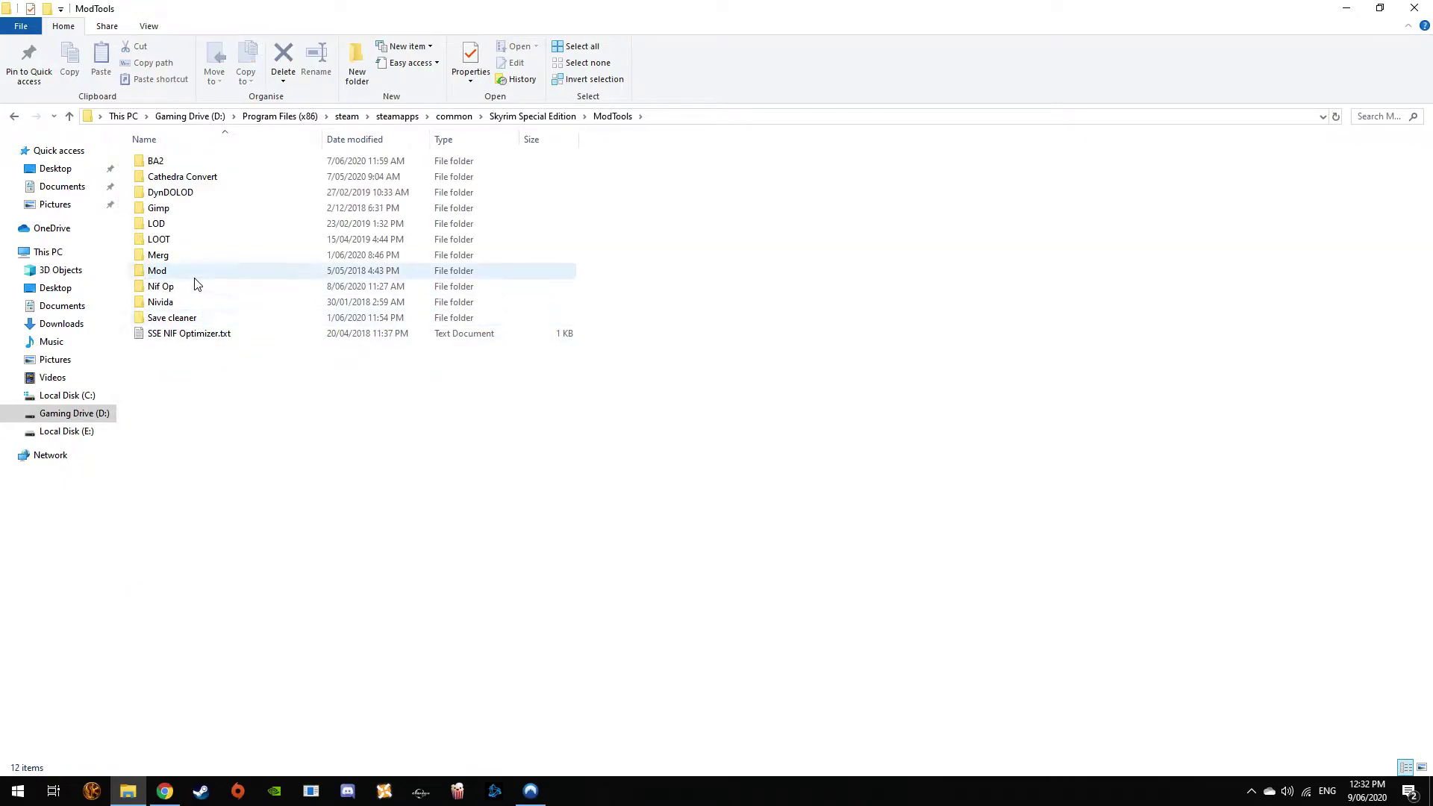
pyautogui.doubleClick(159, 255)
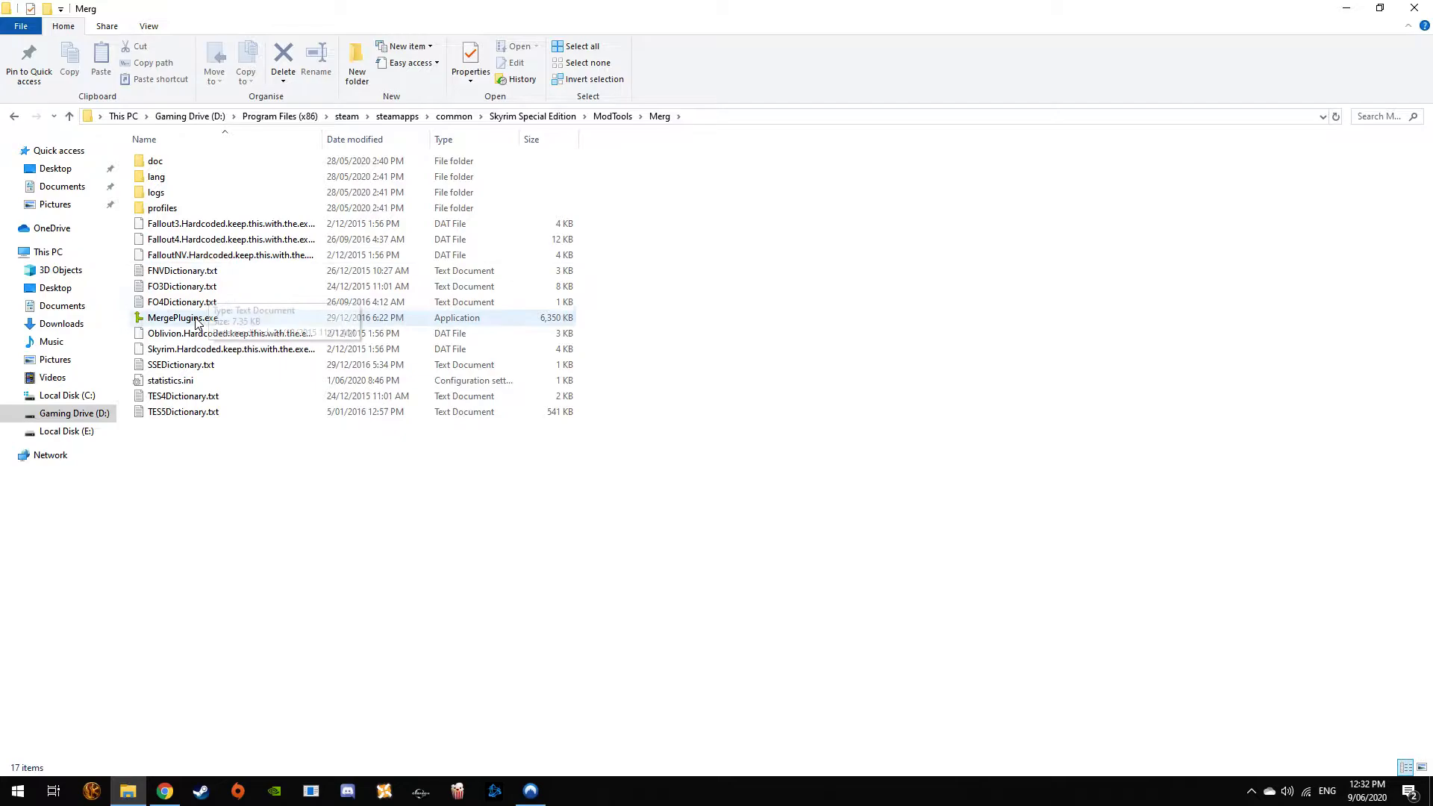
# Launch MergePlugins.exe from the Merg folder, bringing up its profile chooser
pyautogui.click(181, 316)
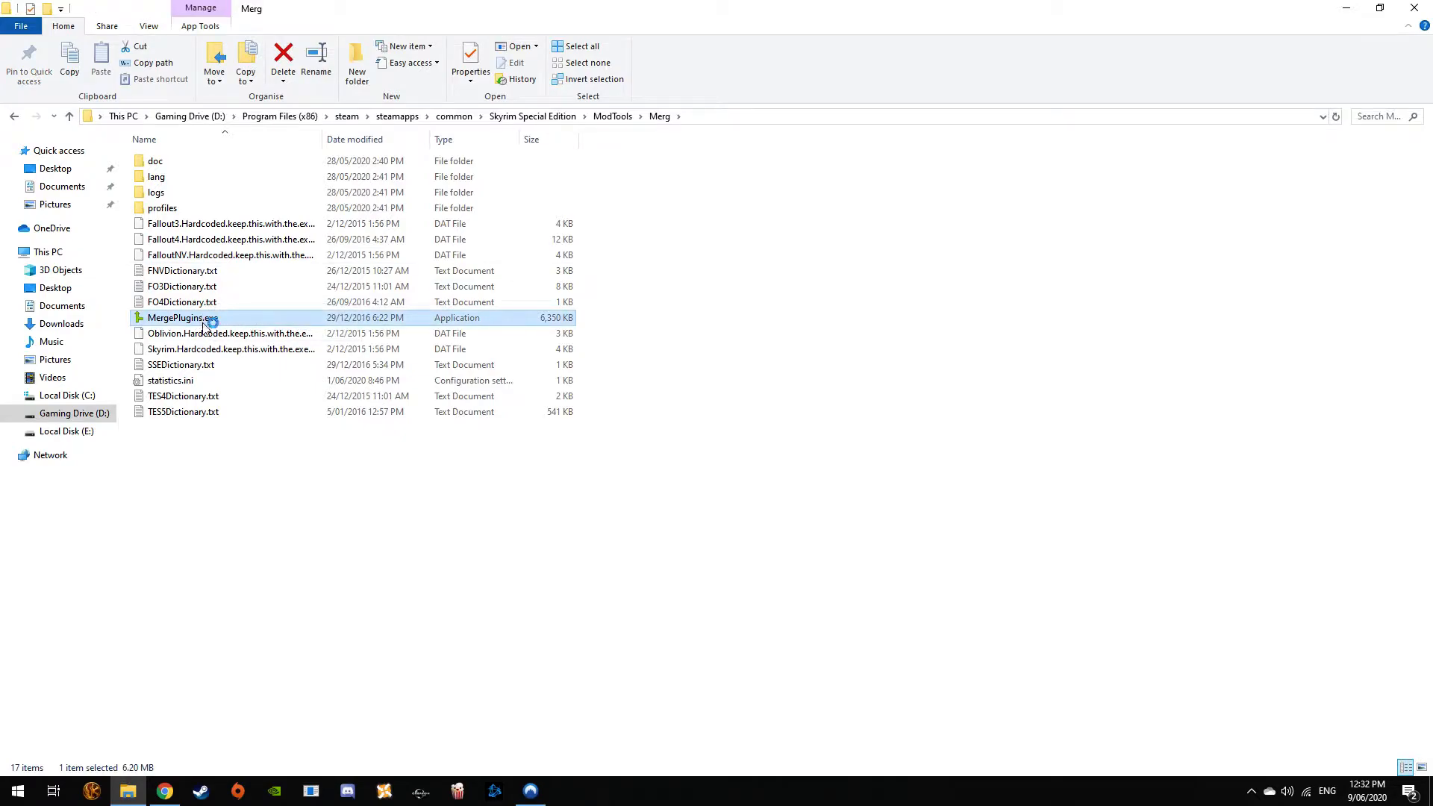
pyautogui.doubleClick(182, 316)
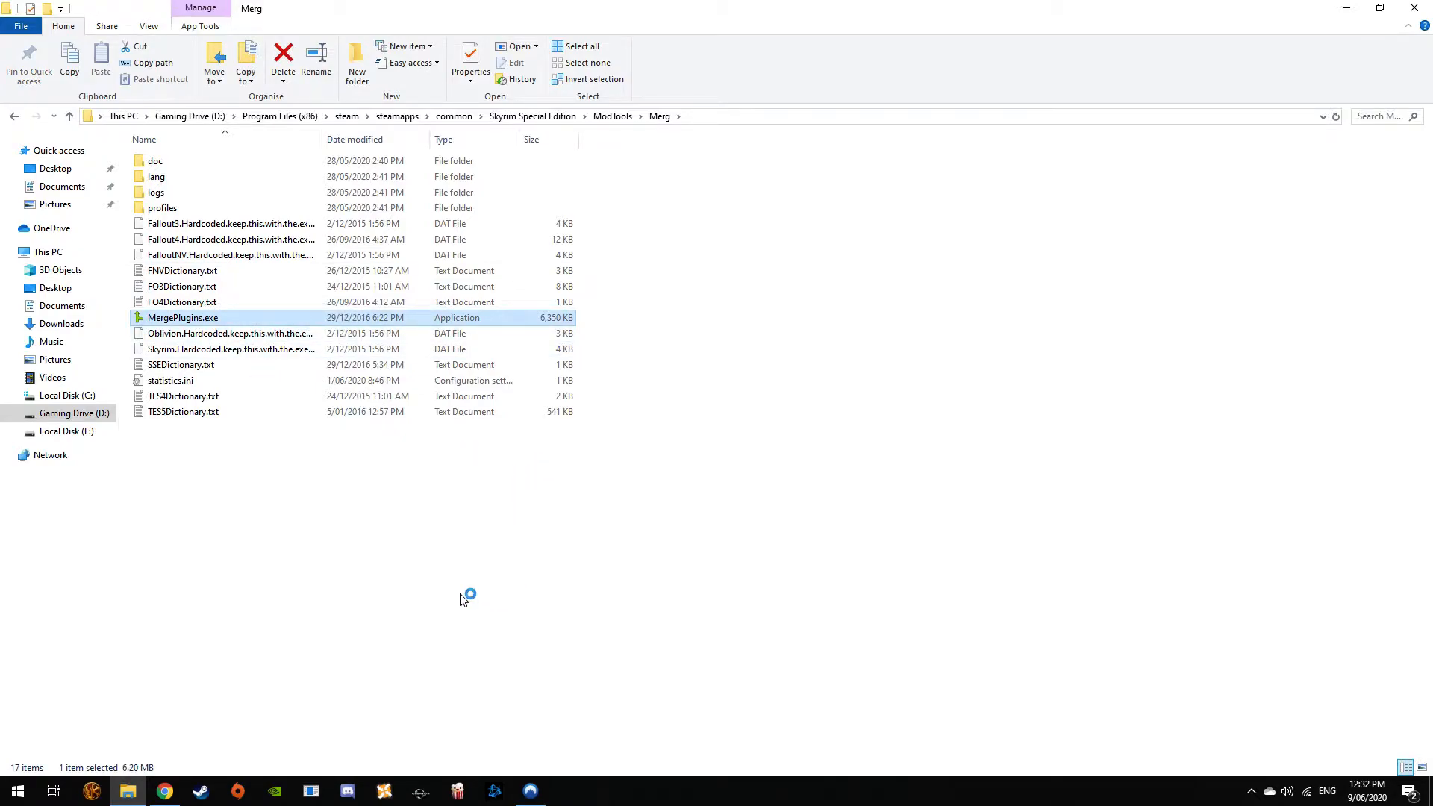
pyautogui.moveTo(462, 600)
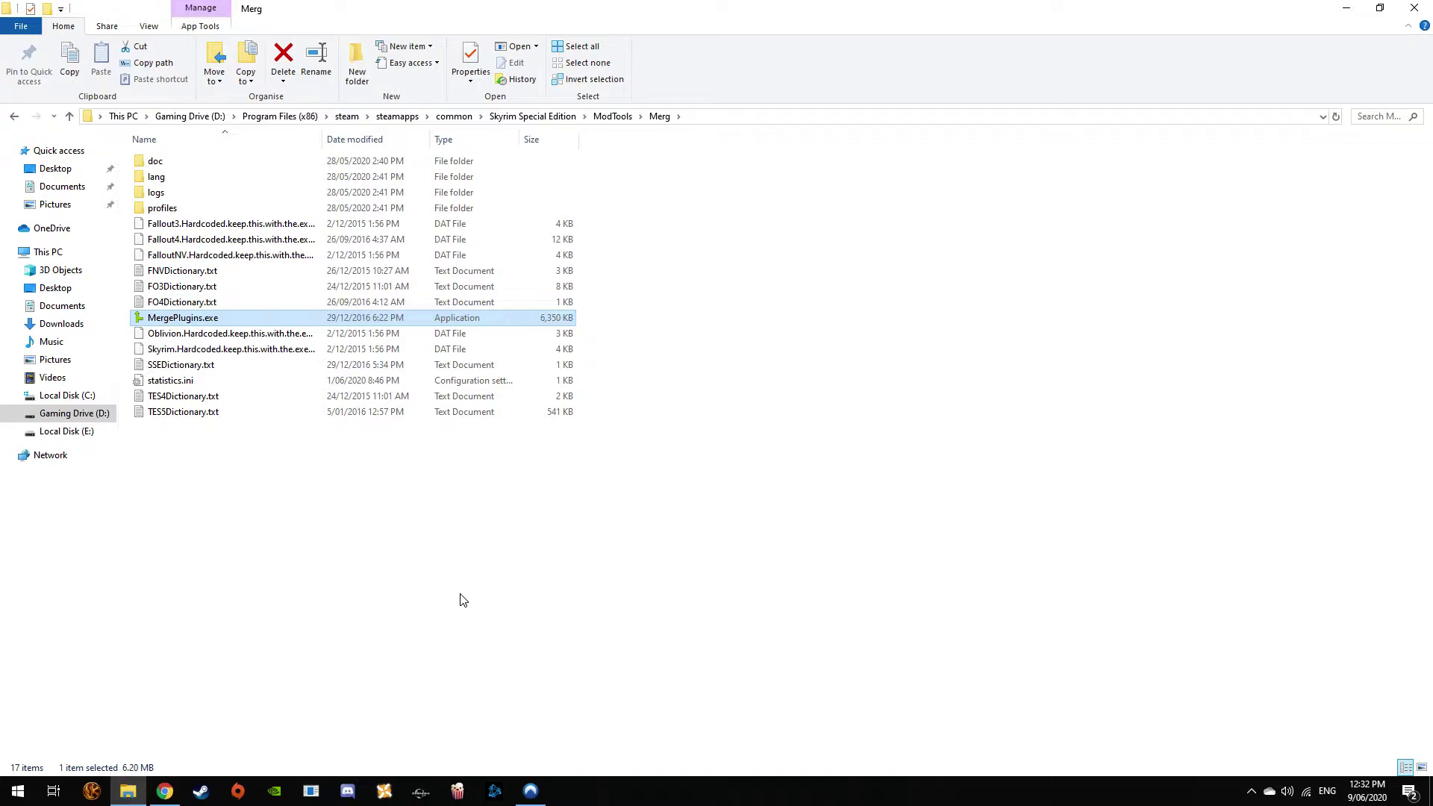
pyautogui.doubleClick(182, 316)
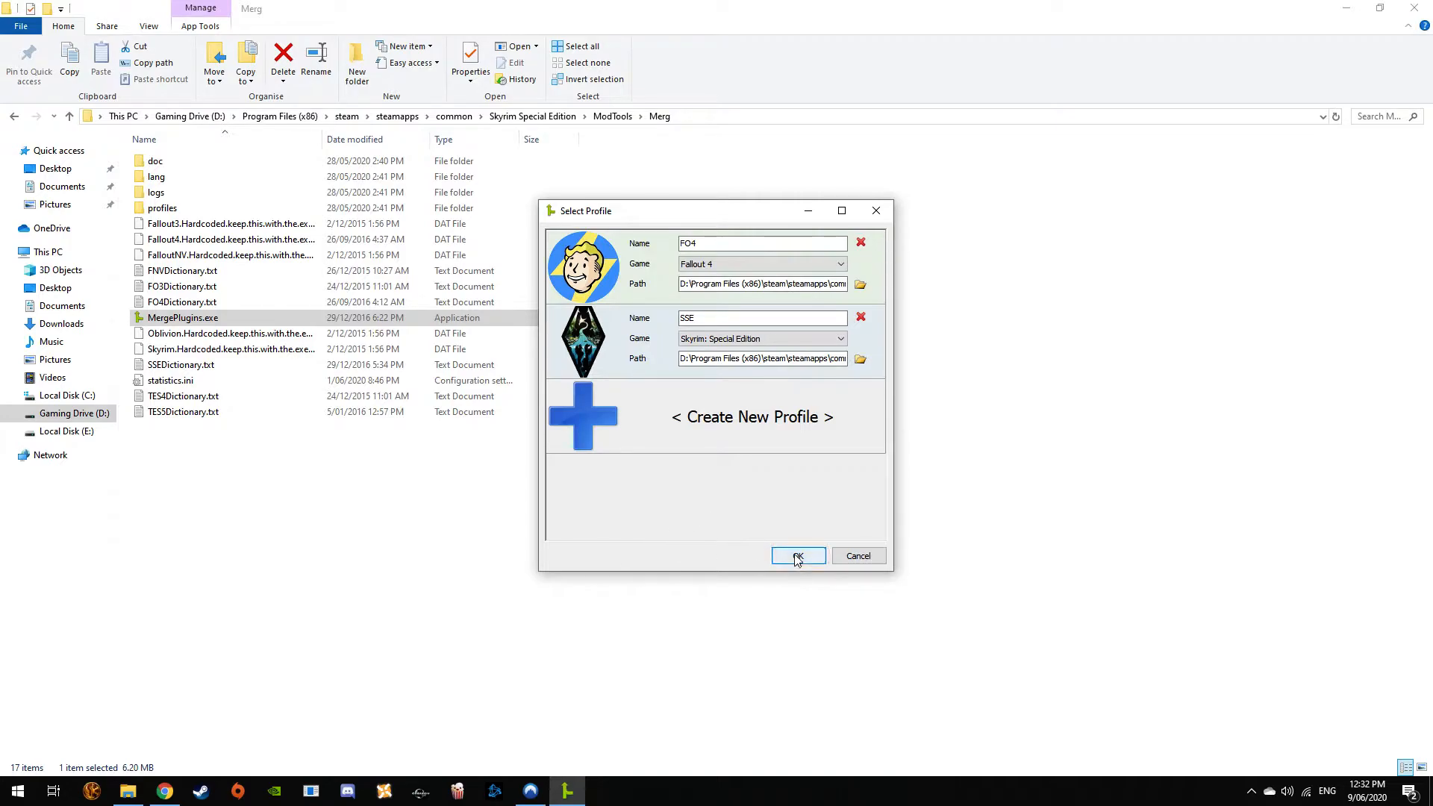
# Choose the SSE profile and scroll down the Plugin Selection list
pyautogui.click(797, 555)
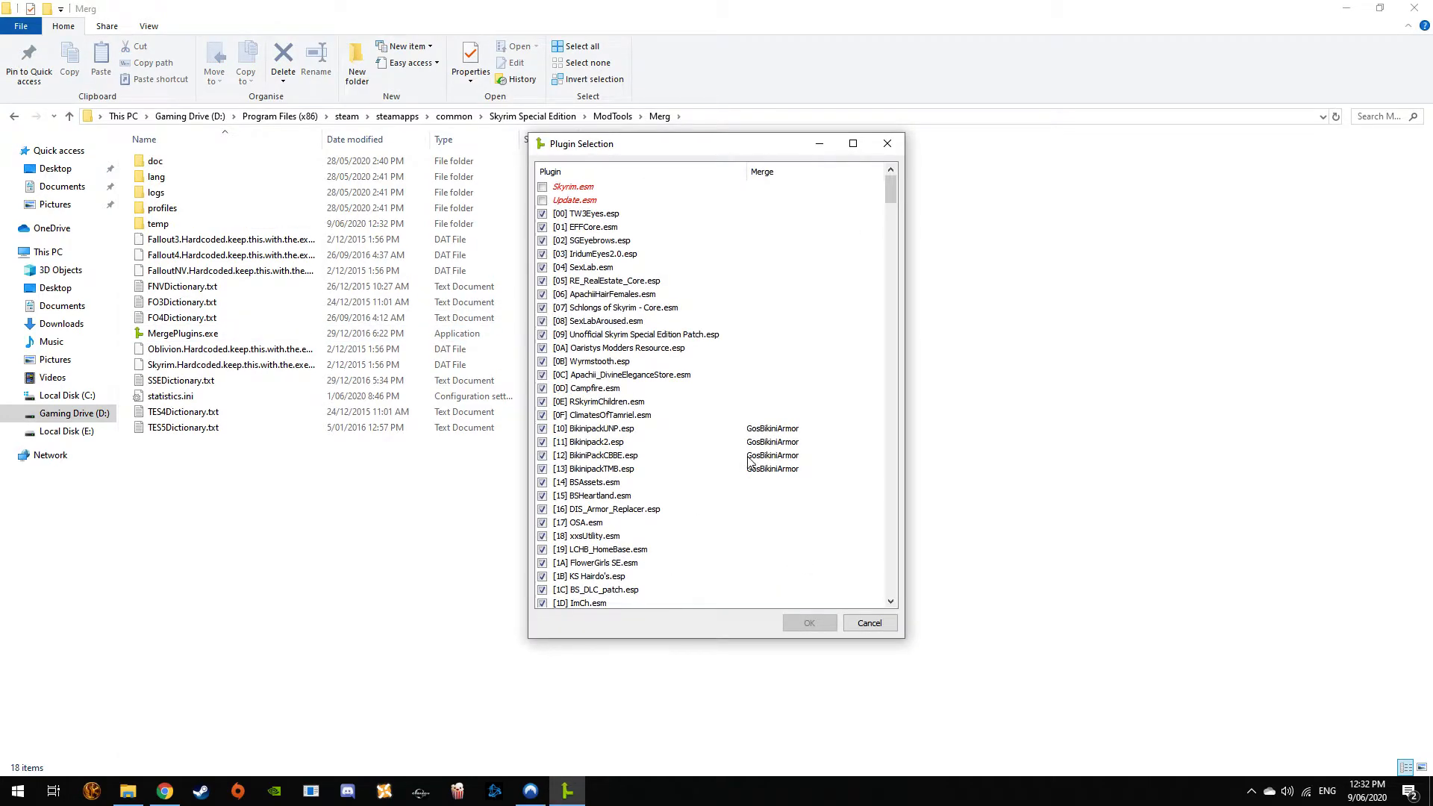
pyautogui.scroll(-3)
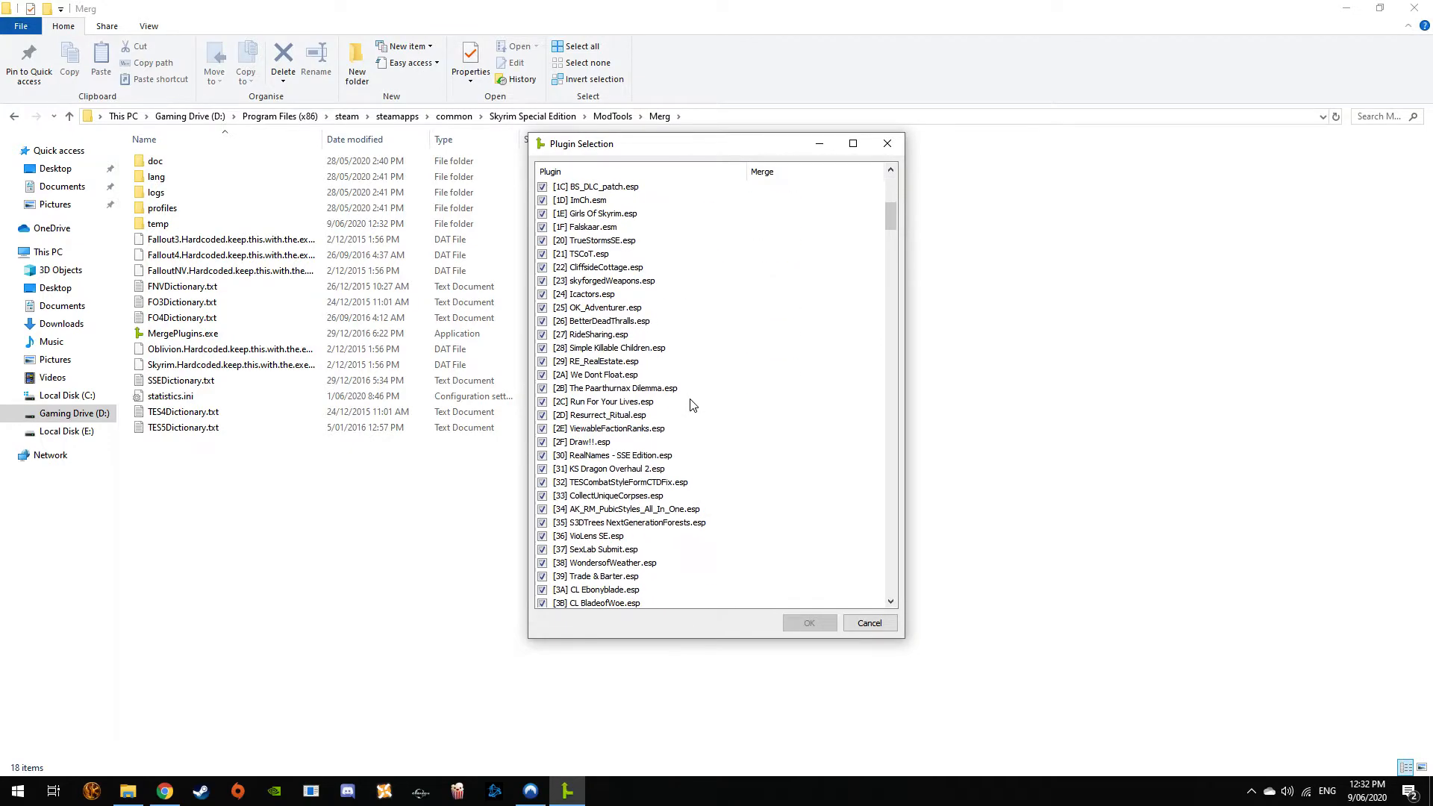
pyautogui.scroll(-3)
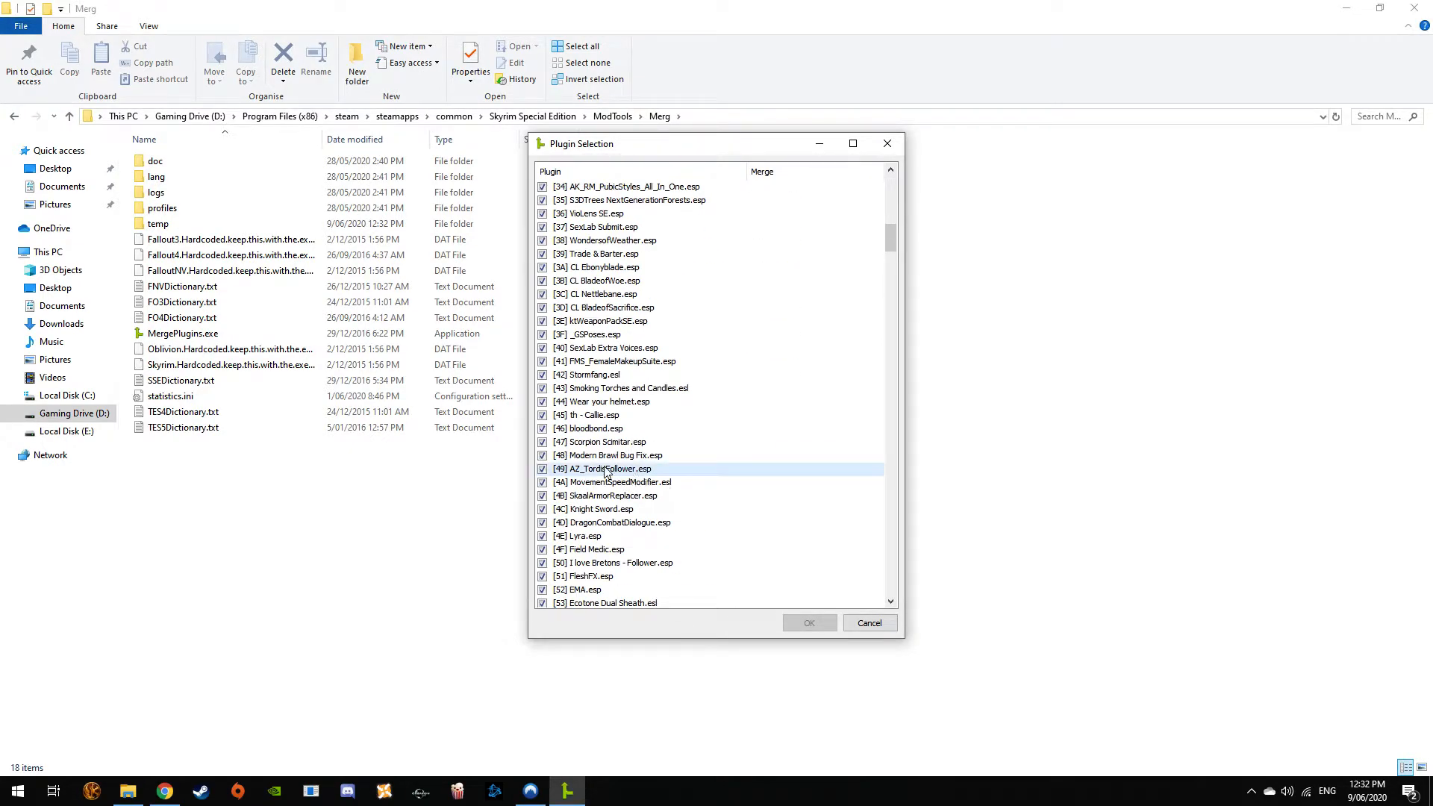
pyautogui.moveTo(590, 469)
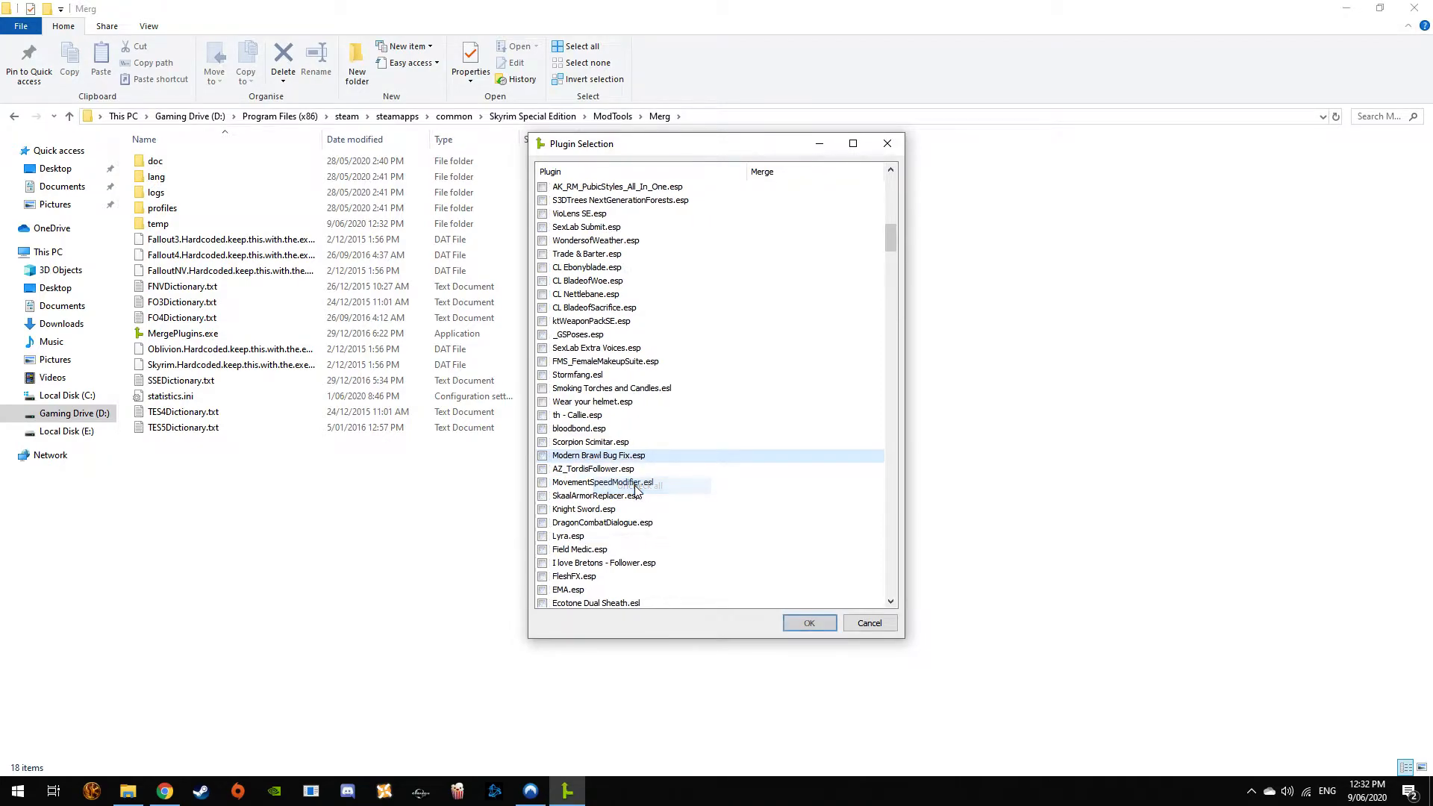
pyautogui.scroll(-3)
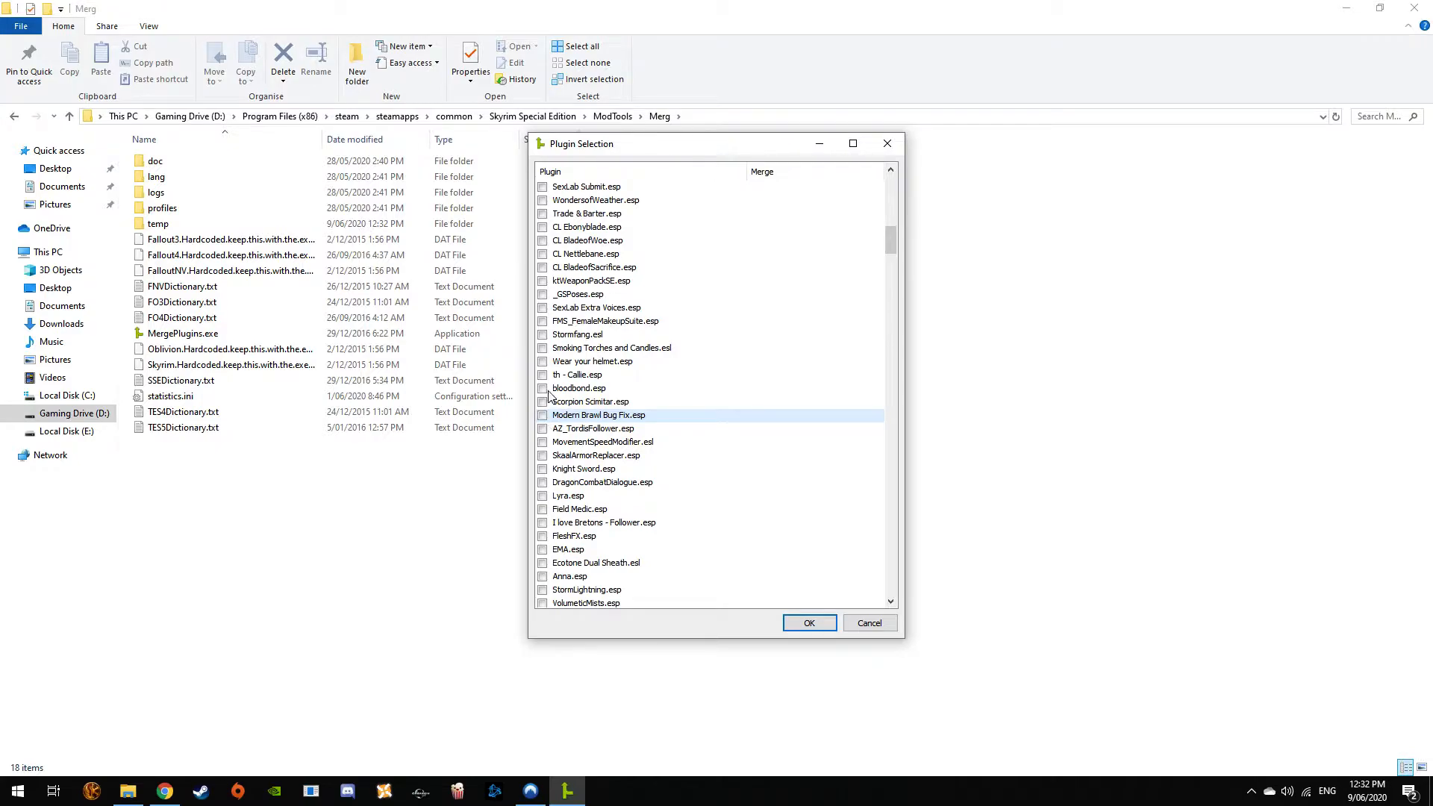
pyautogui.scroll(-3)
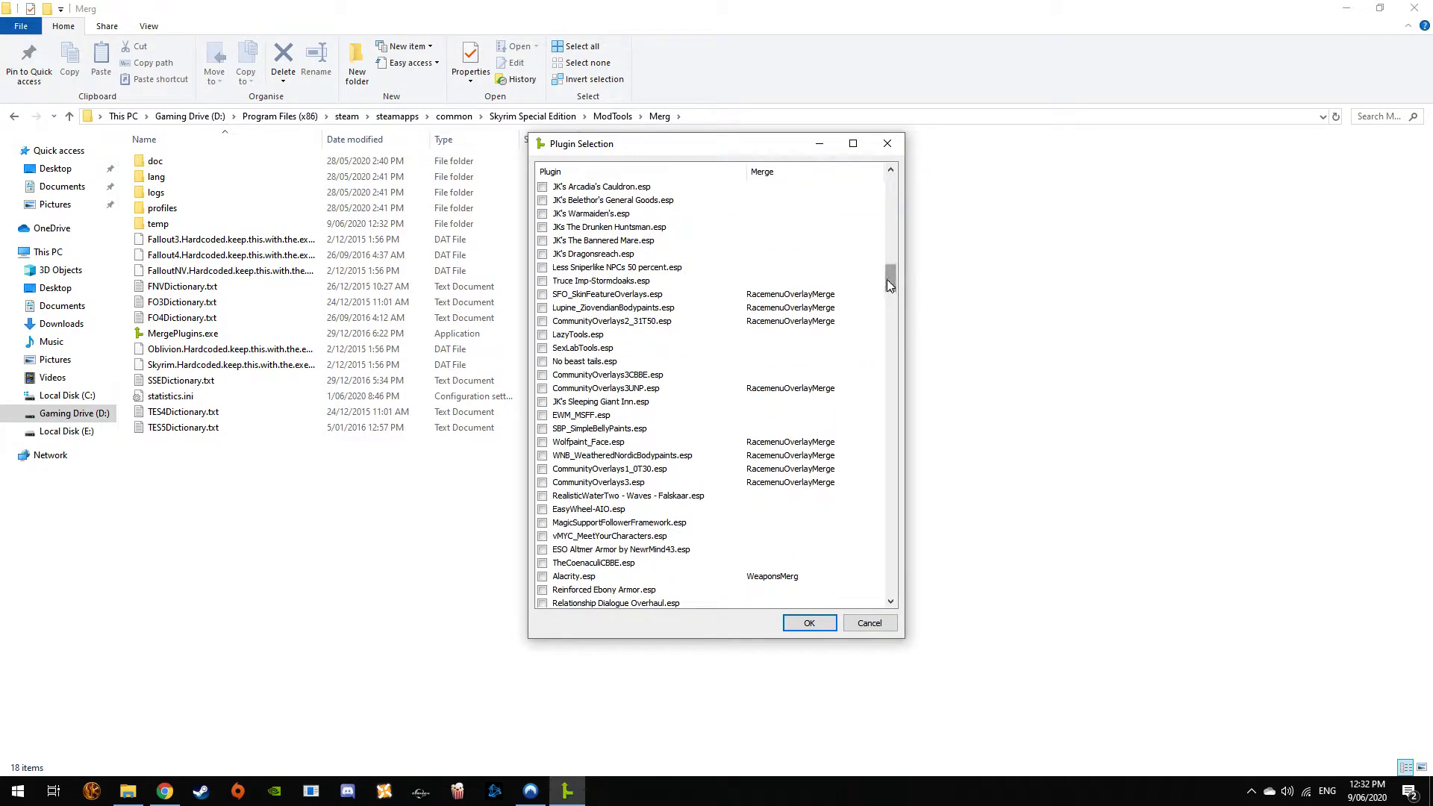
pyautogui.scroll(-3)
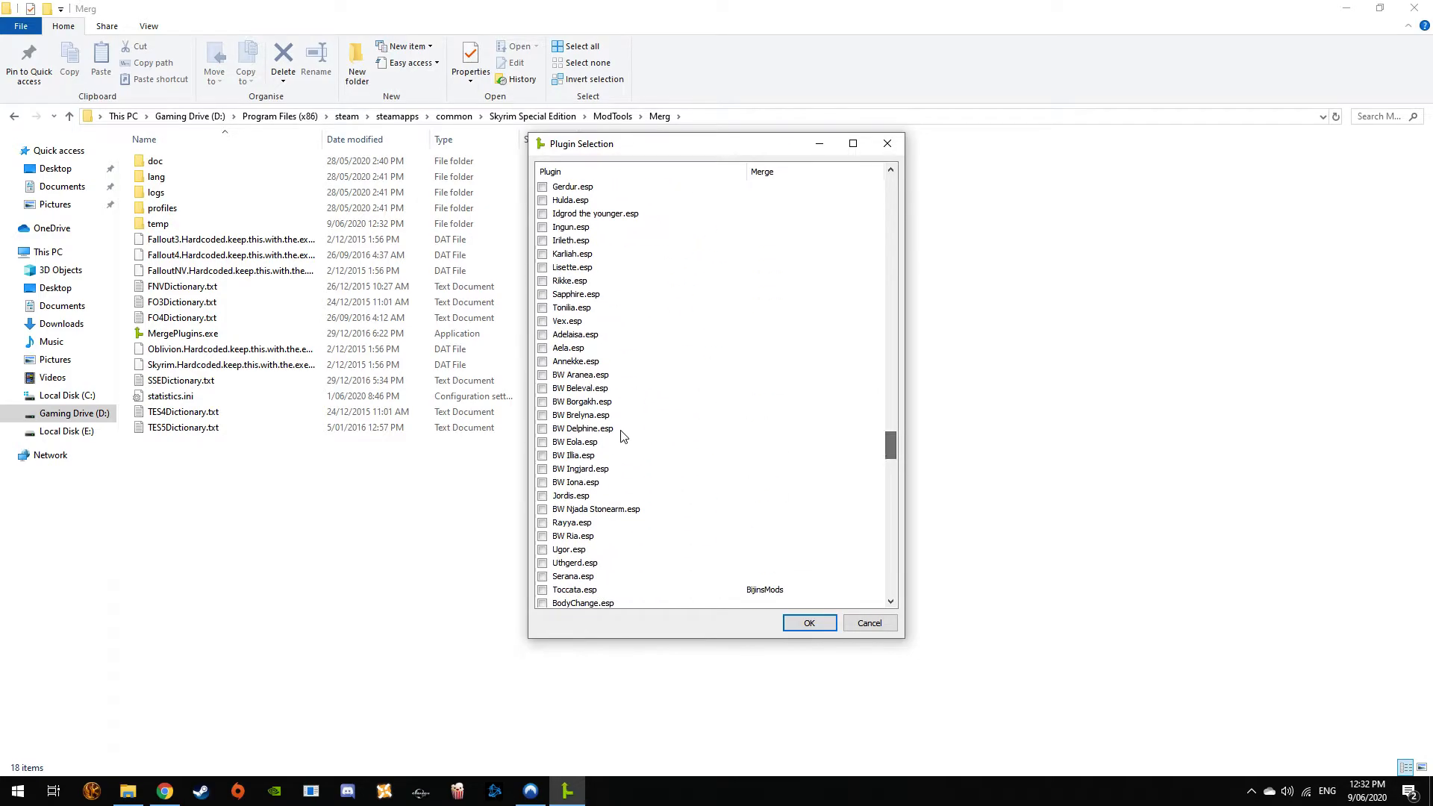
pyautogui.moveTo(580, 402)
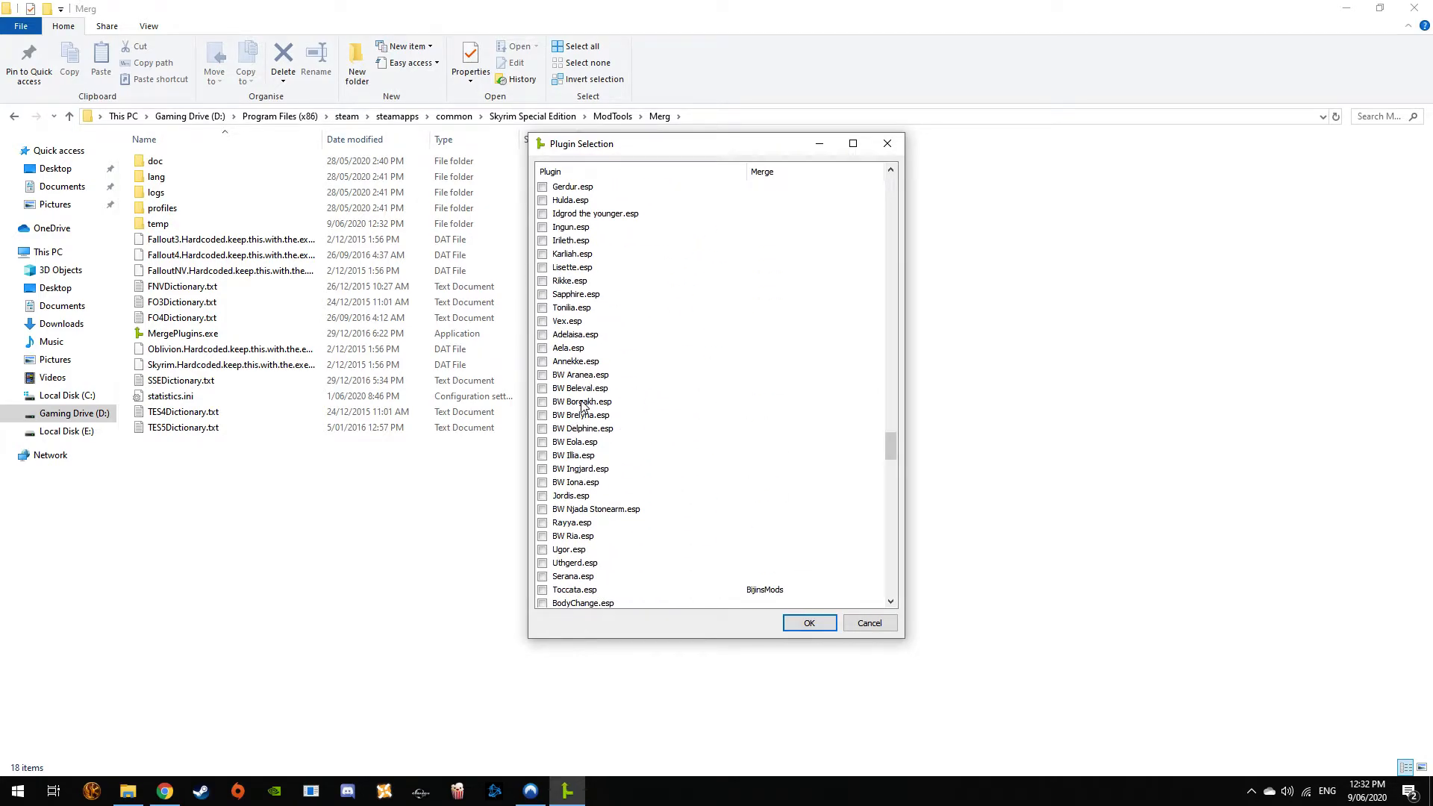
# Tick the follower plugins BW Borgakh.esp and BW Brelyna.esp for loading
pyautogui.click(580, 402)
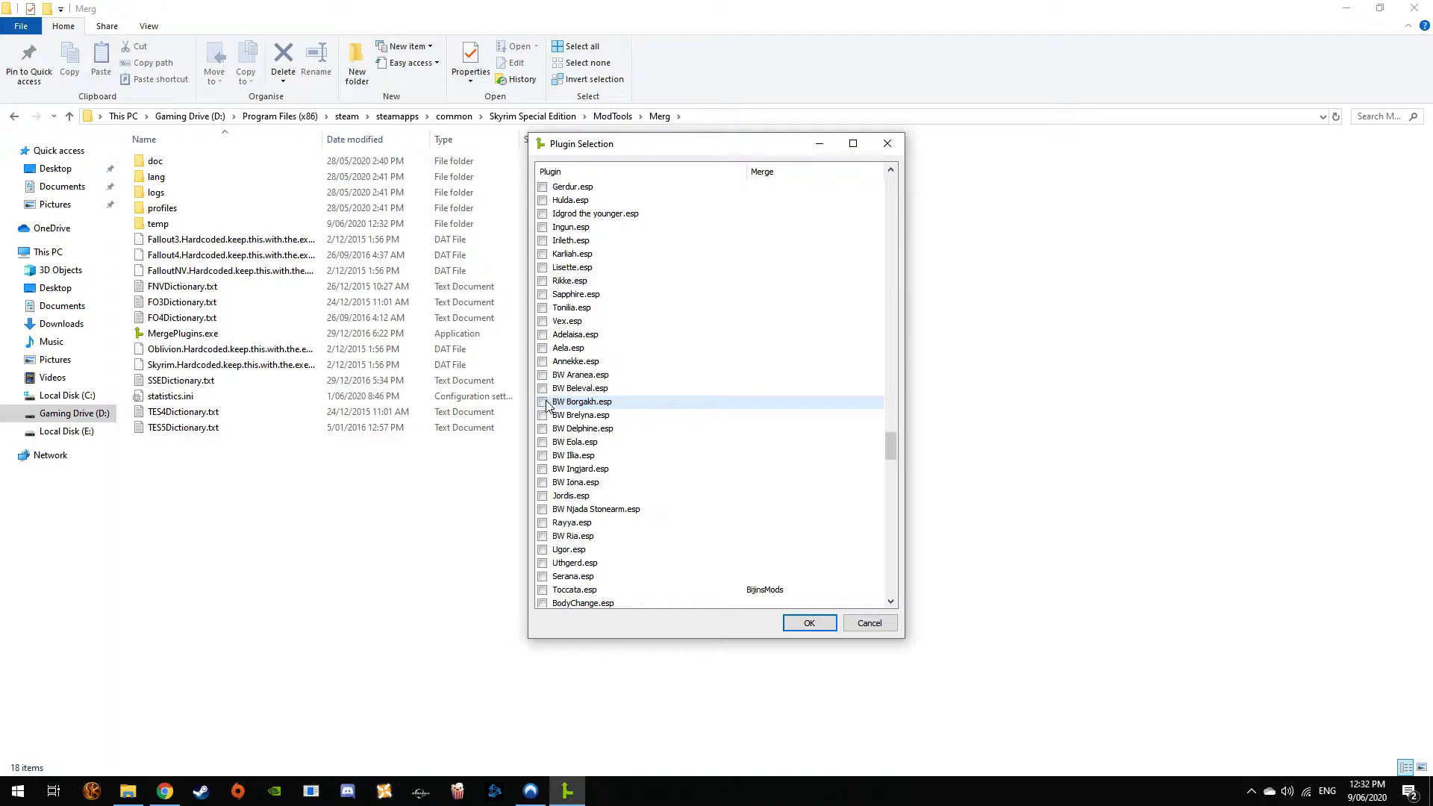
pyautogui.click(544, 415)
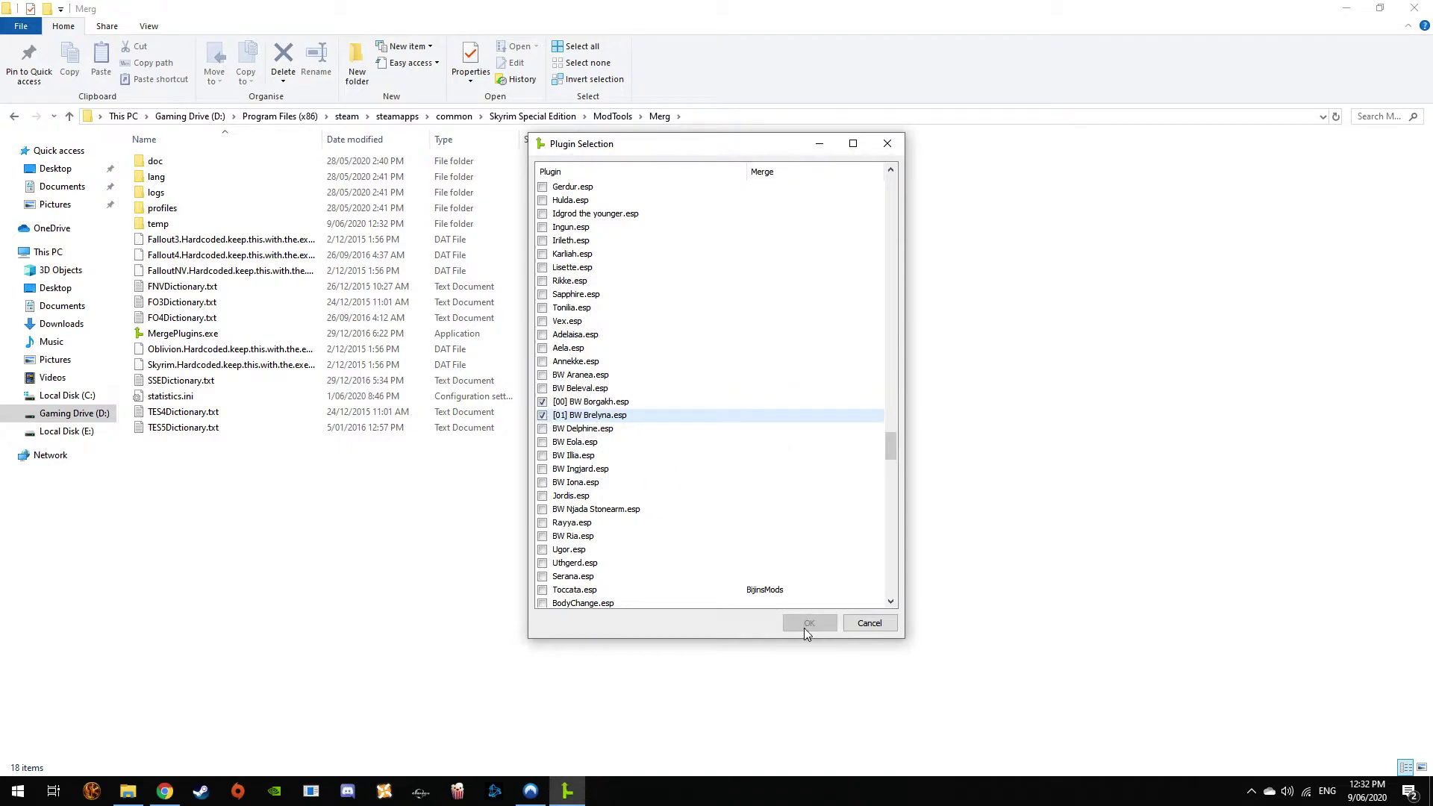
pyautogui.rightClick(589, 414)
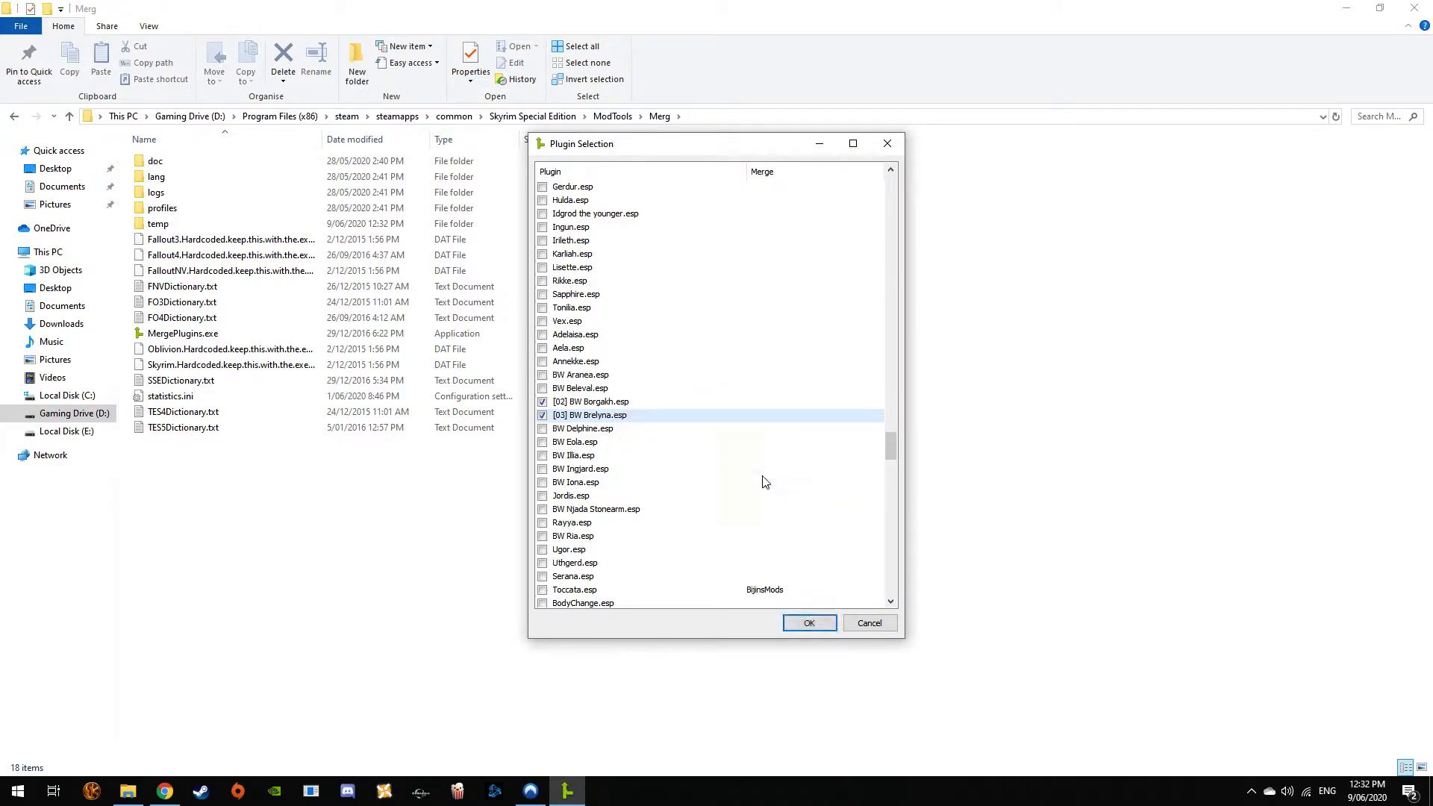
pyautogui.scroll(-3)
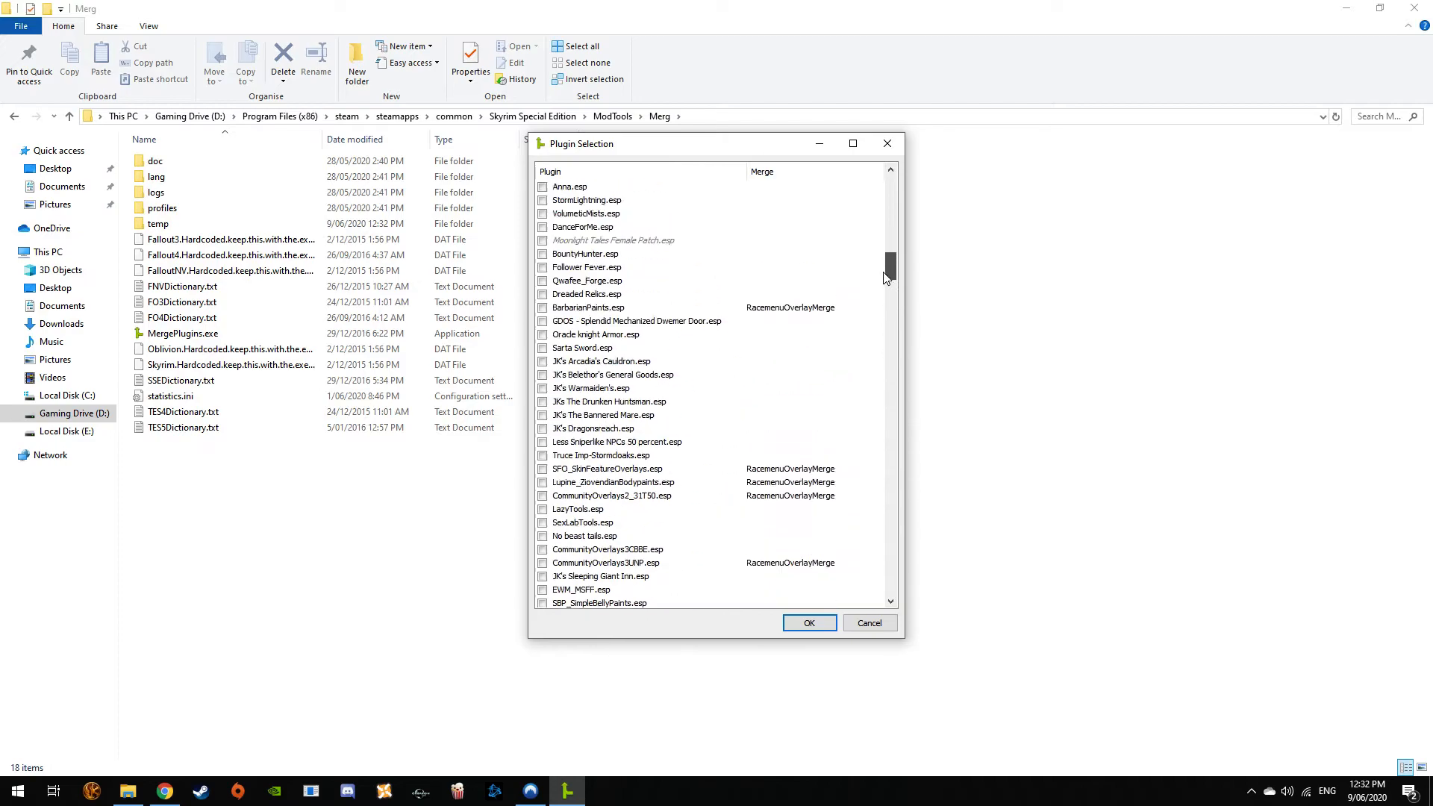
pyautogui.scroll(-3)
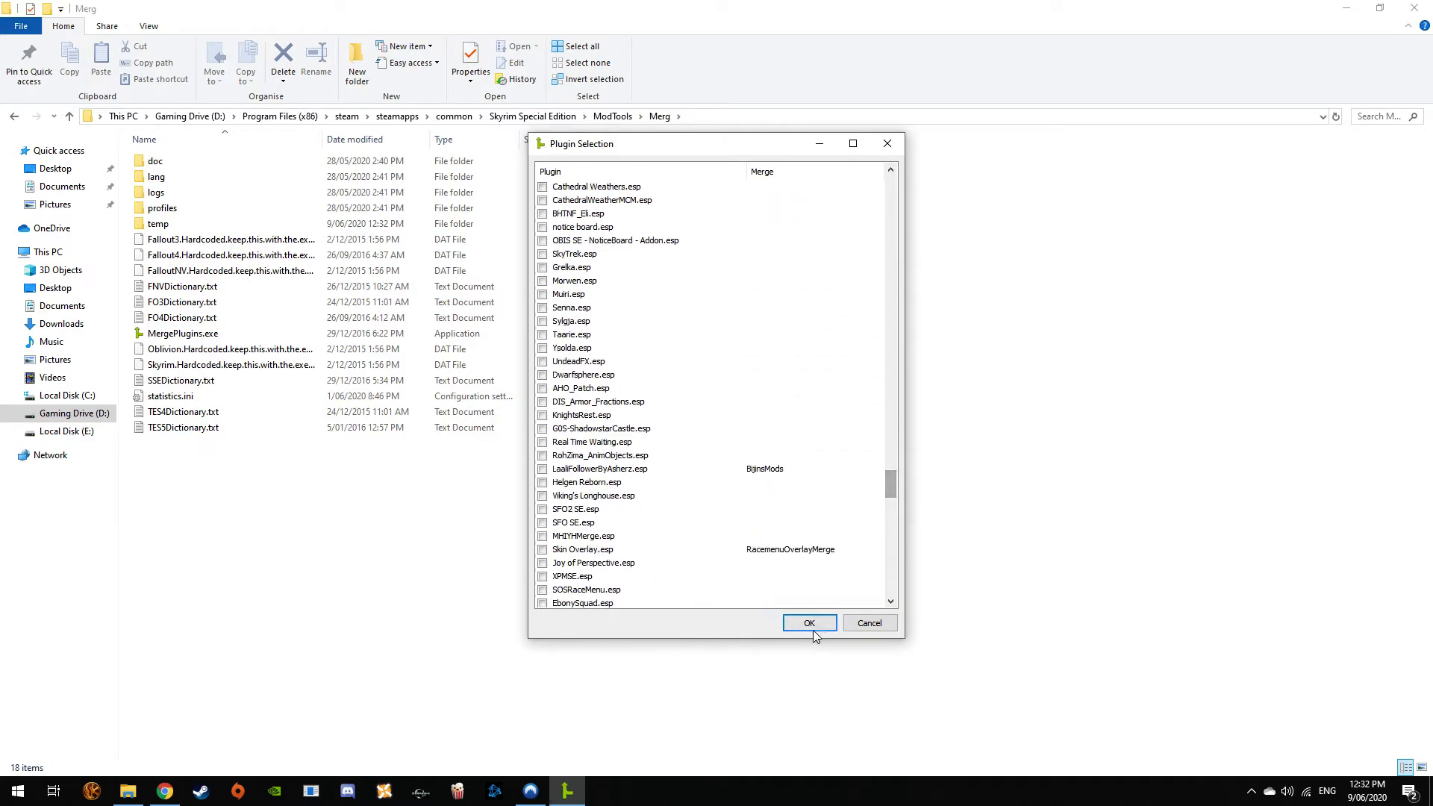
# Load the two BW plugins and assign both to a new merge named FollowerMerge
pyautogui.click(807, 622)
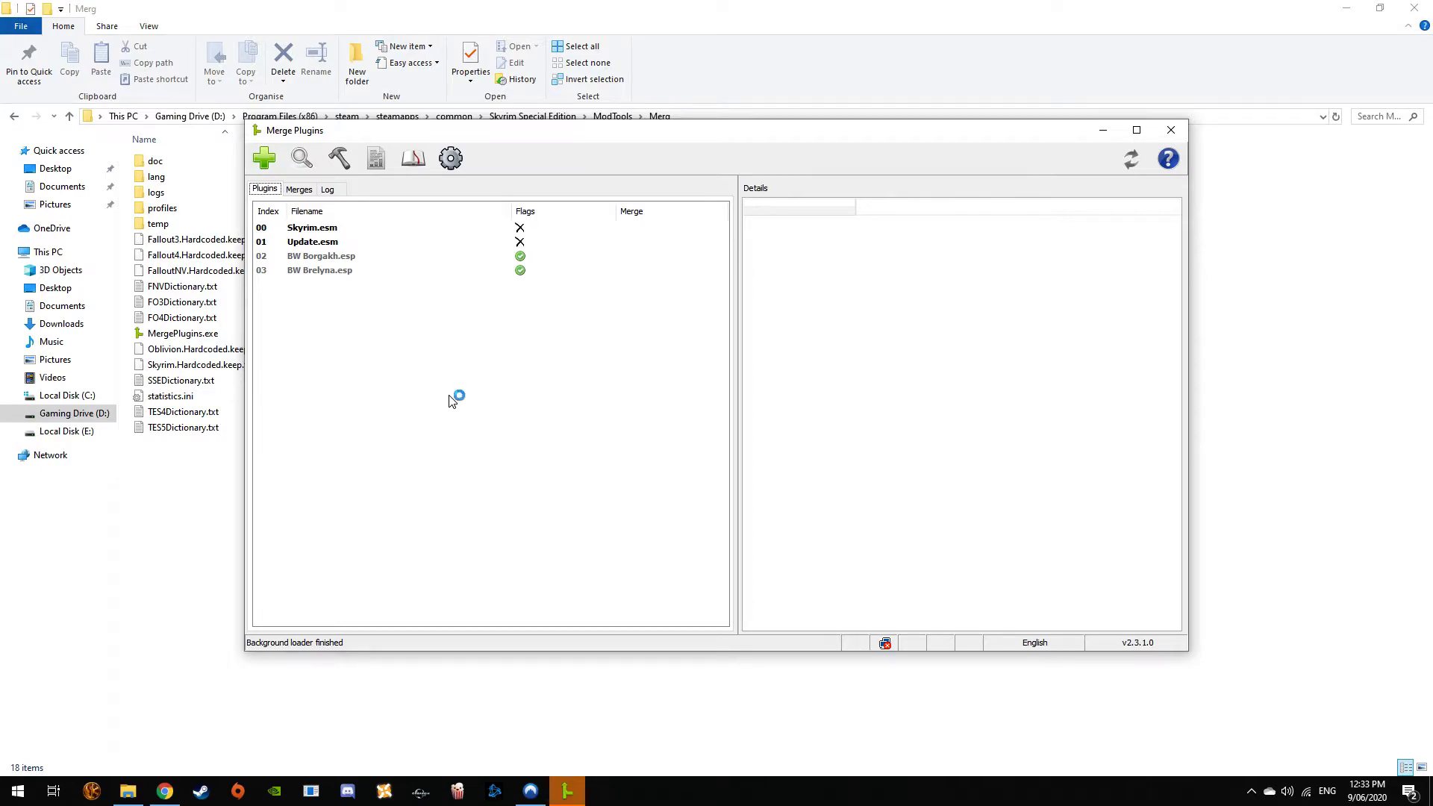
pyautogui.moveTo(454, 401)
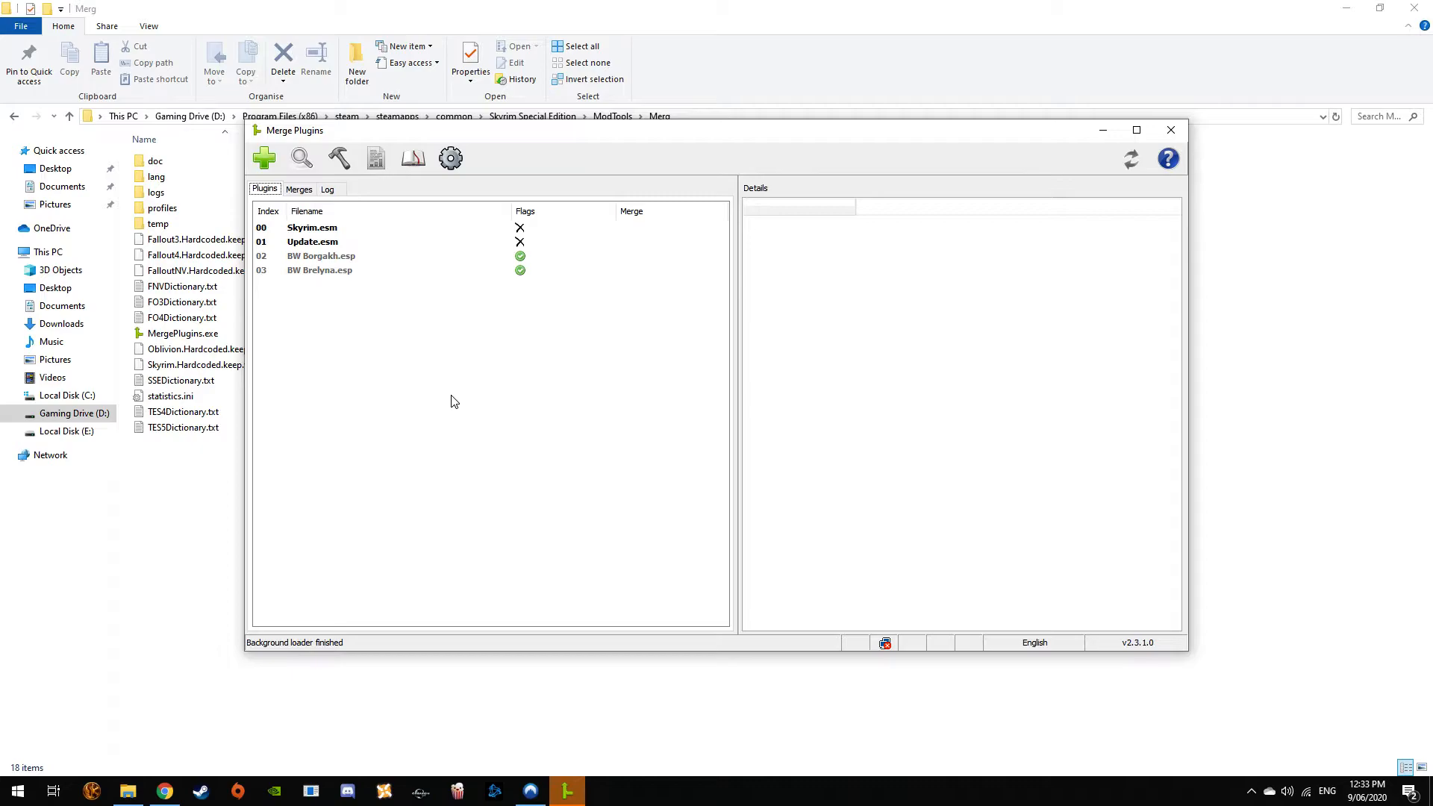
pyautogui.click(321, 255)
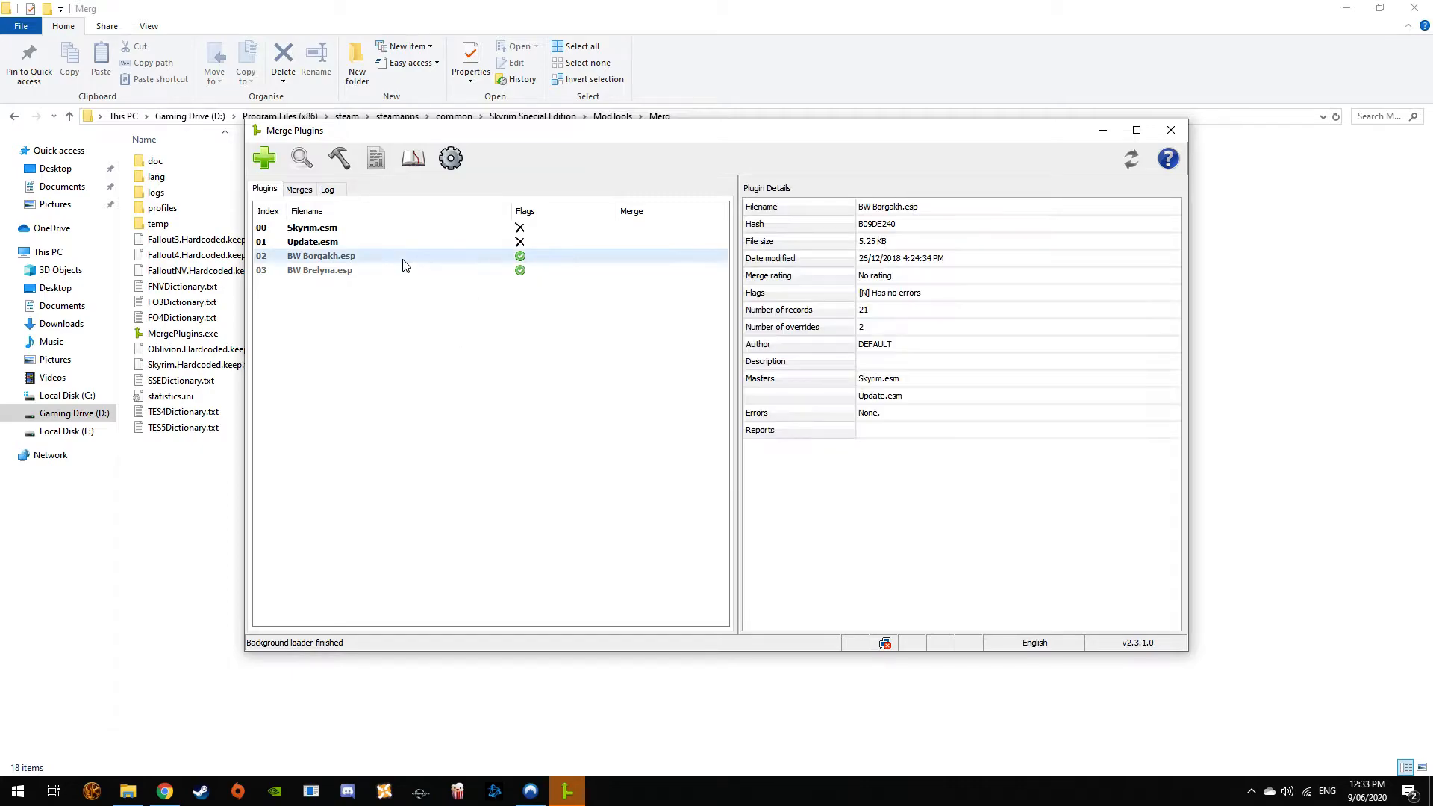
pyautogui.rightClick(319, 270)
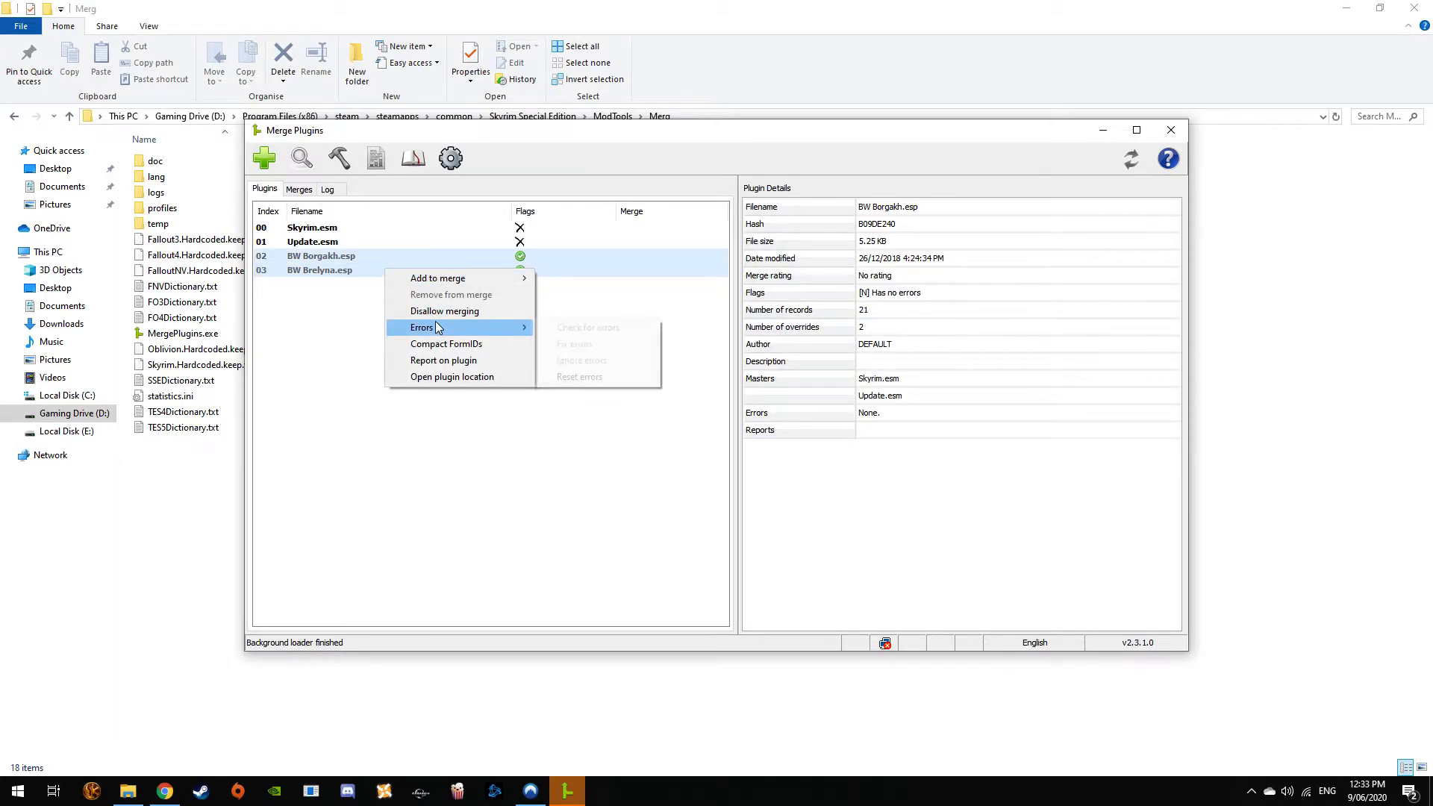
pyautogui.click(437, 278)
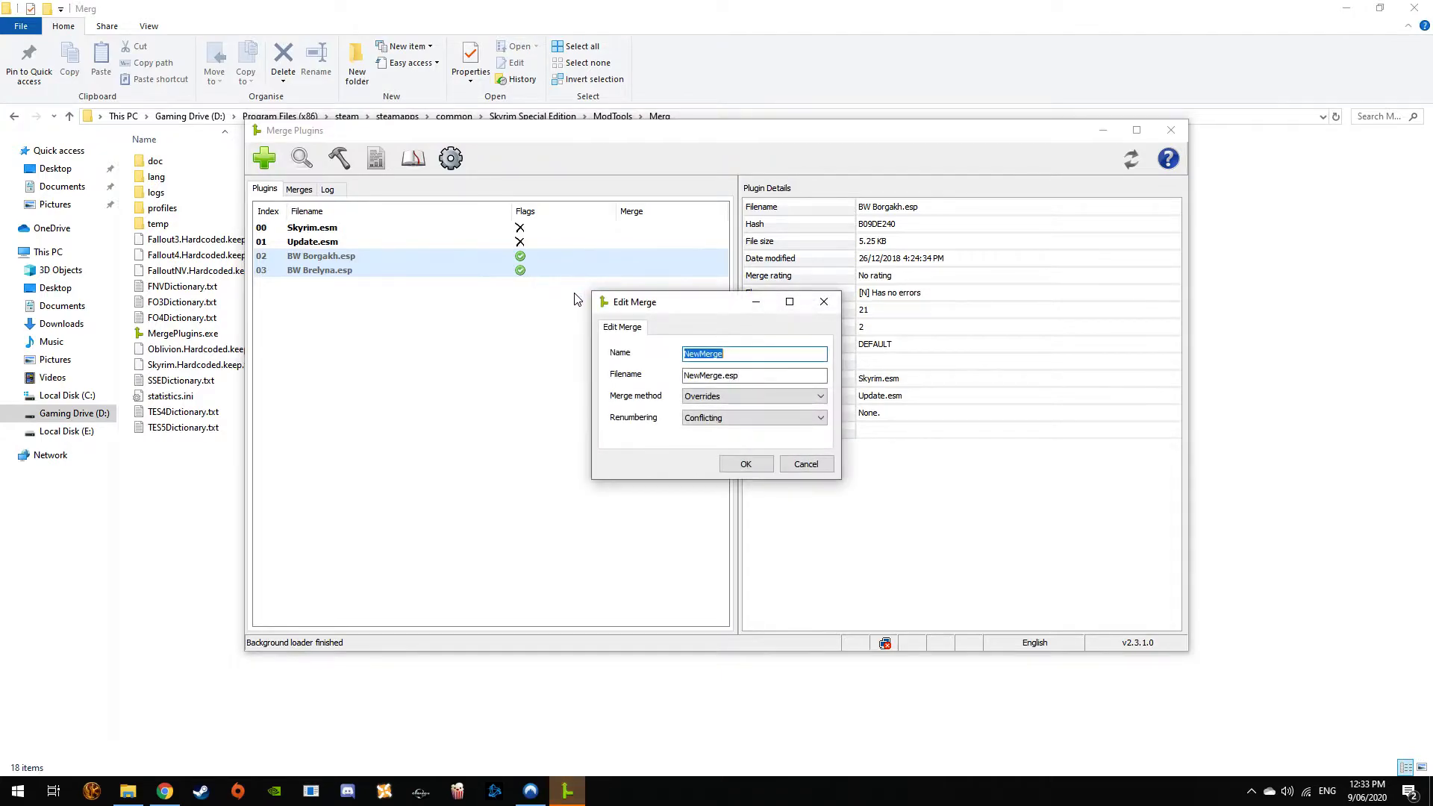
pyautogui.moveTo(630, 322)
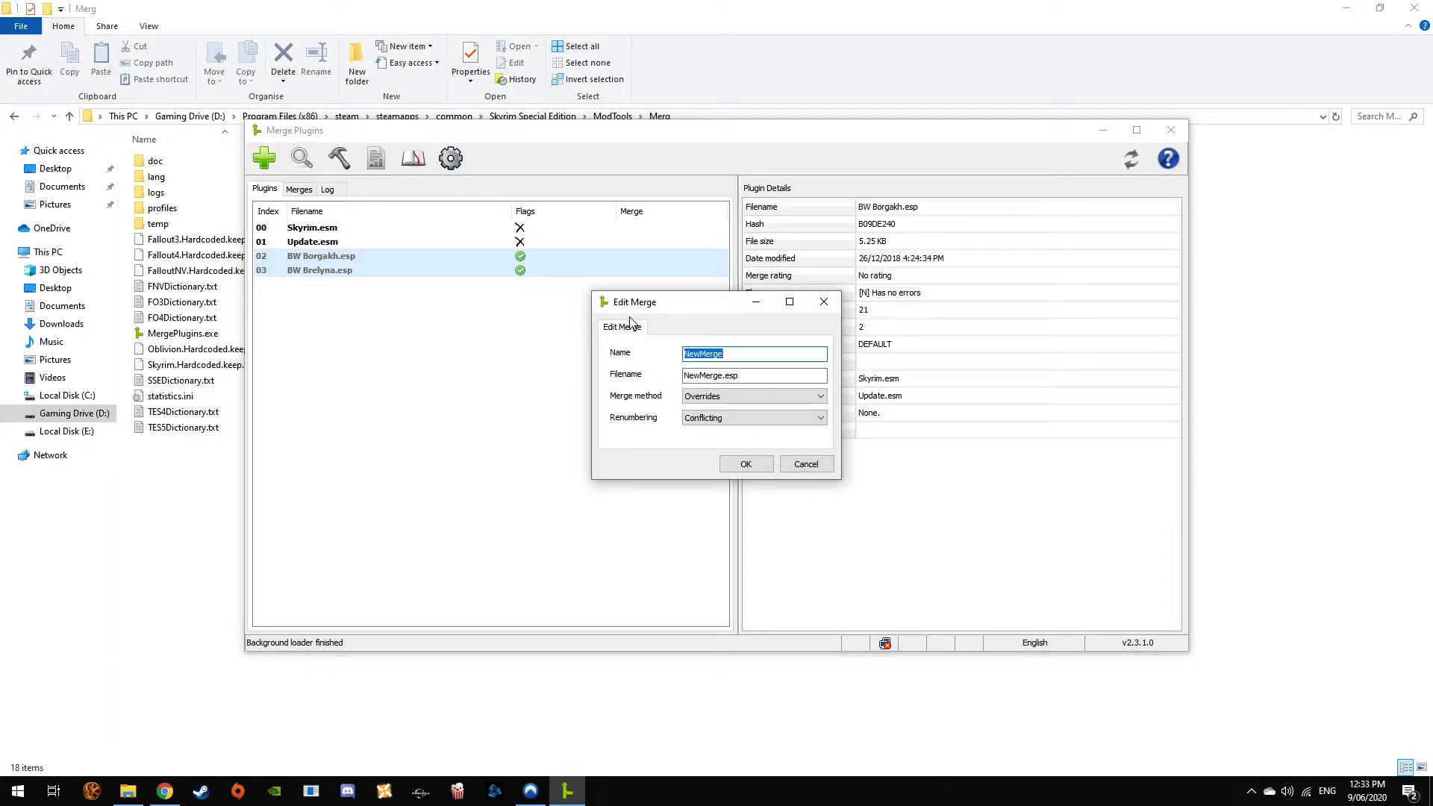
pyautogui.write('Follower')
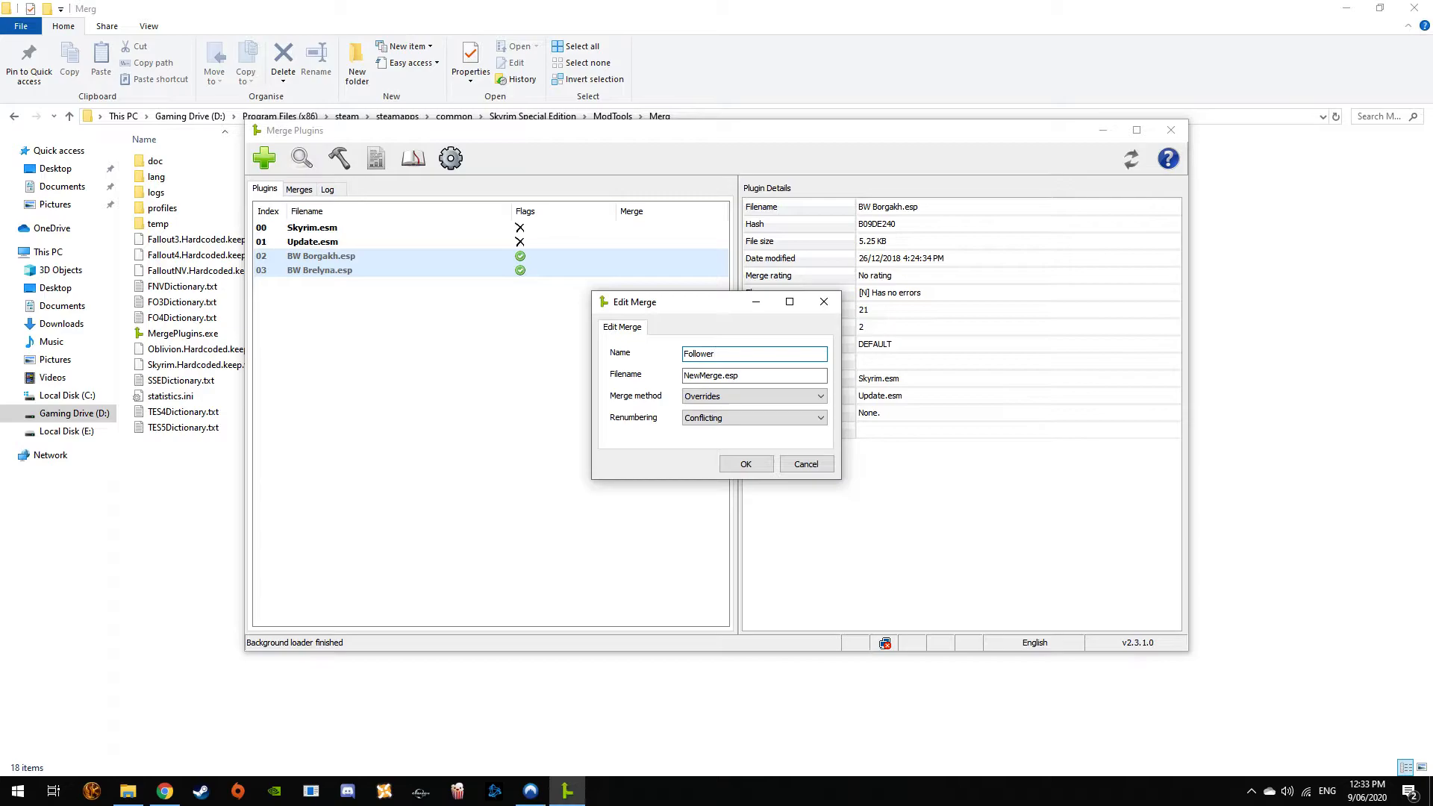
pyautogui.write('Mege')
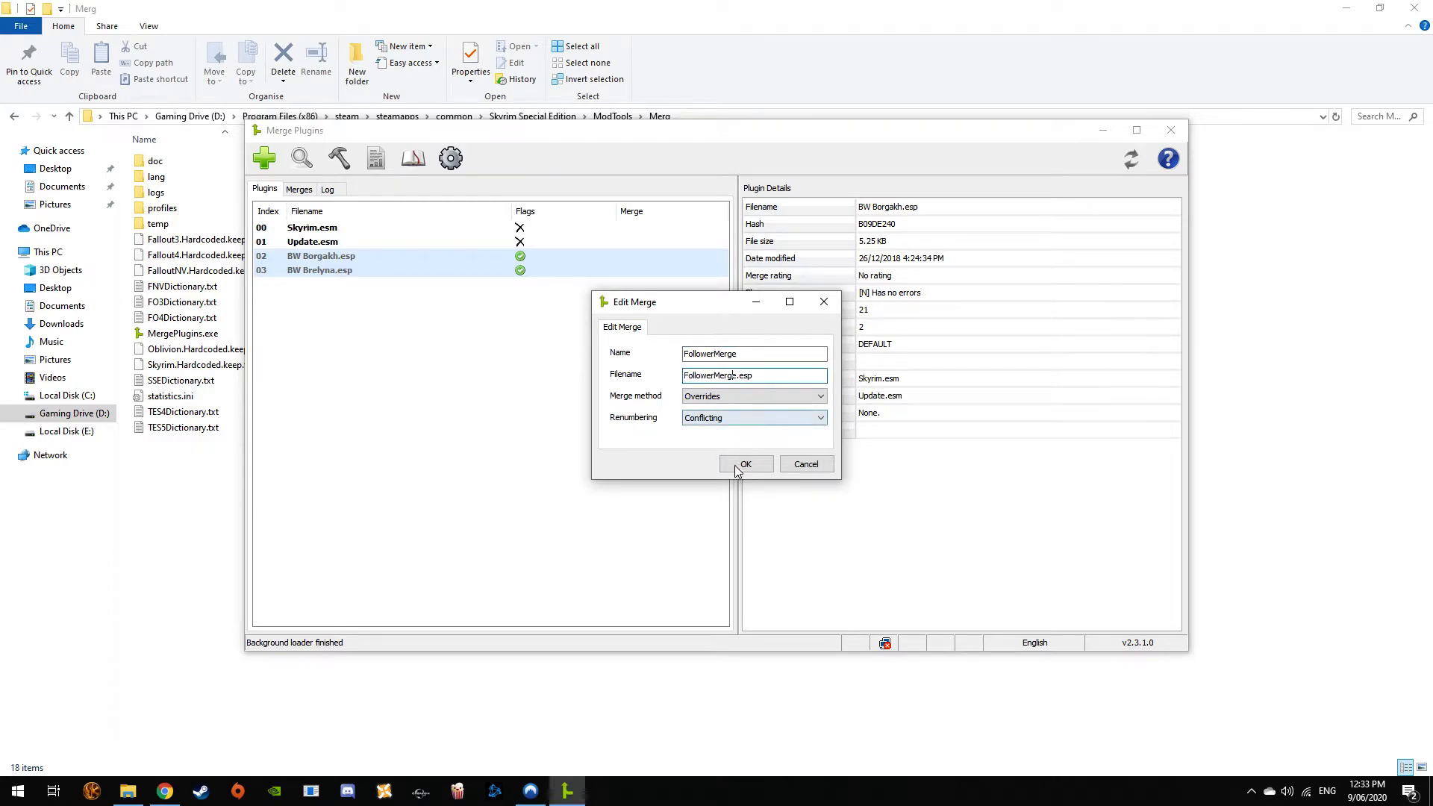
pyautogui.click(745, 462)
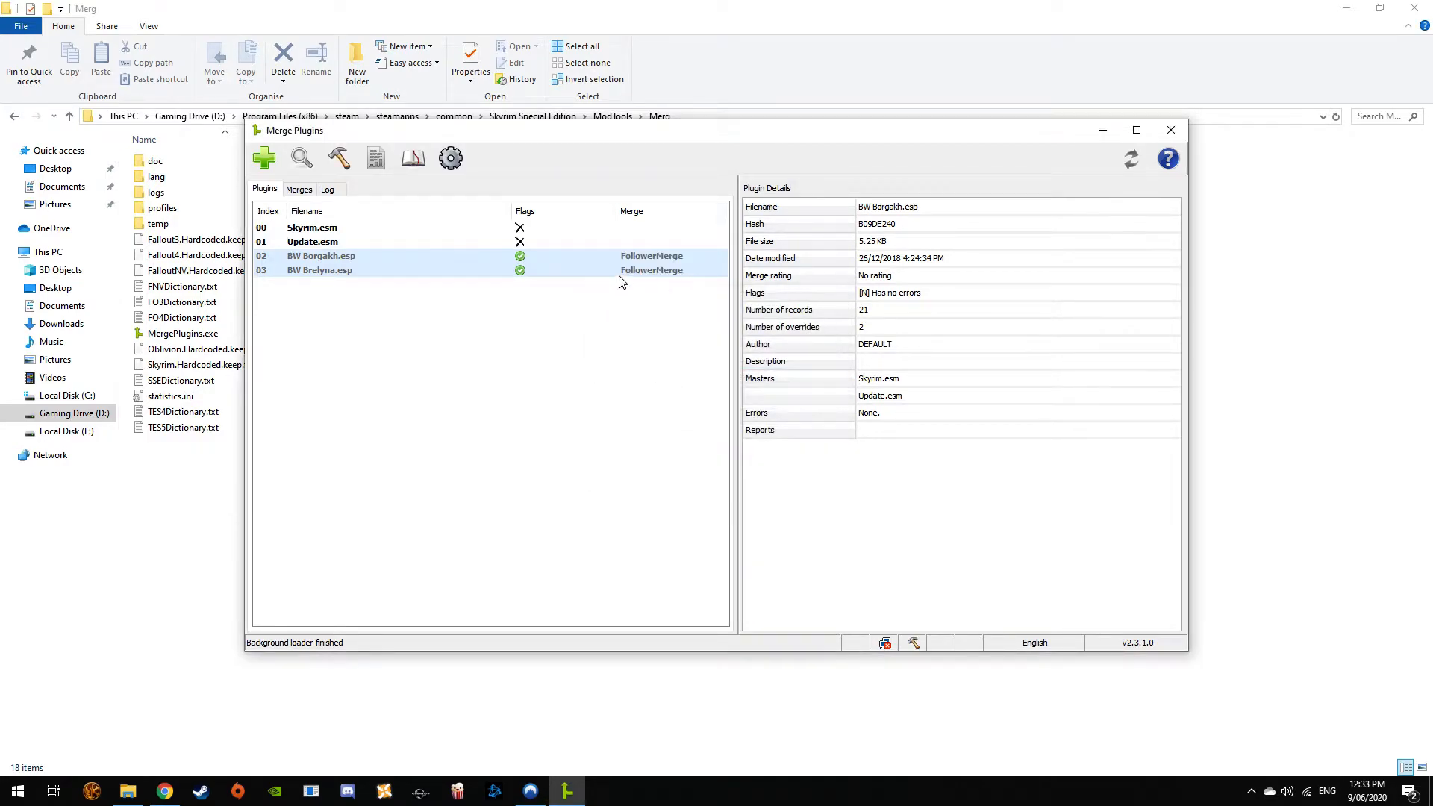
# Review FollowerMerge in the Merges list and bring up its available actions
pyautogui.click(298, 190)
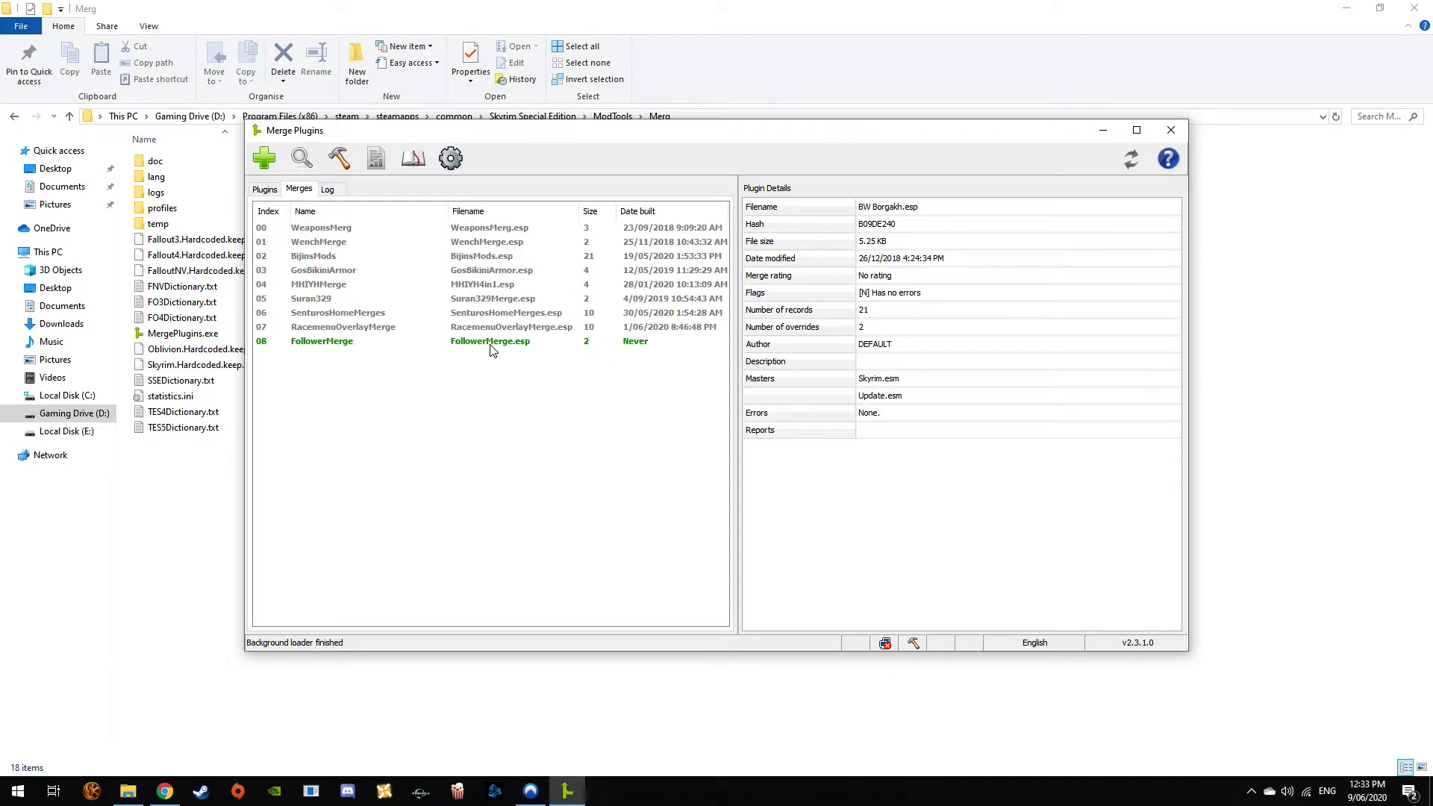
pyautogui.click(323, 340)
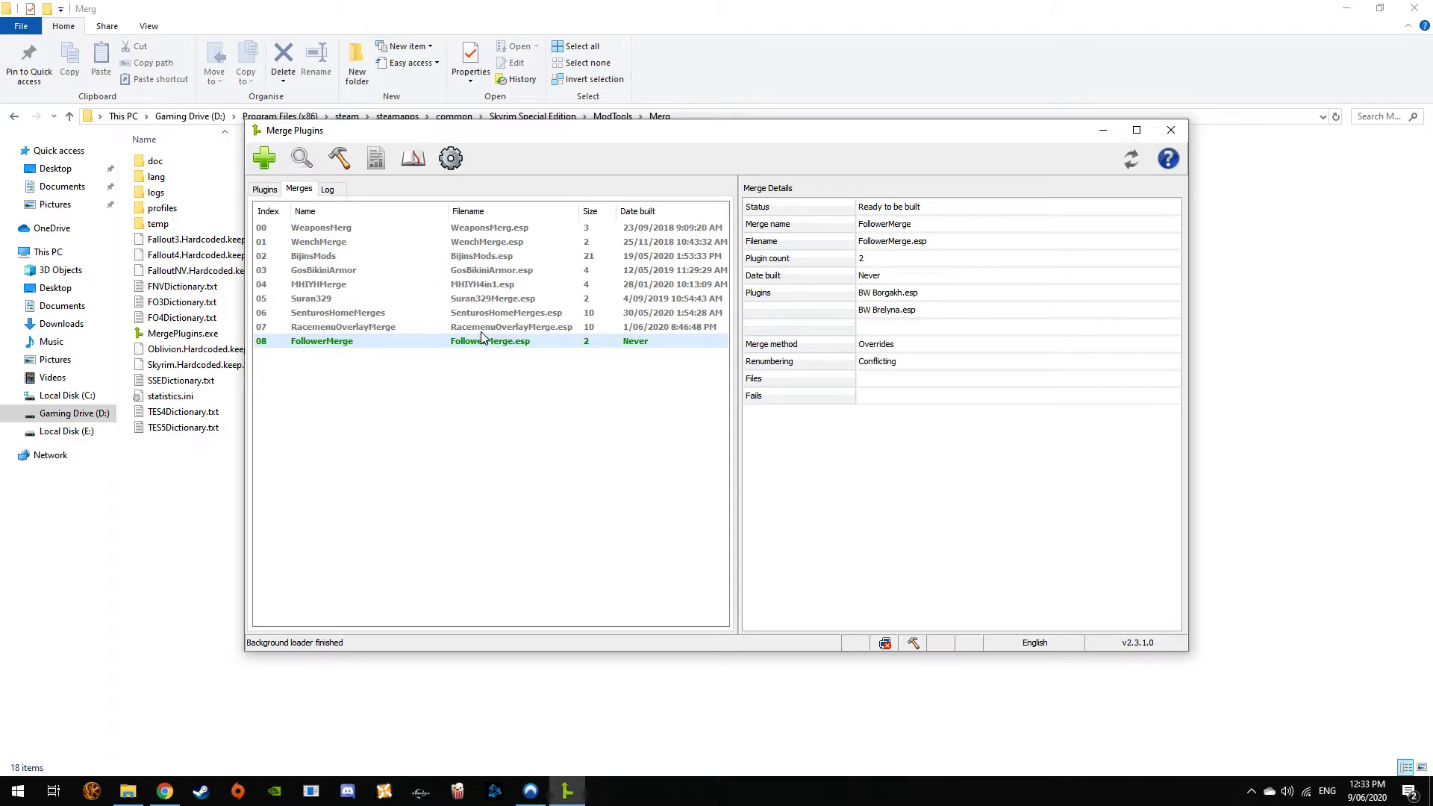
pyautogui.rightClick(483, 341)
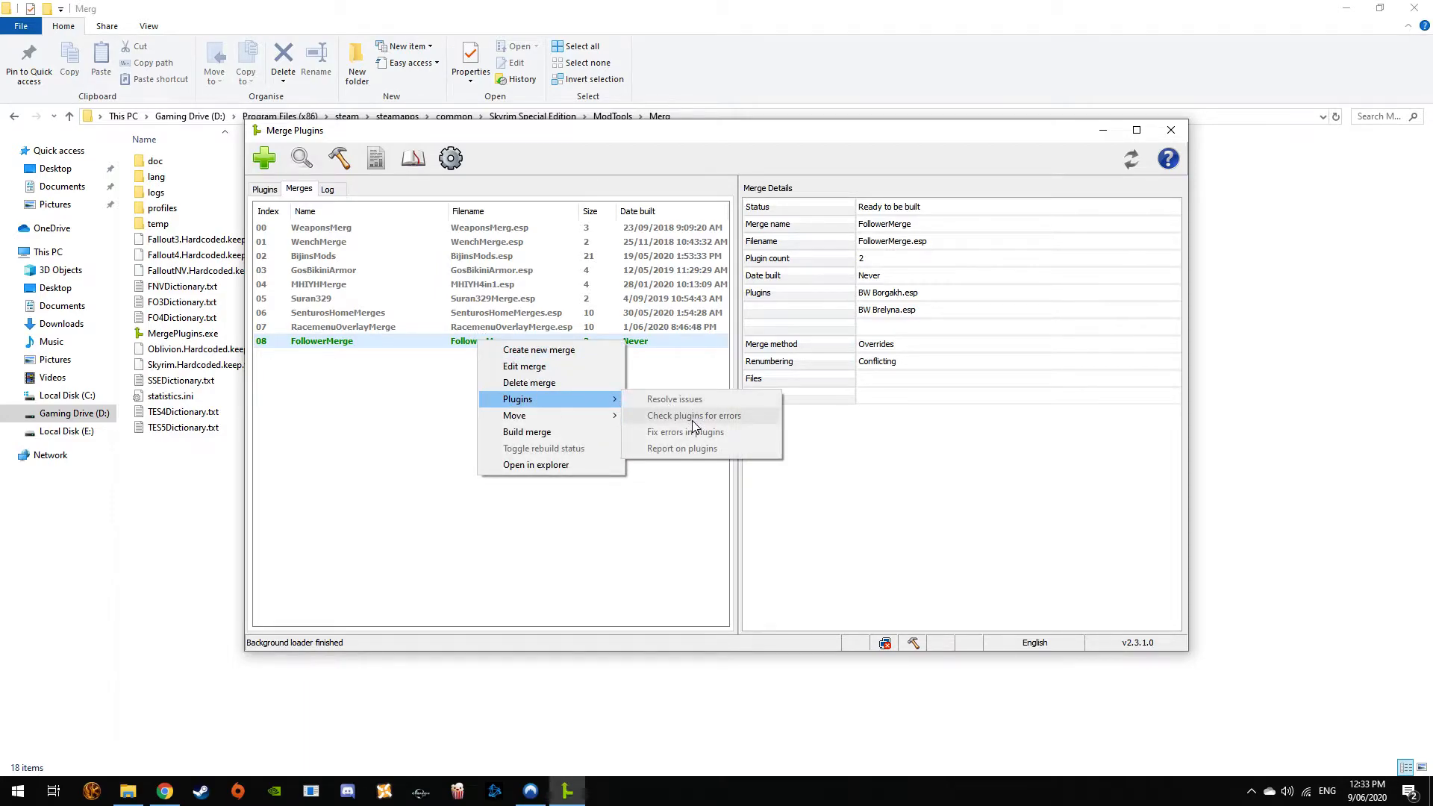
pyautogui.moveTo(690, 422)
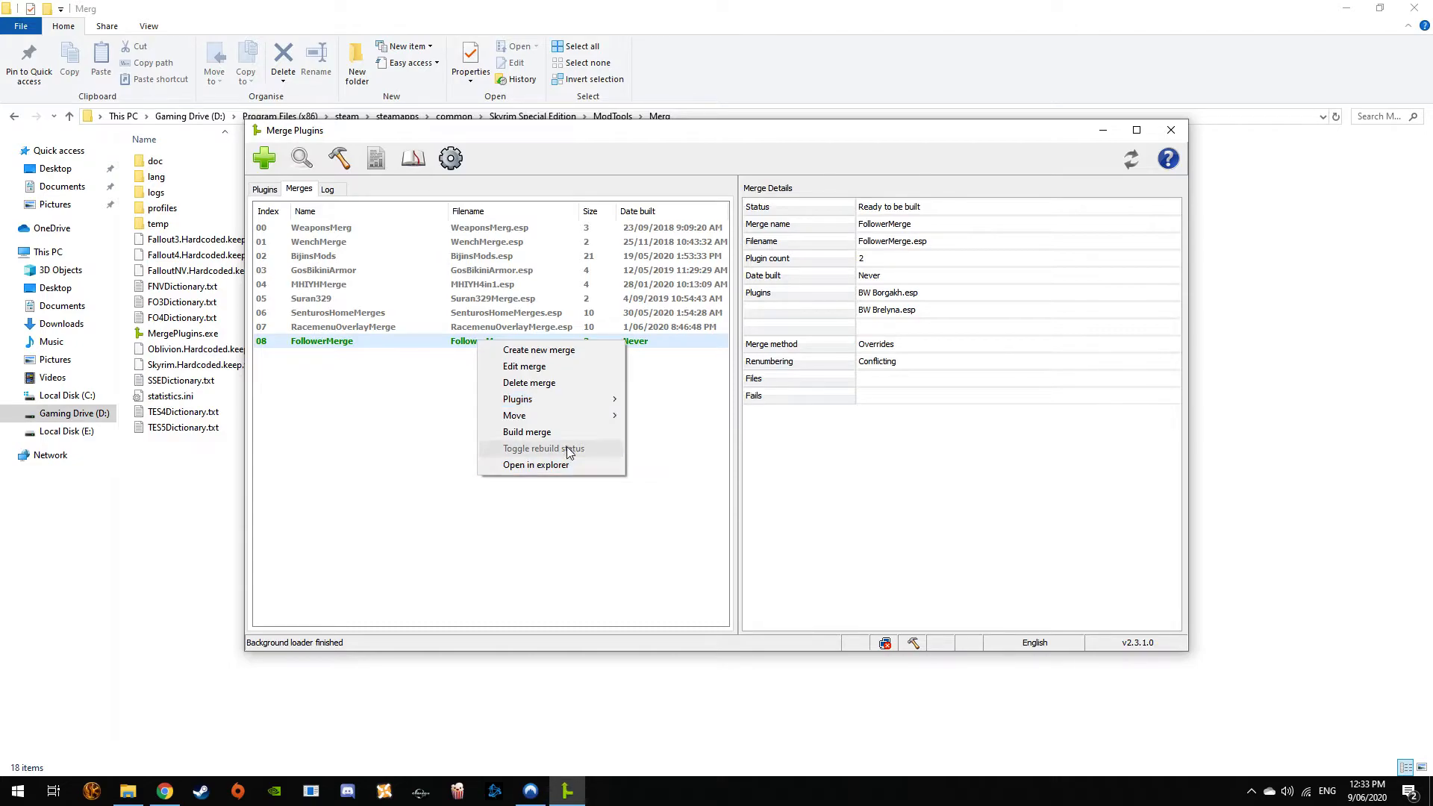
pyautogui.moveTo(548, 405)
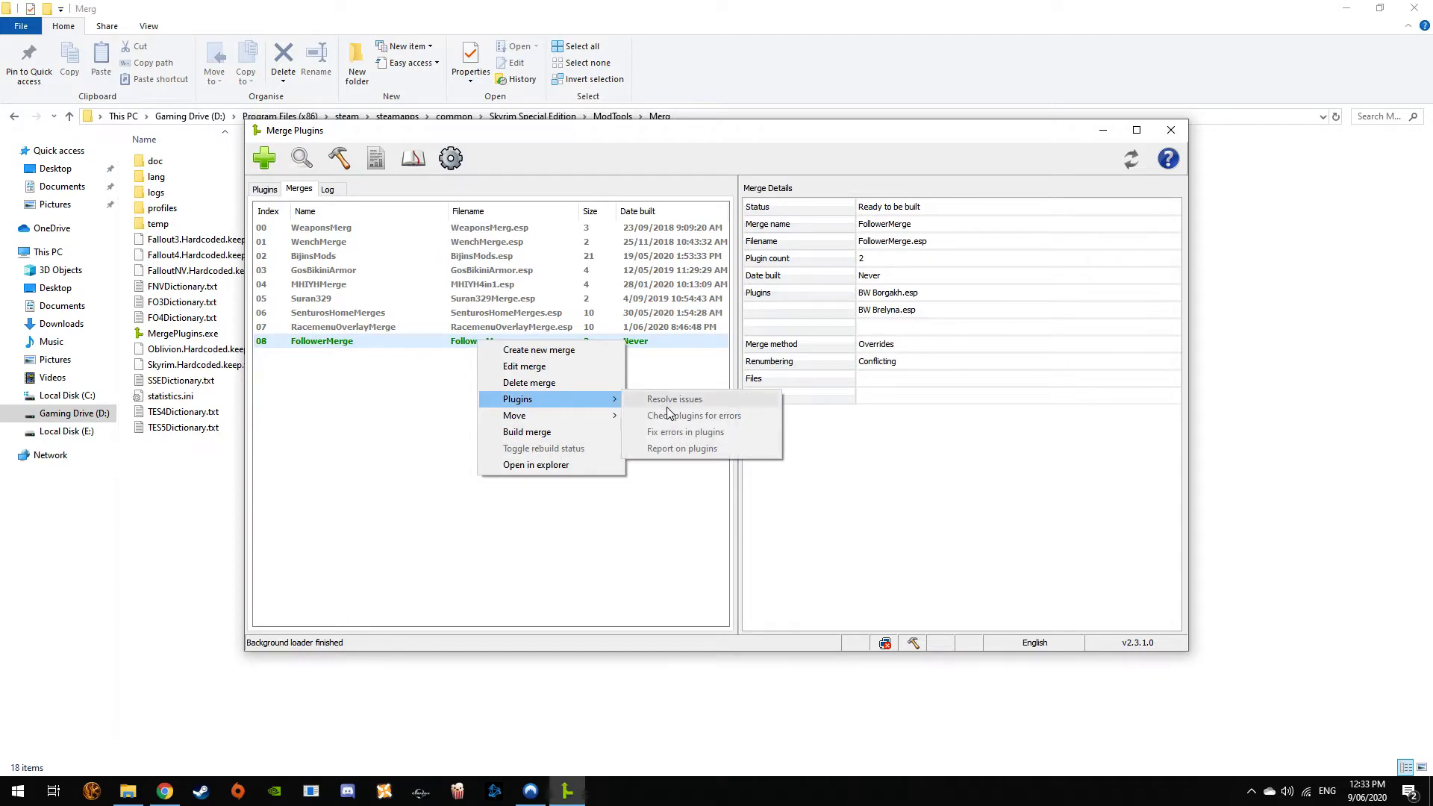
pyautogui.moveTo(636, 435)
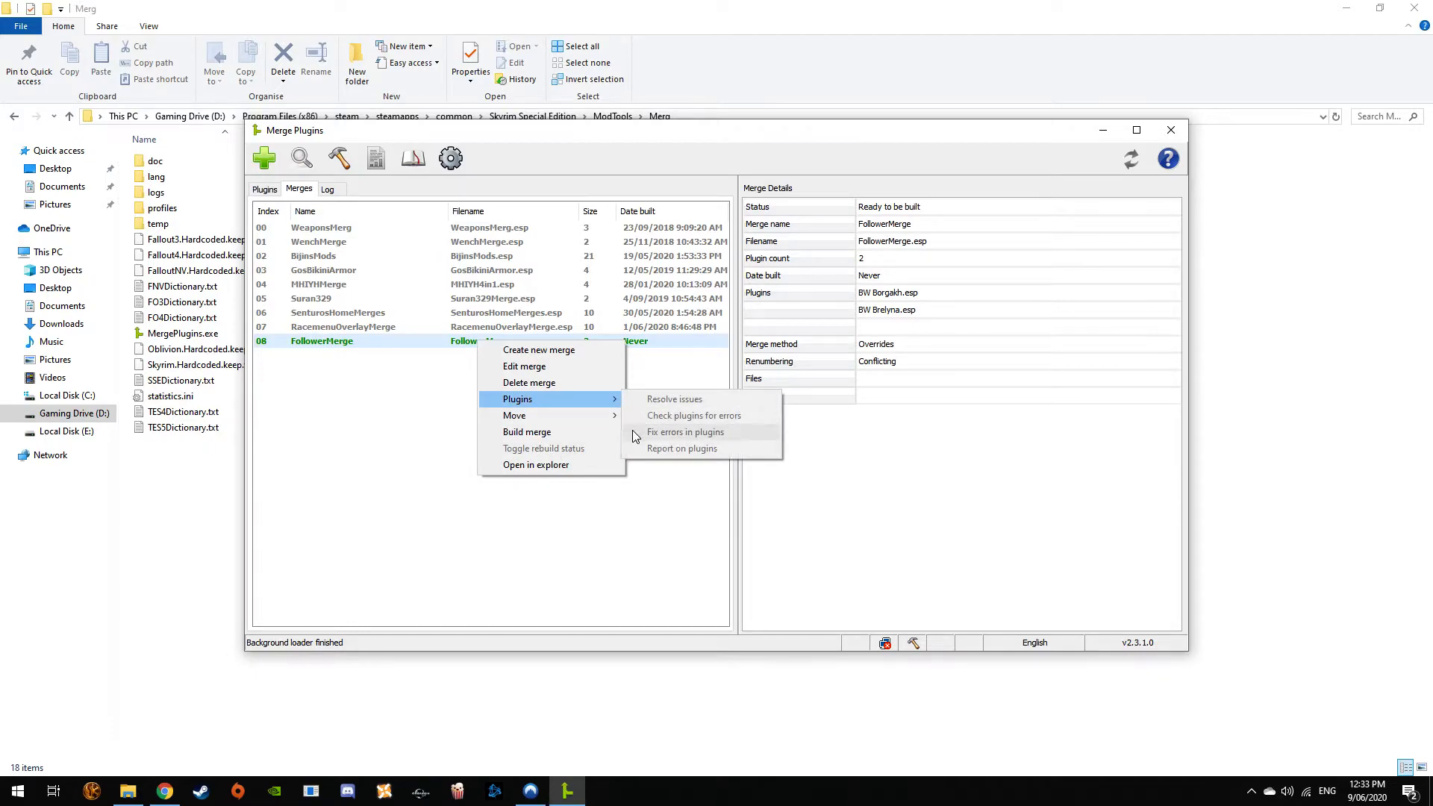
pyautogui.moveTo(524, 368)
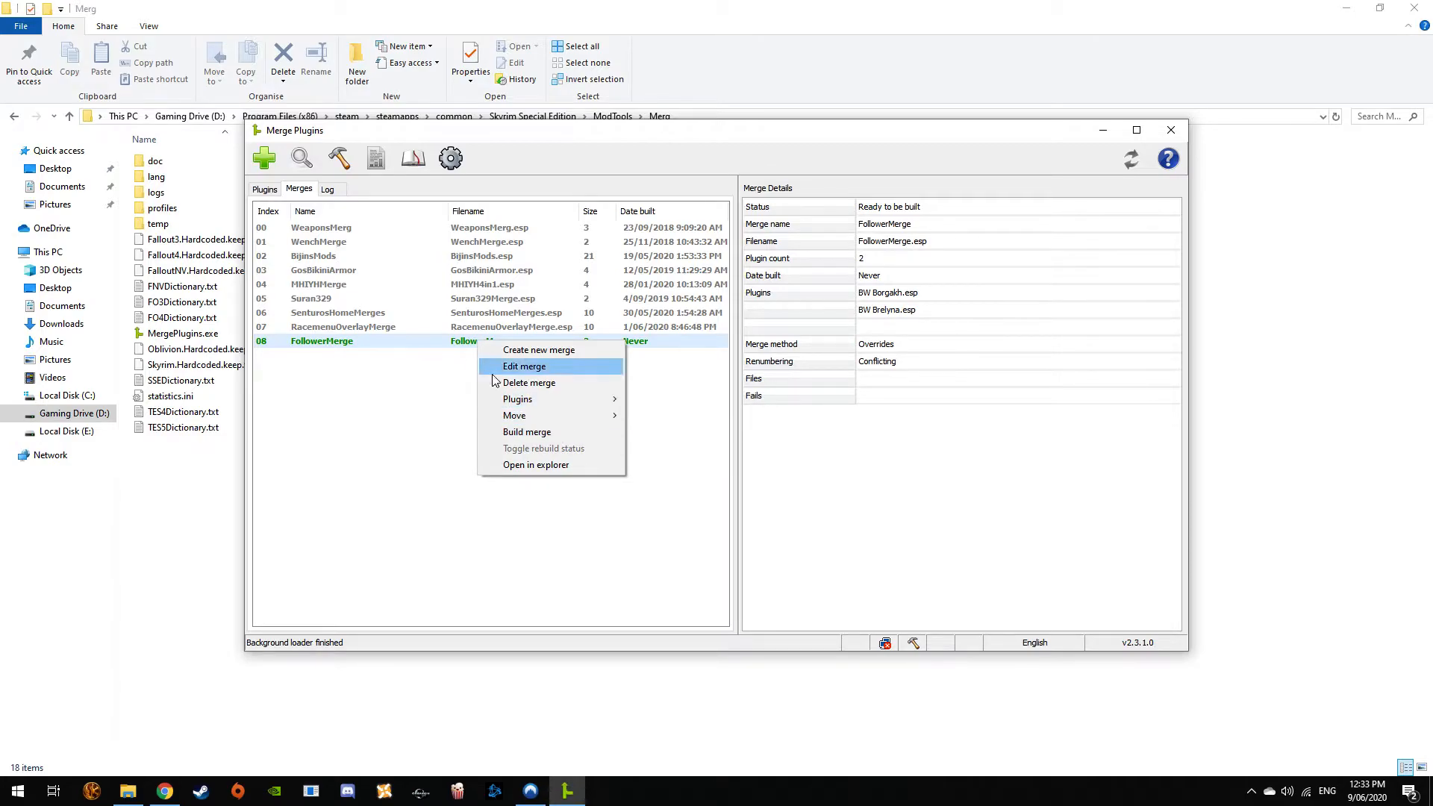
pyautogui.moveTo(662, 454)
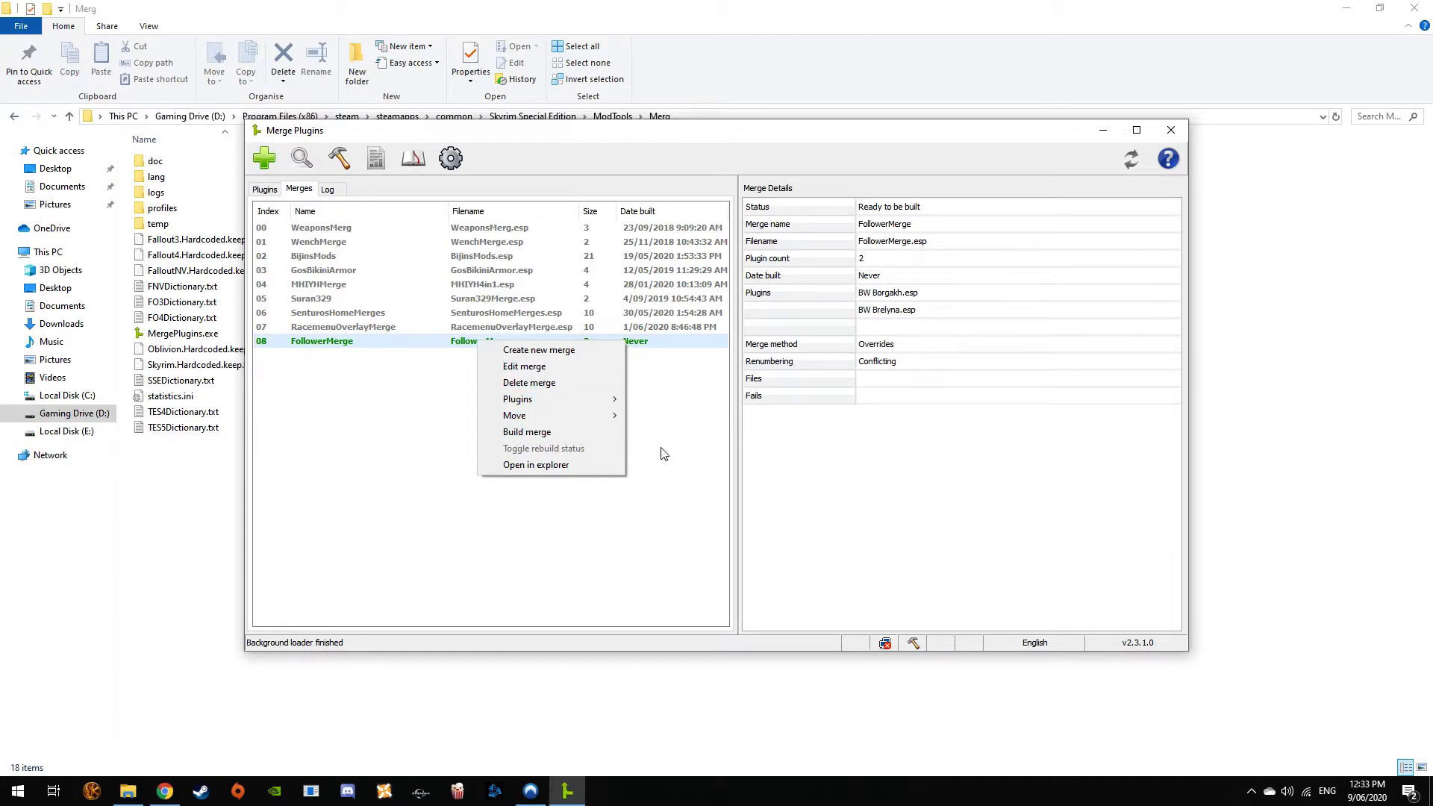
pyautogui.moveTo(388, 463)
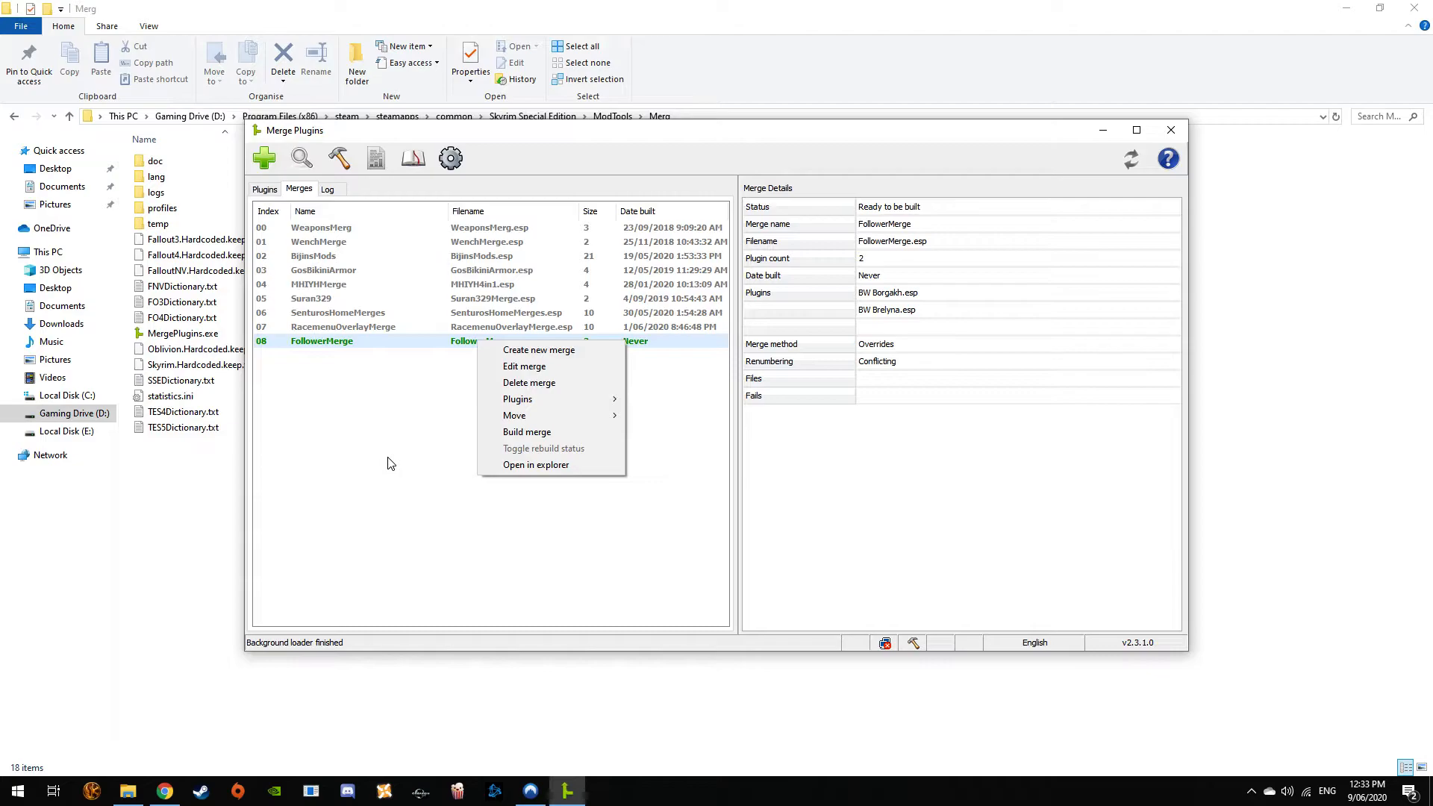
pyautogui.moveTo(201, 506)
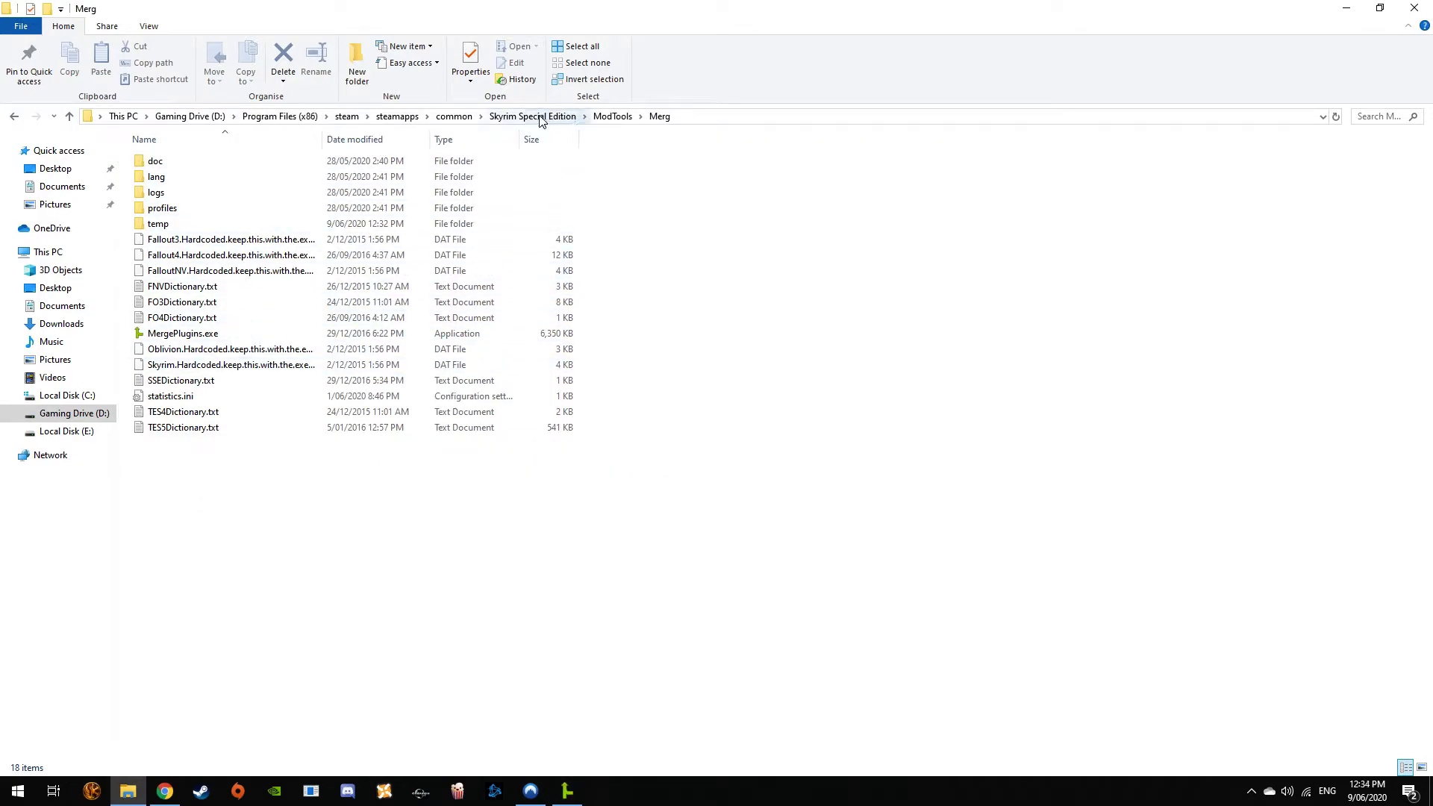
# Browse from the game folder into the Merg and merges output folders
pyautogui.click(532, 117)
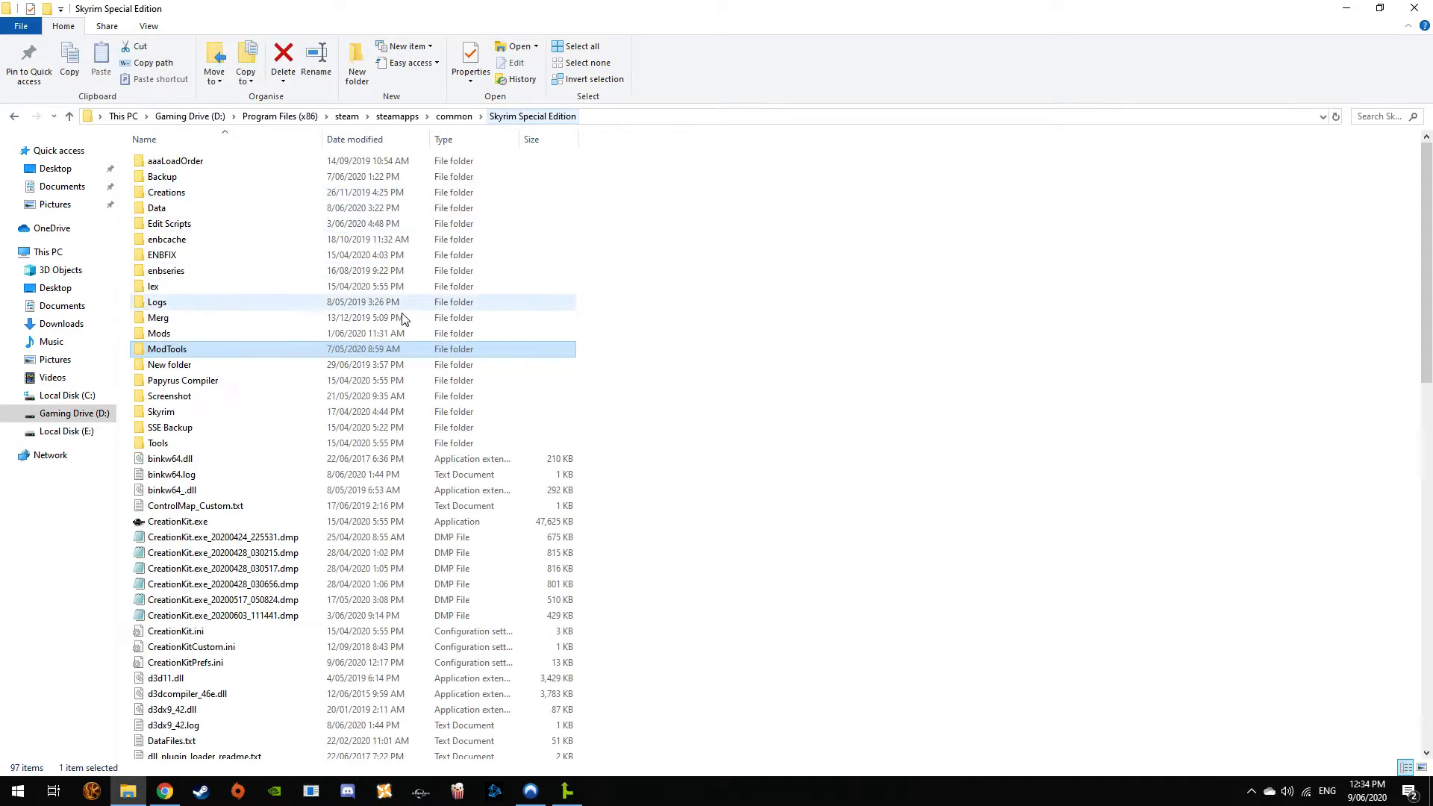
pyautogui.doubleClick(157, 316)
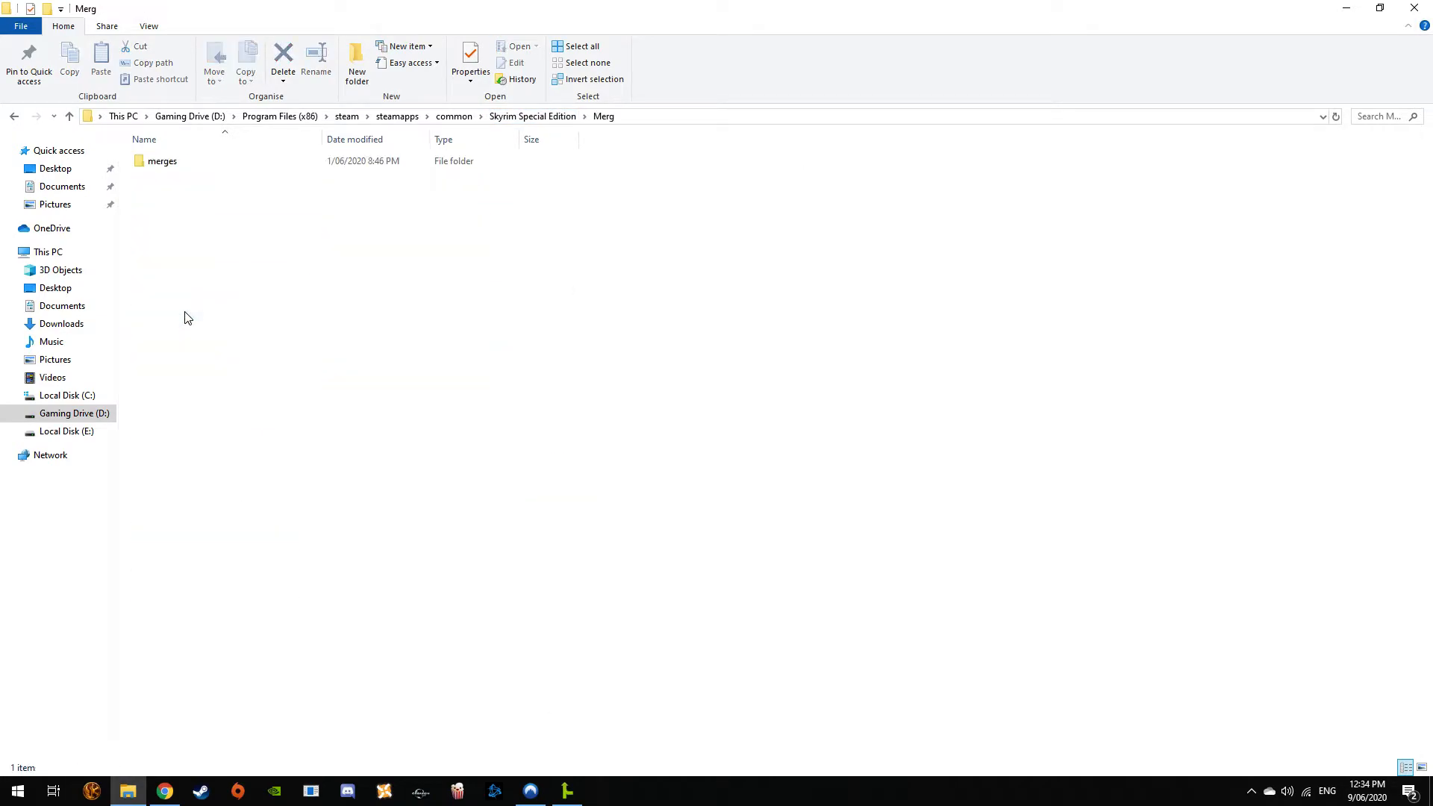
pyautogui.doubleClick(161, 161)
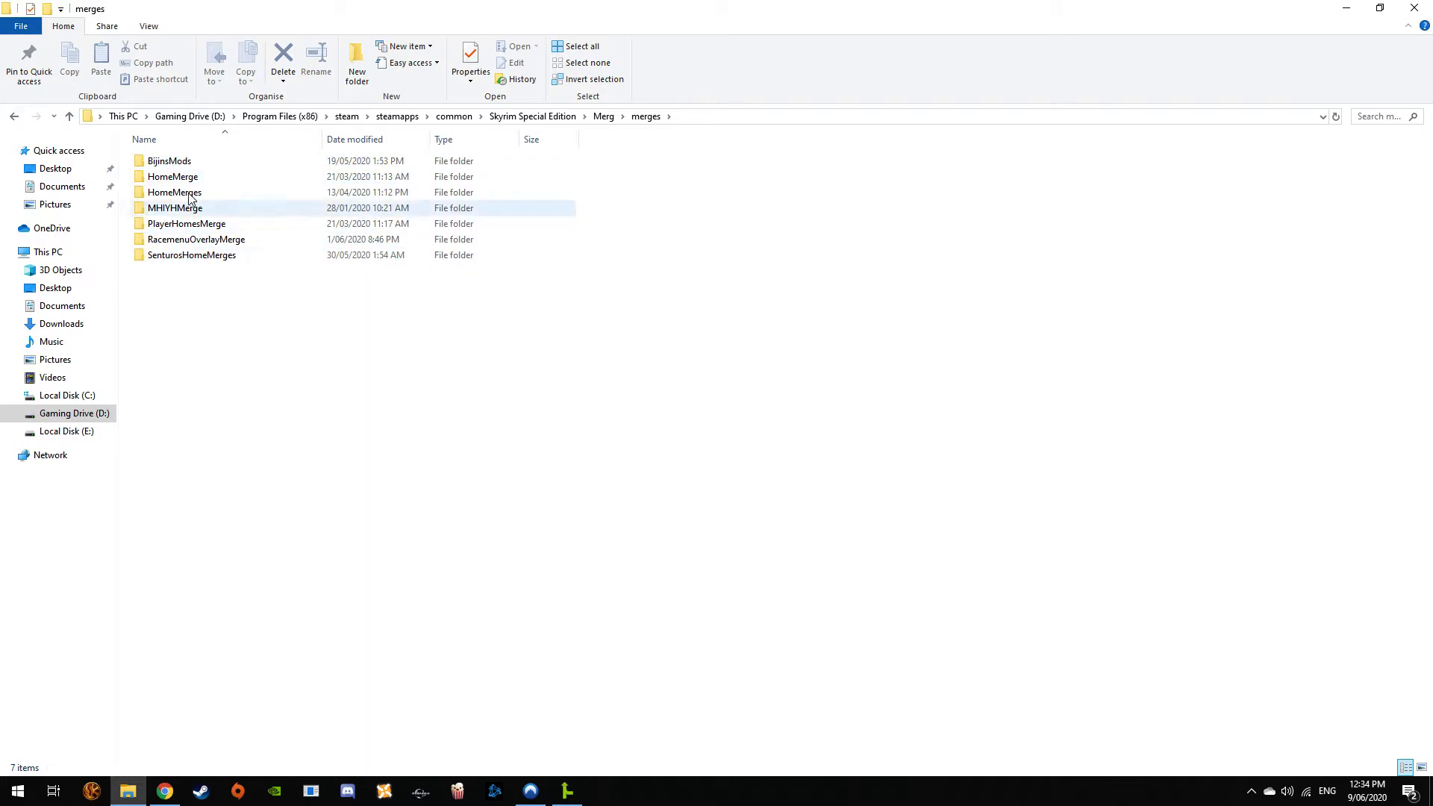
pyautogui.click(69, 117)
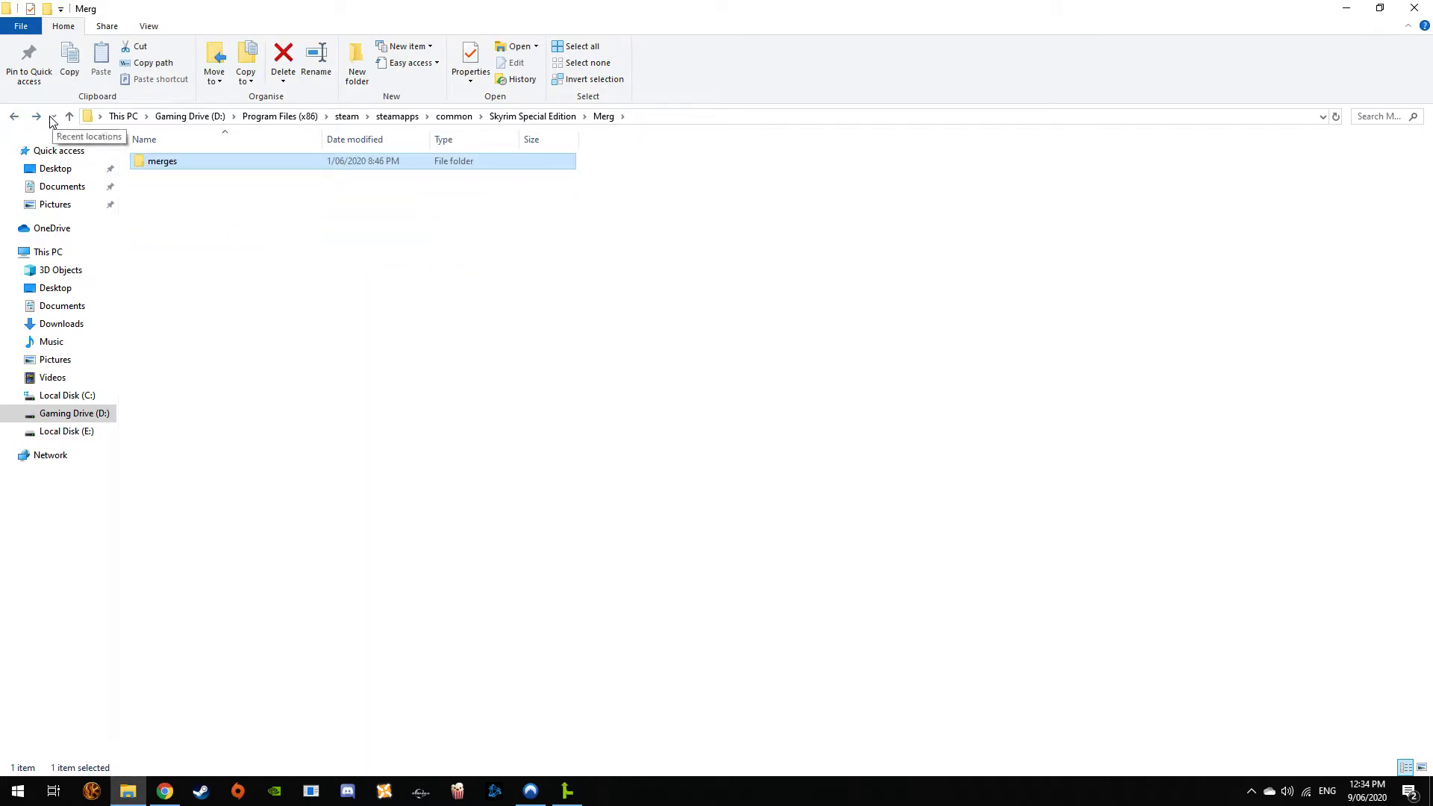
pyautogui.click(198, 178)
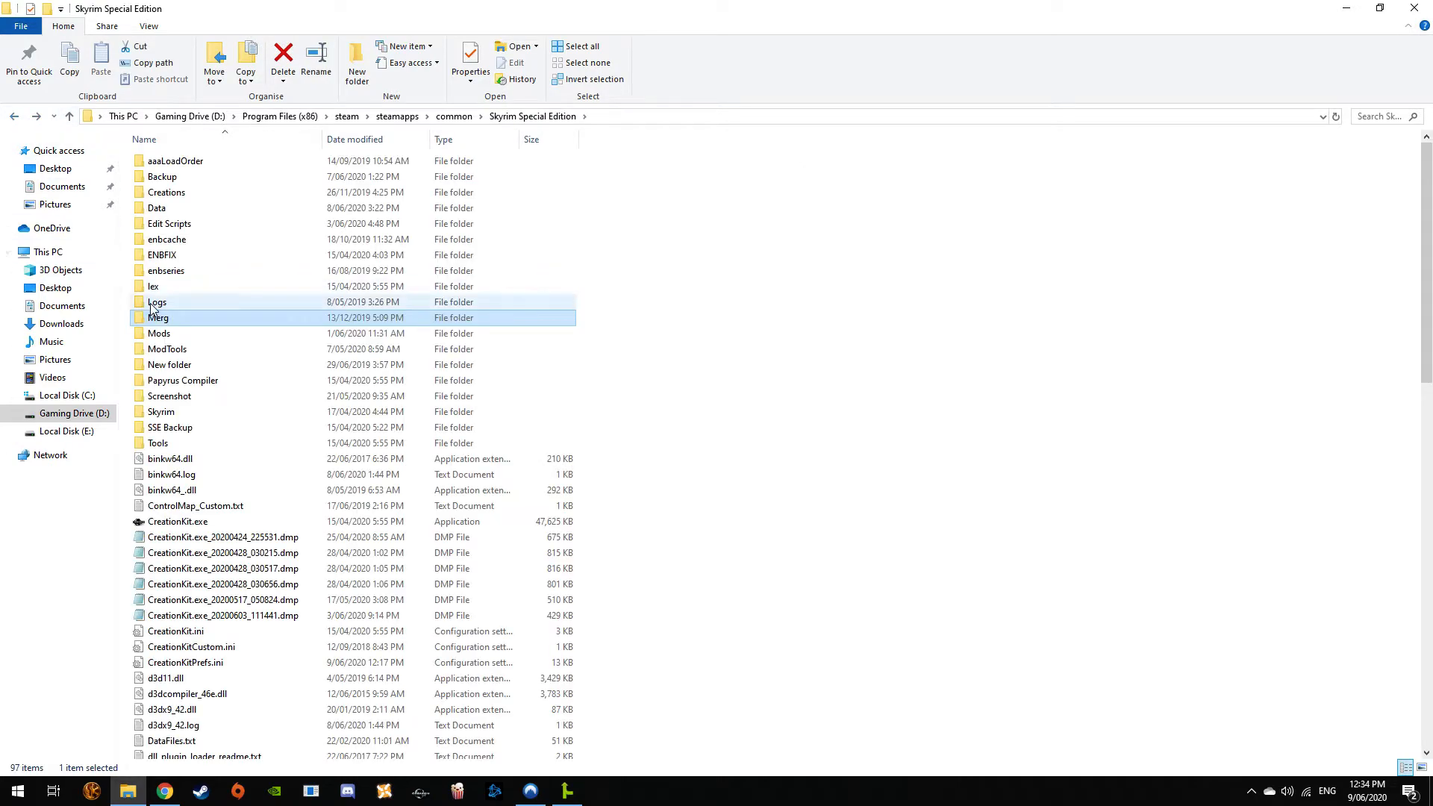
pyautogui.doubleClick(158, 317)
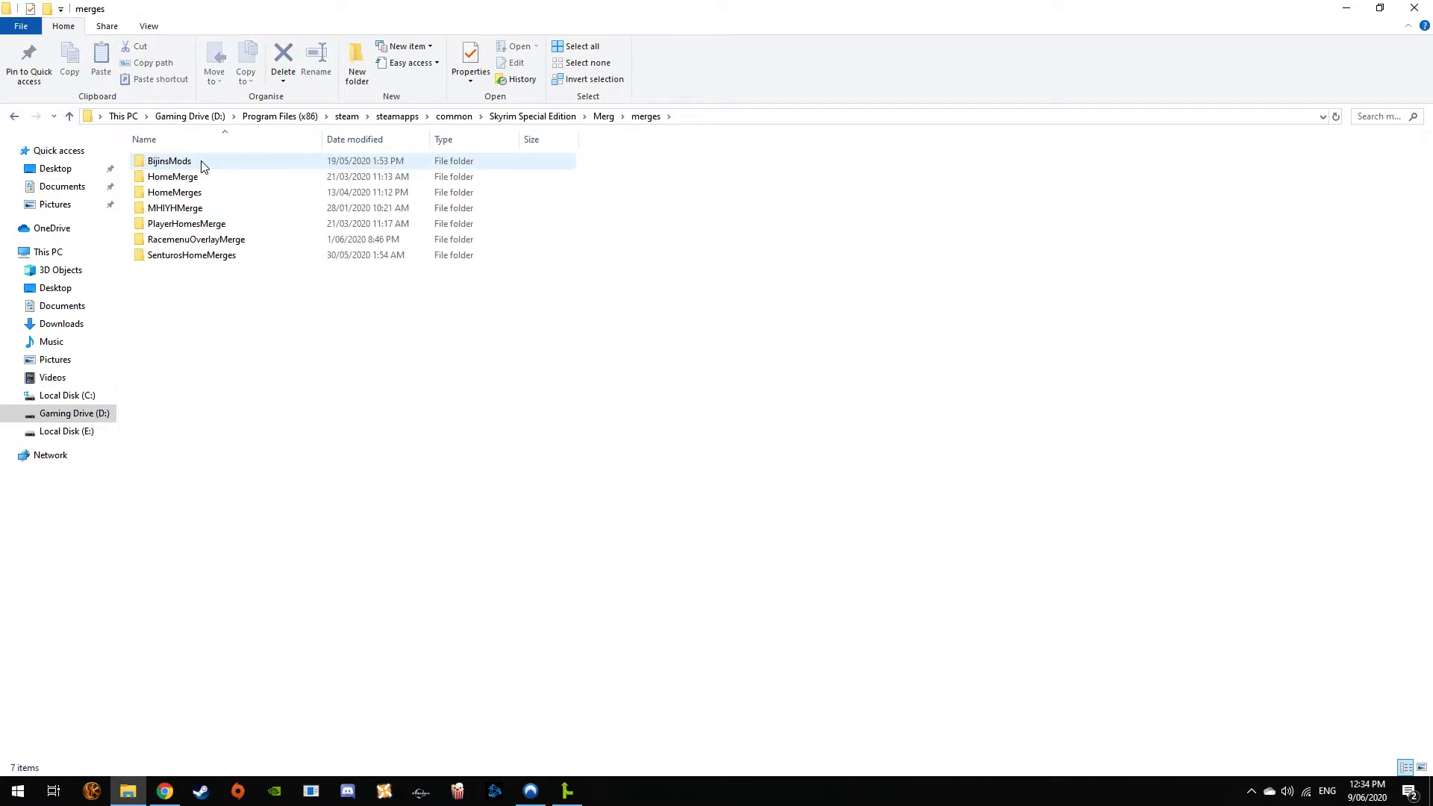
# Look inside the RacemenuOverlayMerge folder with its merge, seq and esp contents
pyautogui.click(414, 286)
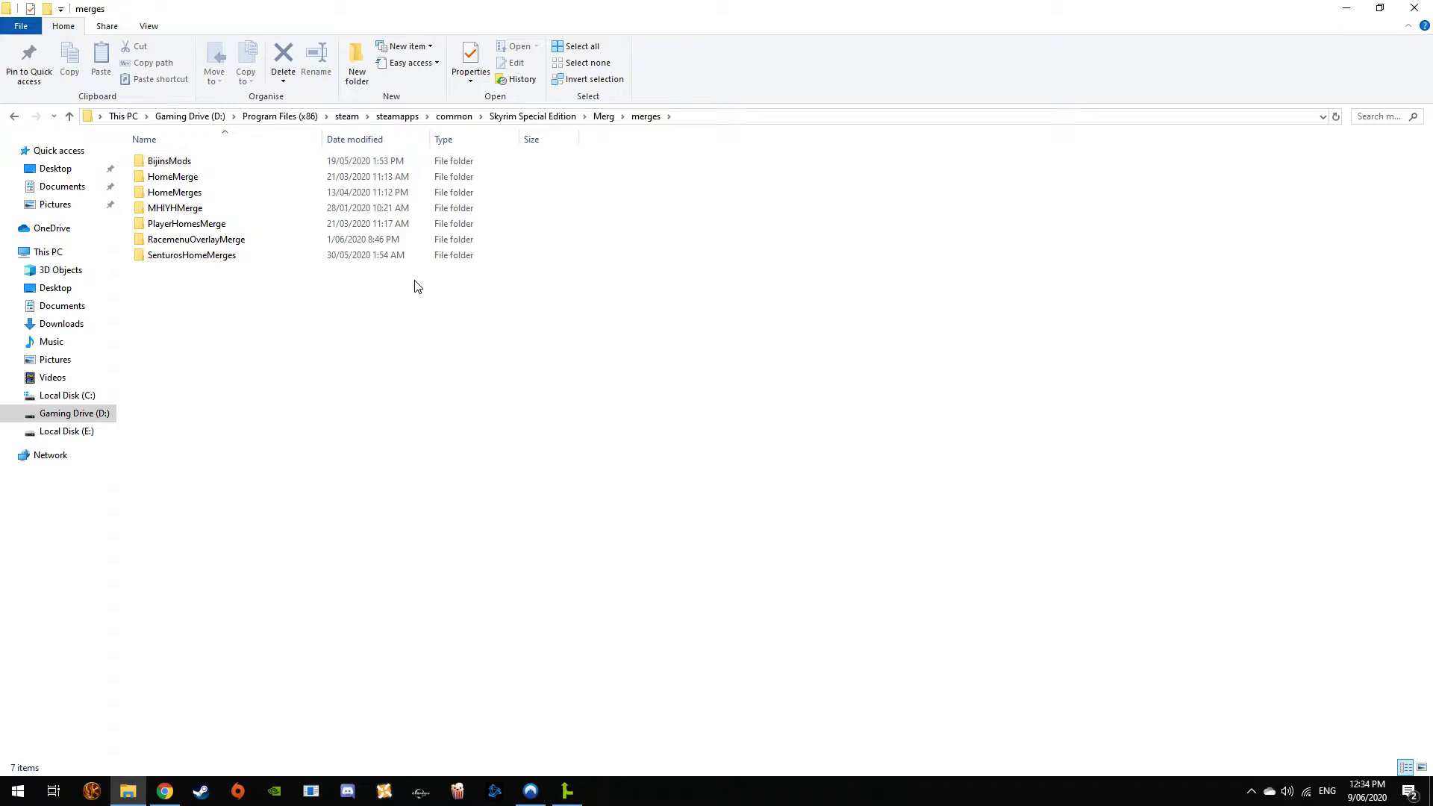
pyautogui.moveTo(421, 330)
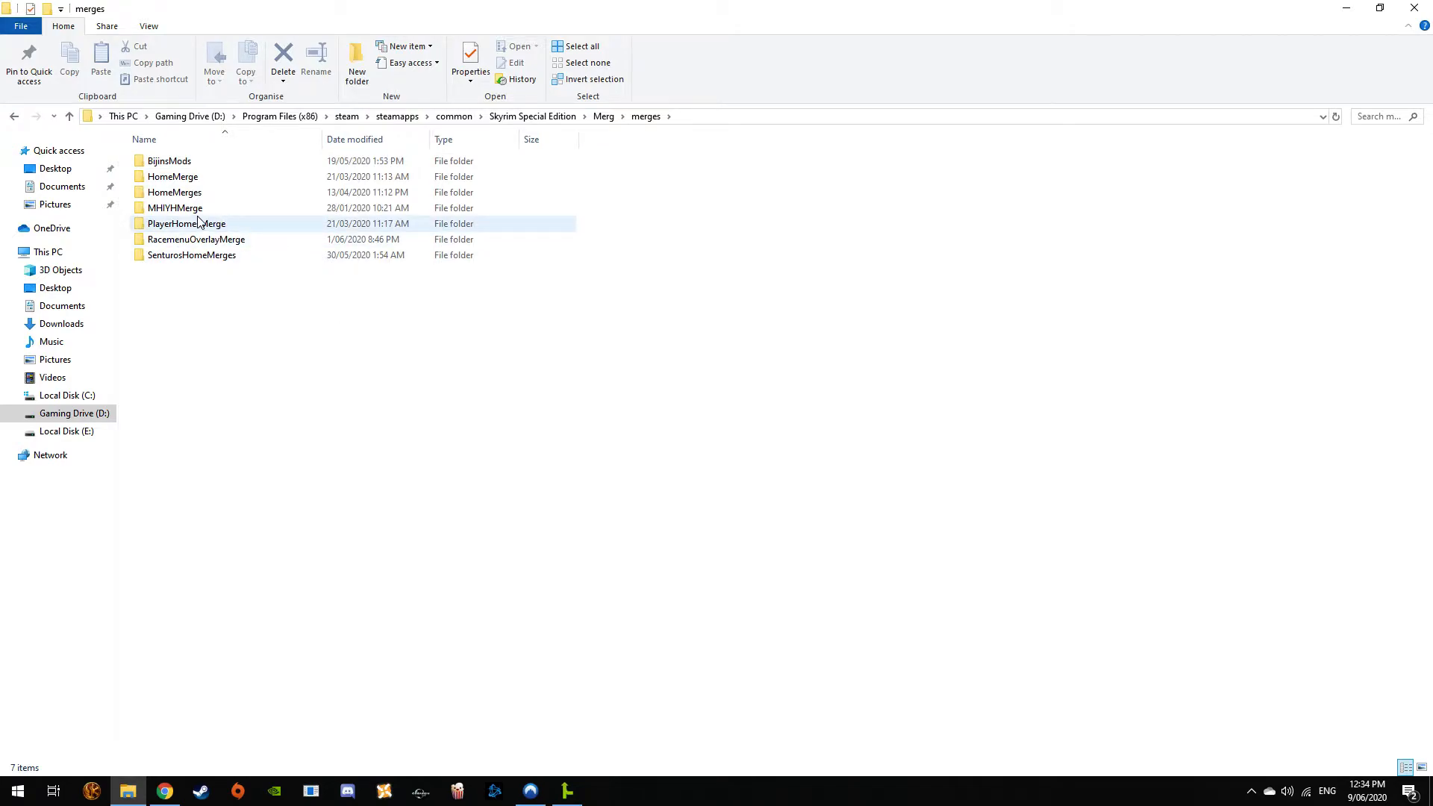
pyautogui.click(173, 192)
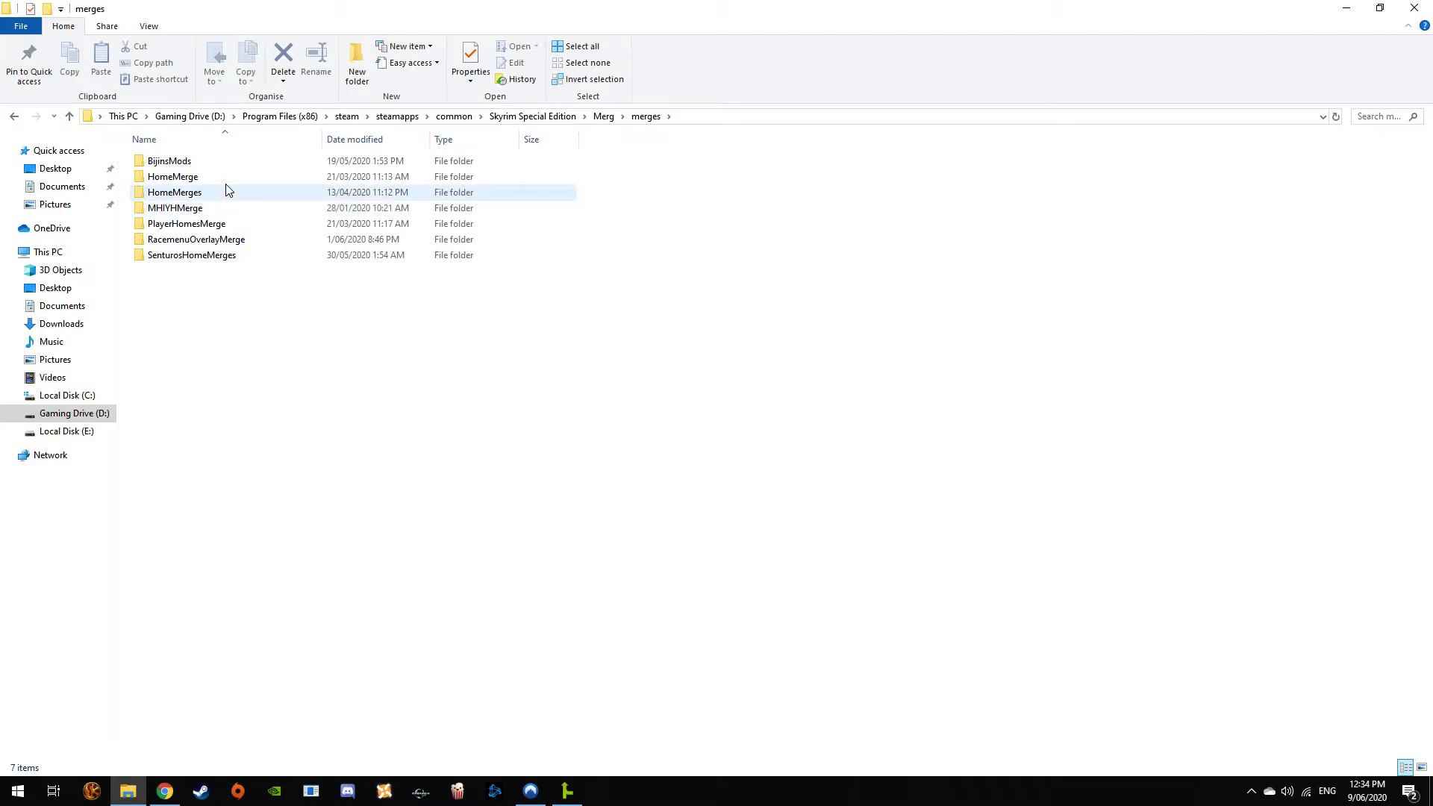
pyautogui.doubleClick(195, 239)
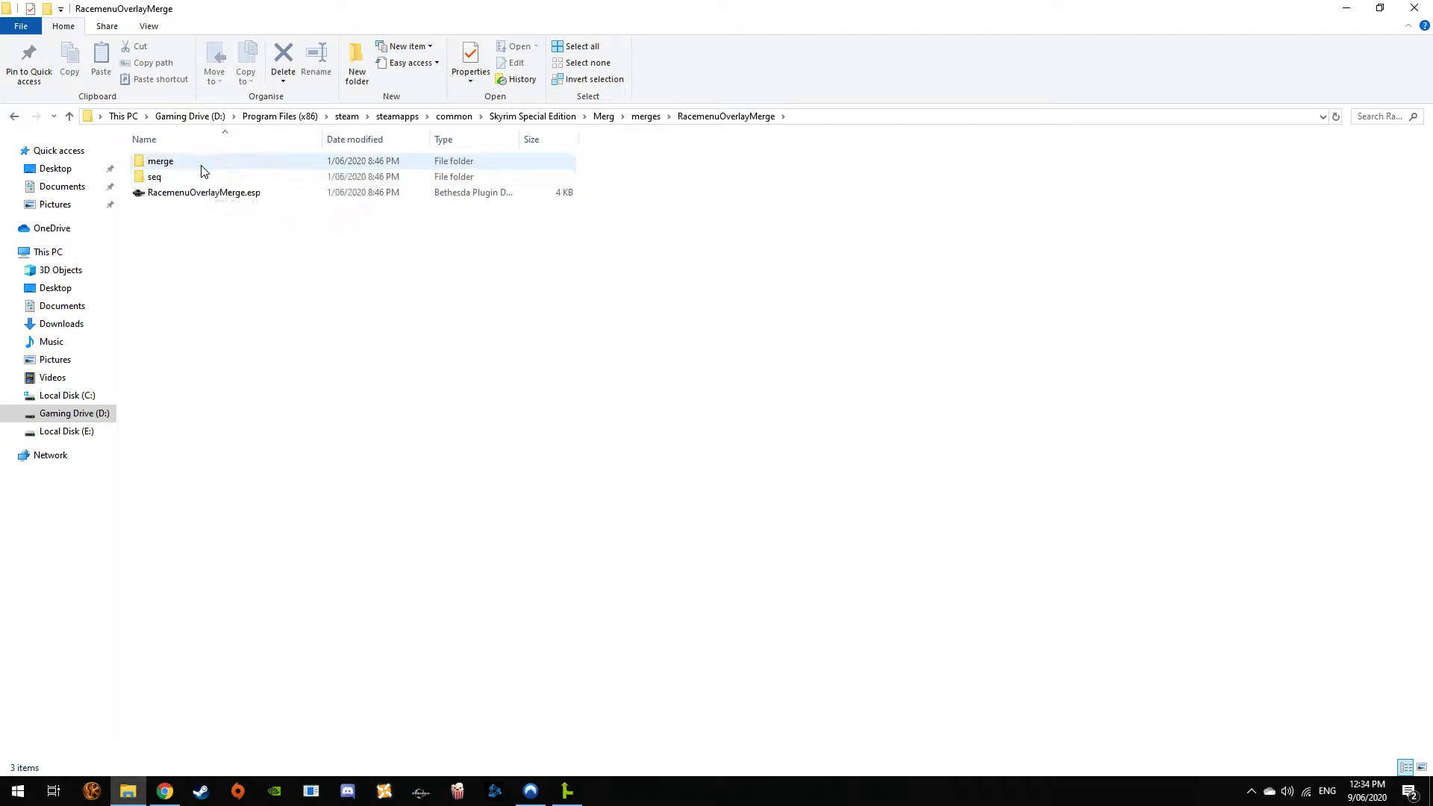
pyautogui.click(154, 176)
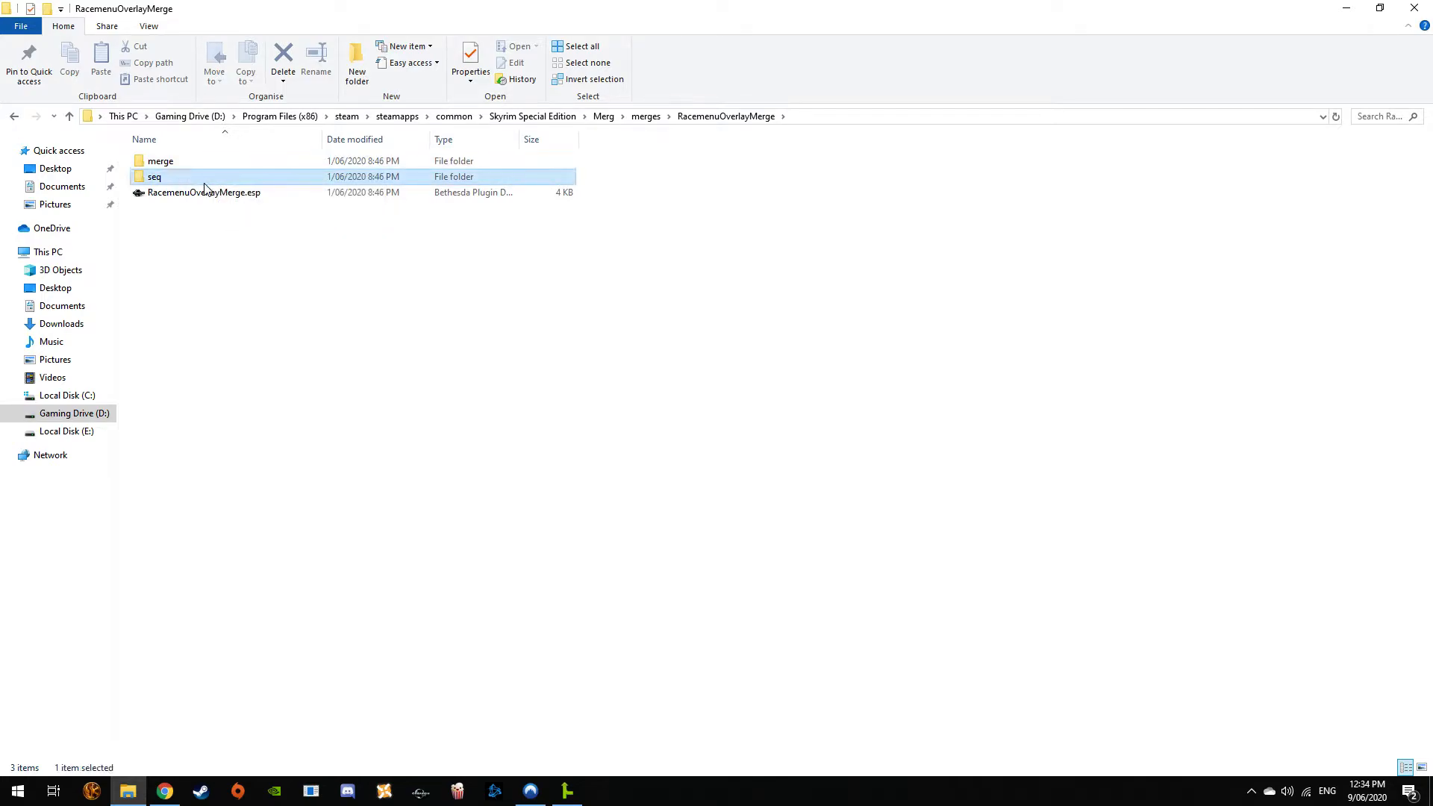
pyautogui.moveTo(203, 193)
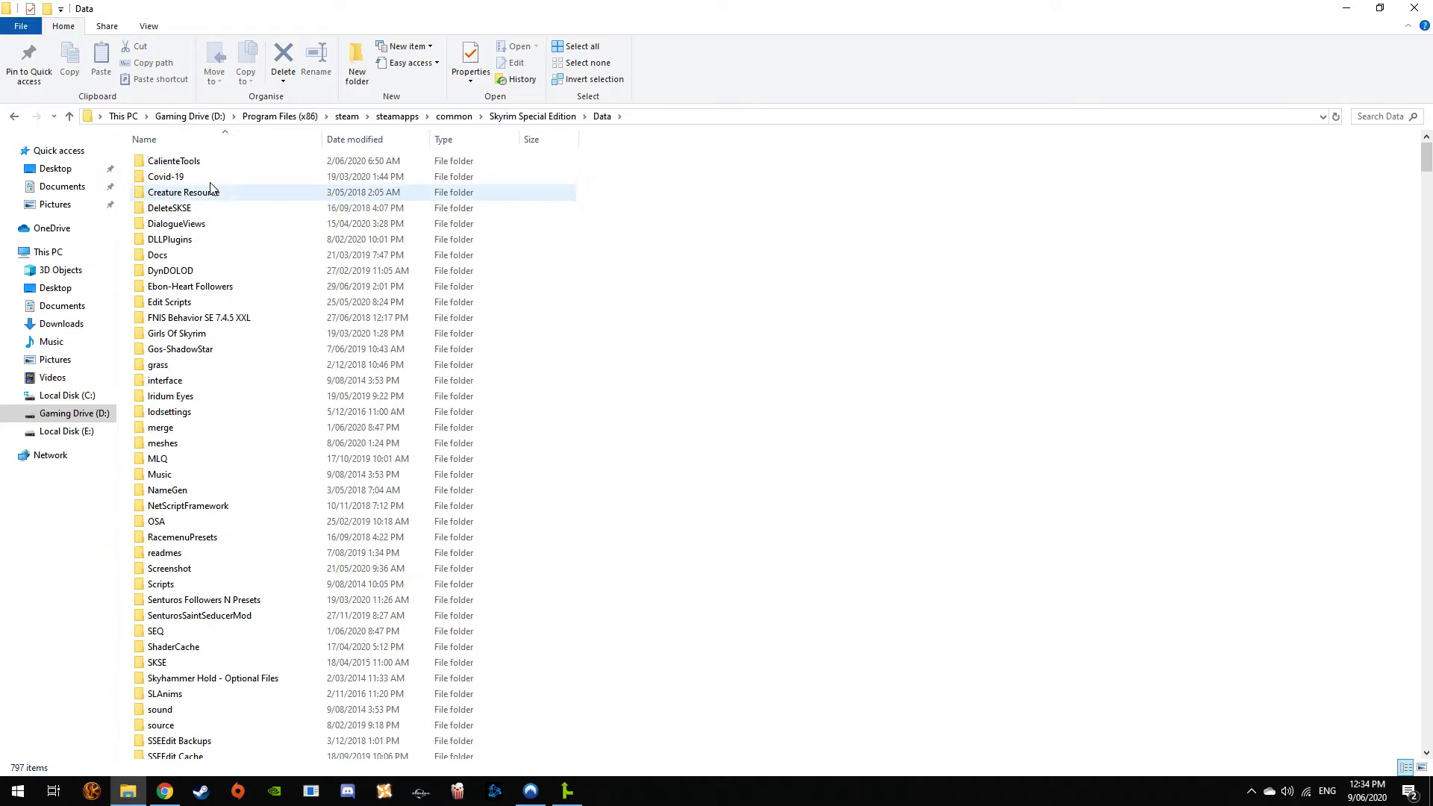
pyautogui.moveTo(246, 161)
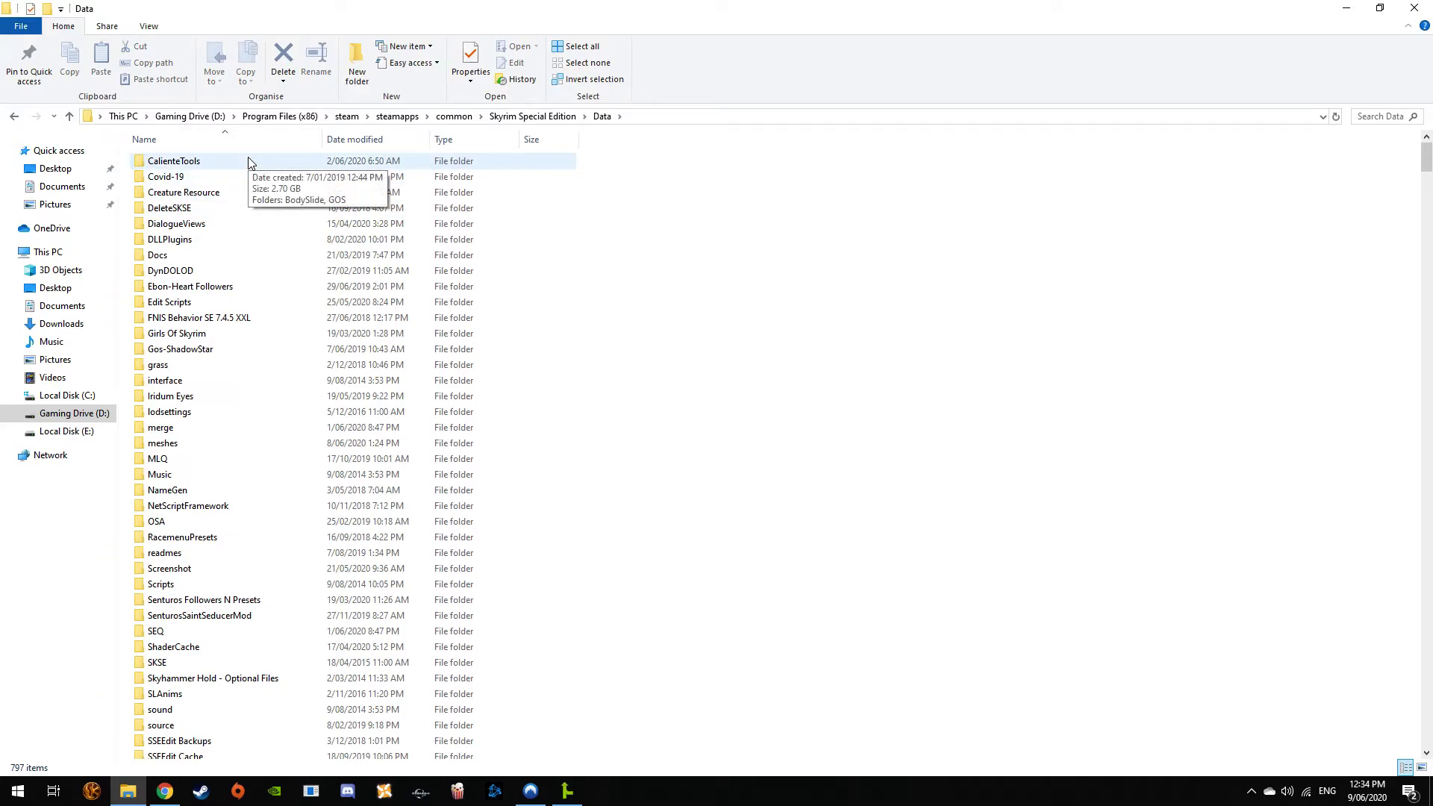
pyautogui.moveTo(406, 443)
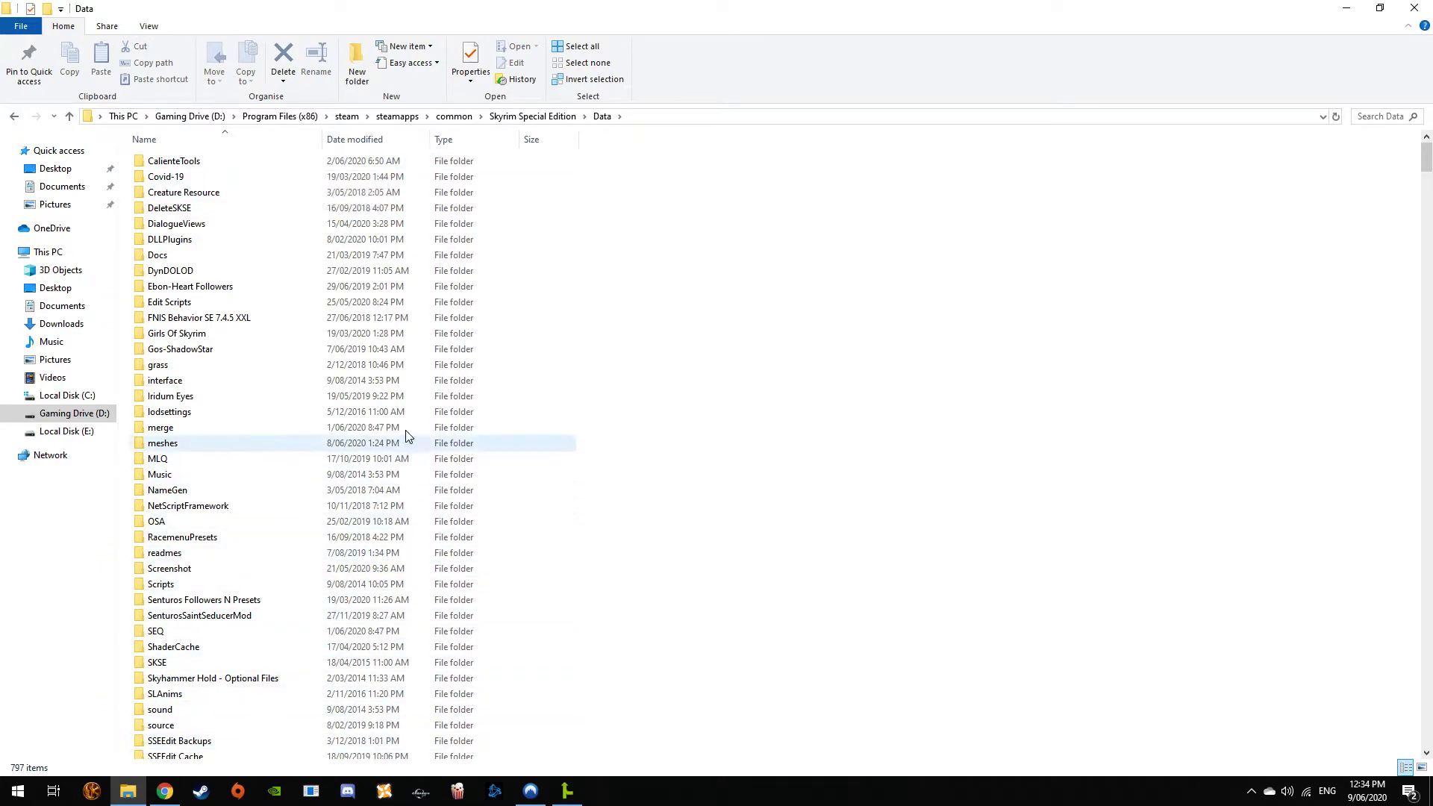
pyautogui.moveTo(469, 149)
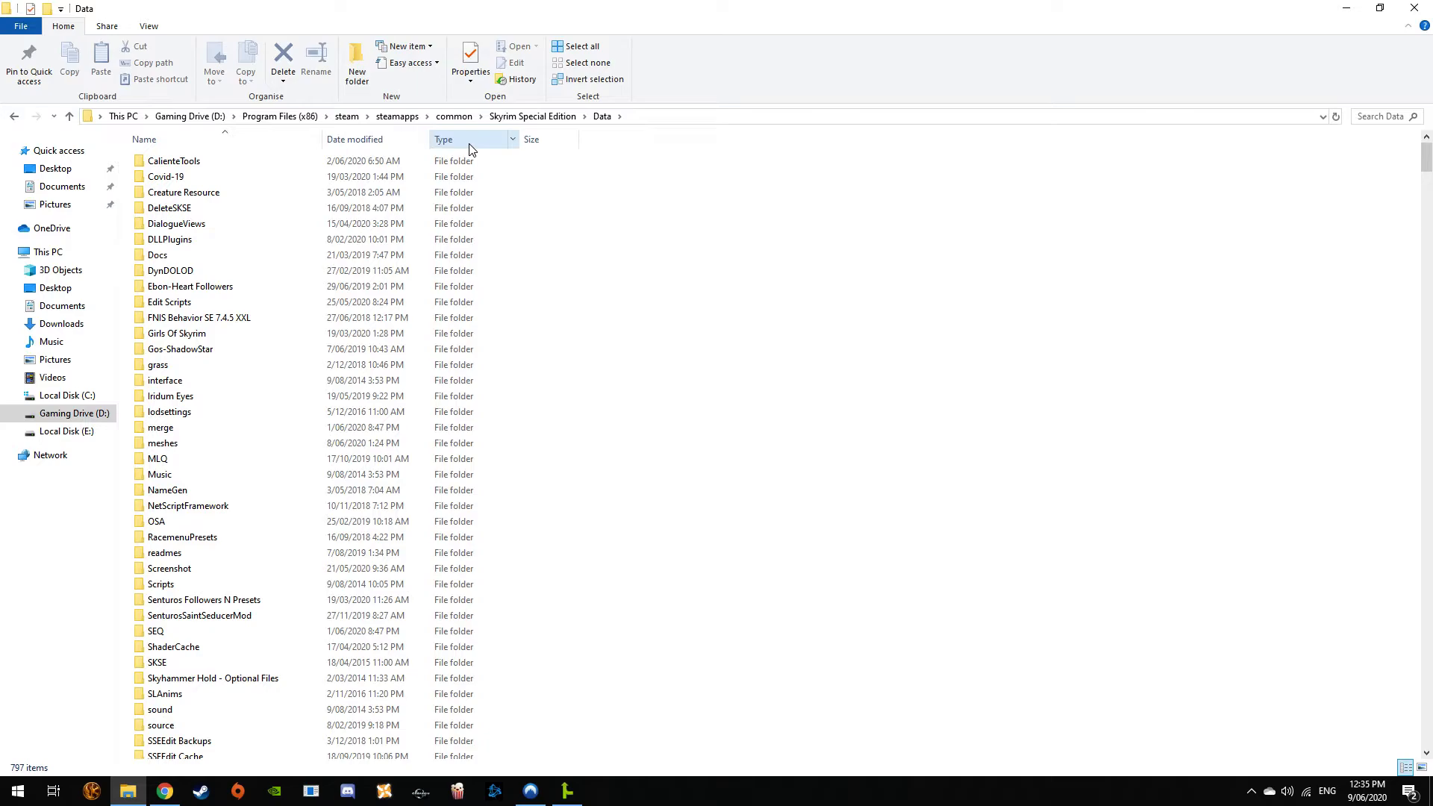
pyautogui.moveTo(515, 117)
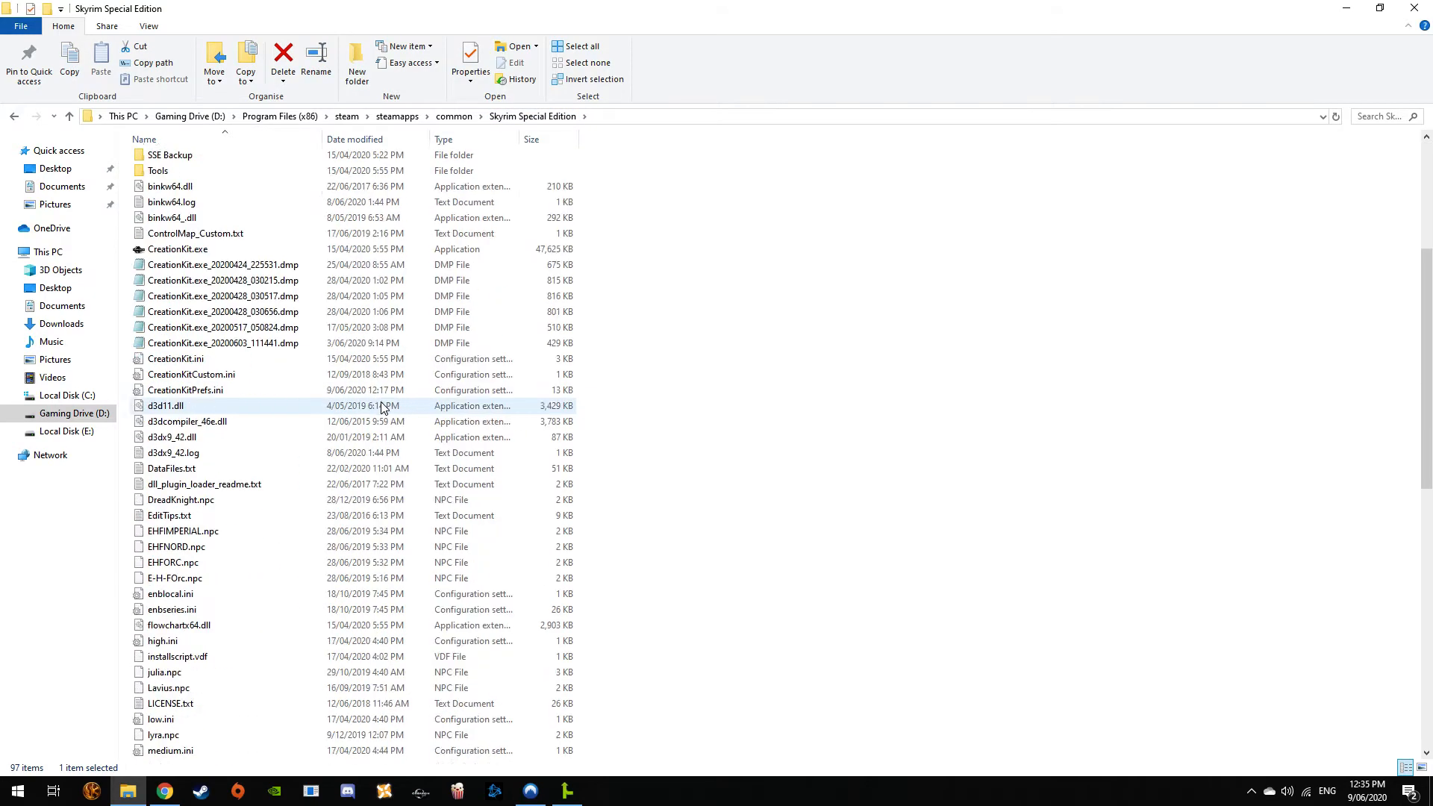
# Locate SSEEdit.exe in the Skyrim Special Edition game folder
pyautogui.scroll(-3)
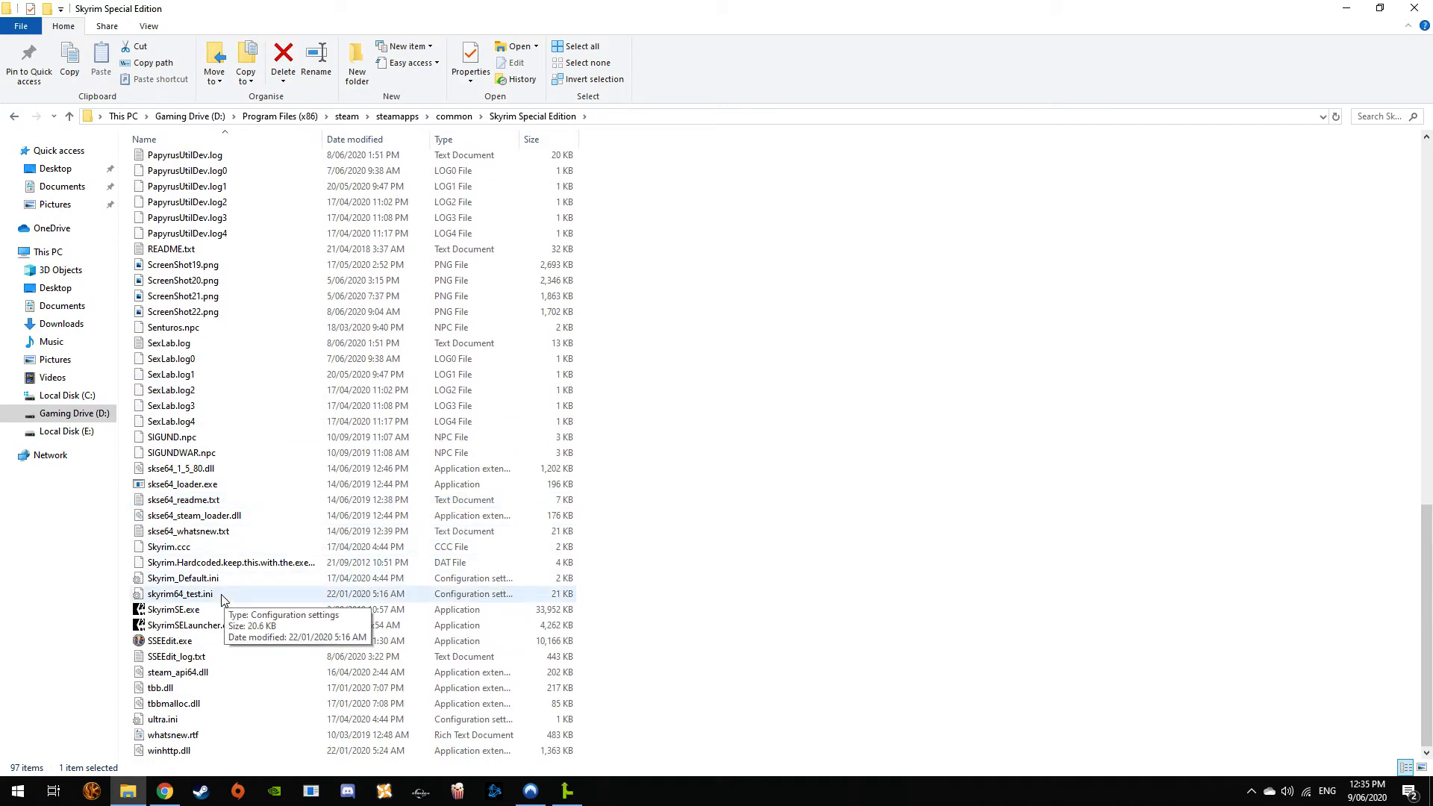
pyautogui.click(170, 640)
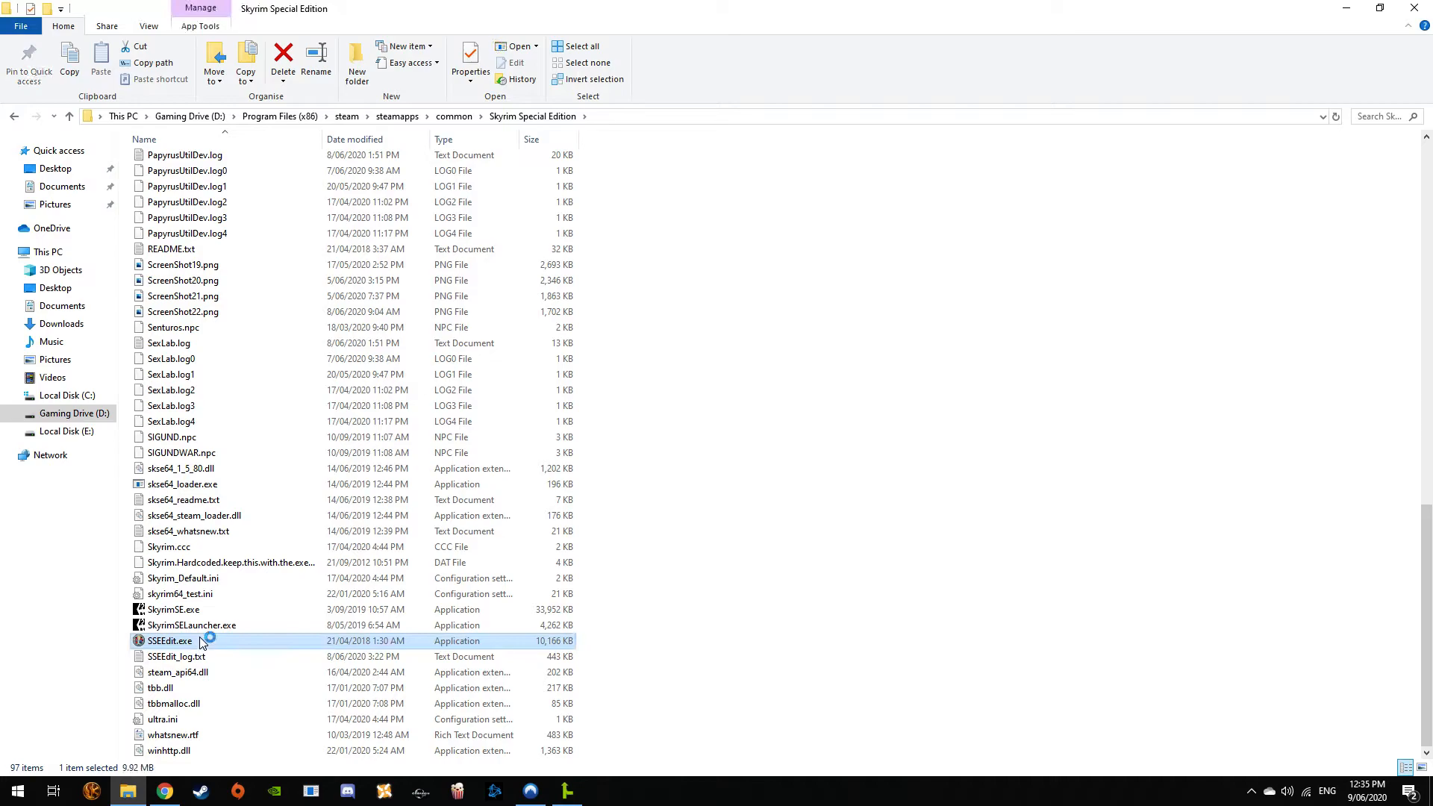
# Start SSEEdit and clear every tick in the Master/Plugin Selection list
pyautogui.doubleClick(169, 641)
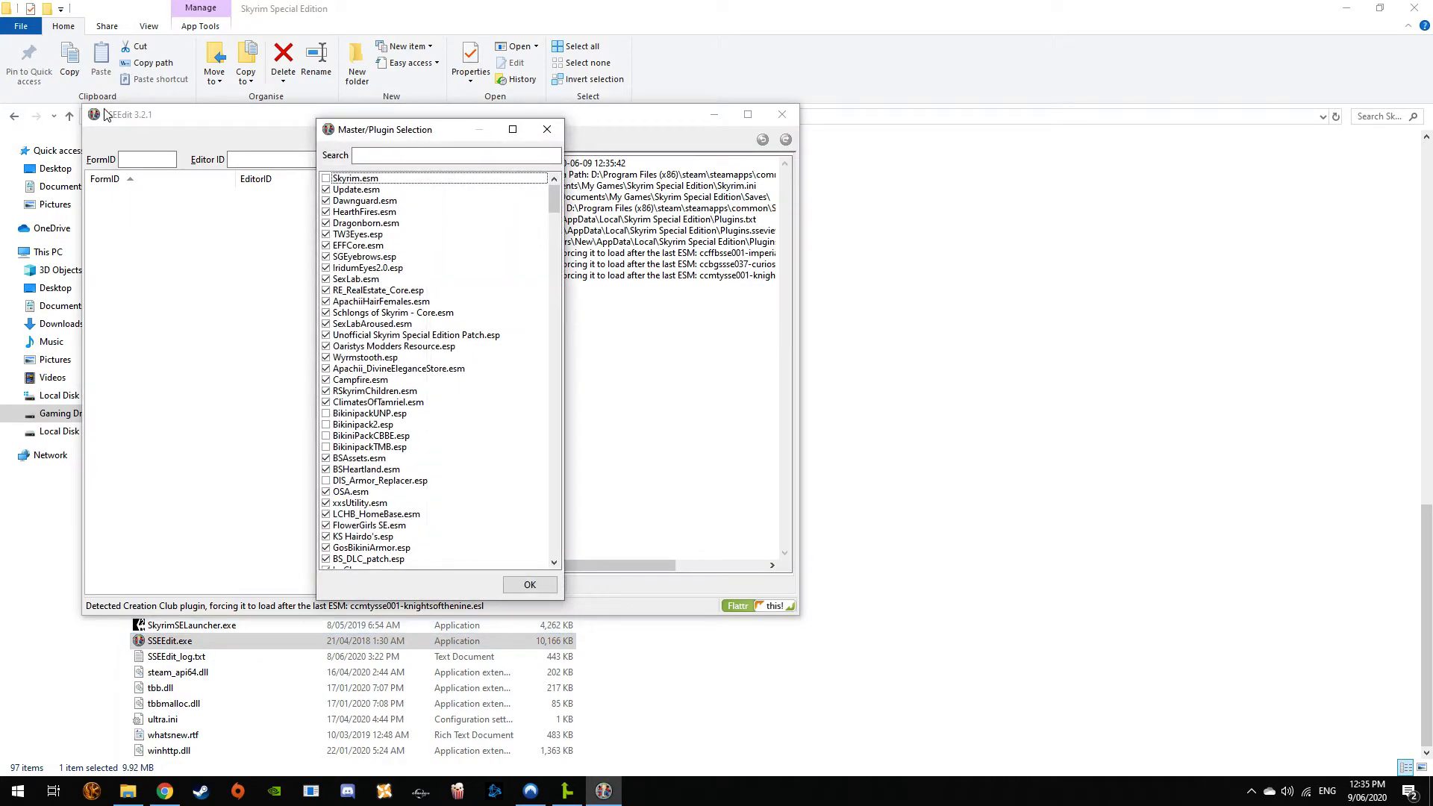
pyautogui.moveTo(142, 133)
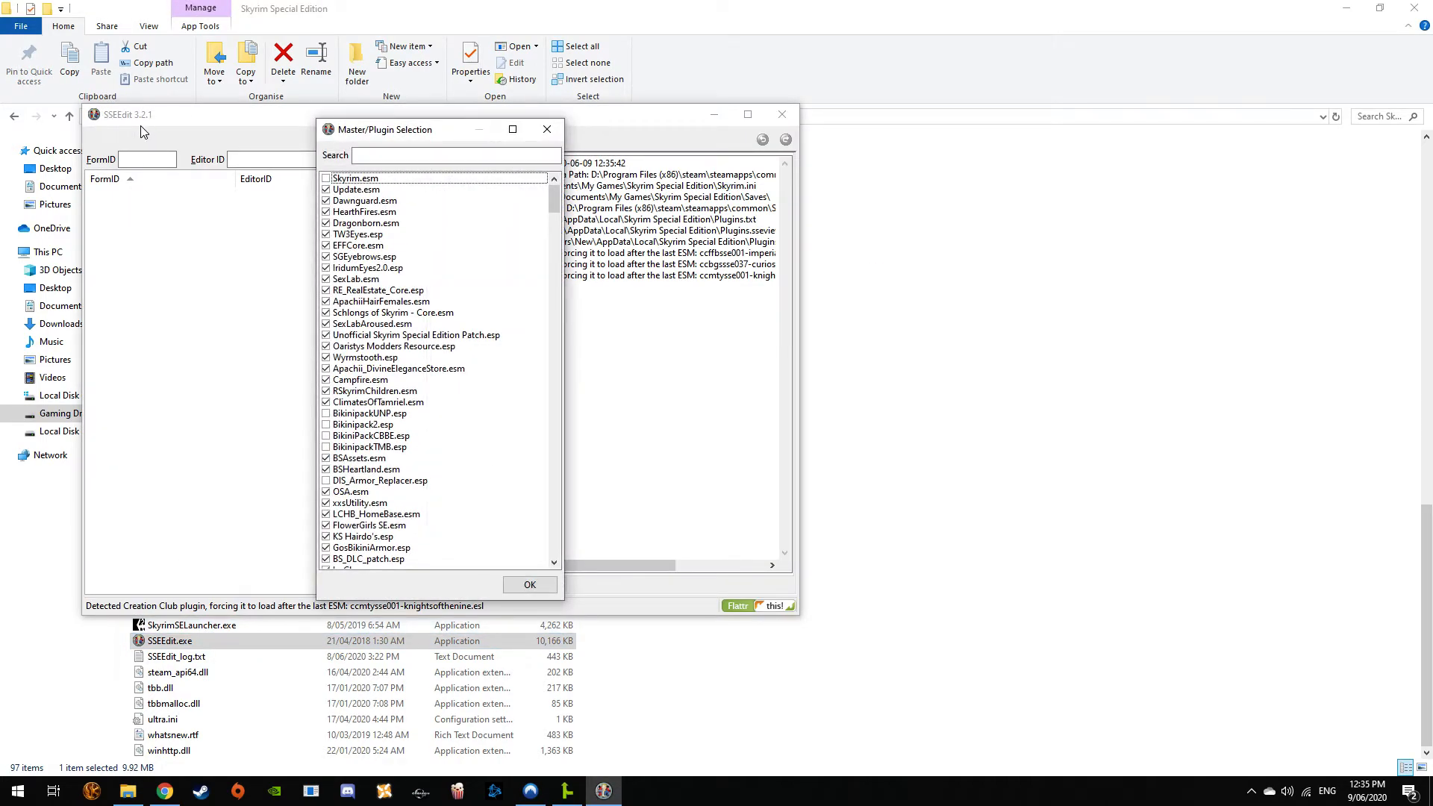
pyautogui.moveTo(457, 239)
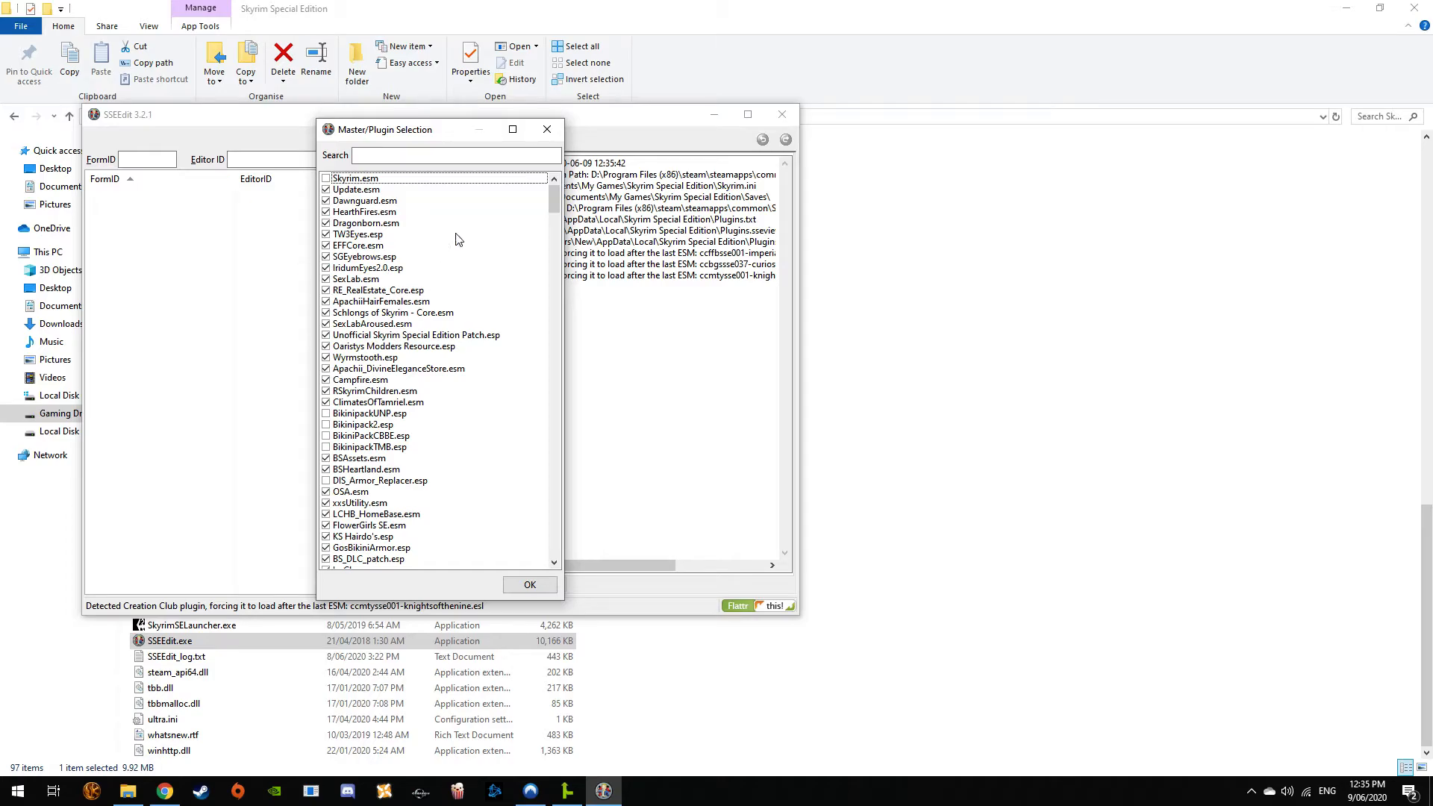
pyautogui.scroll(-3)
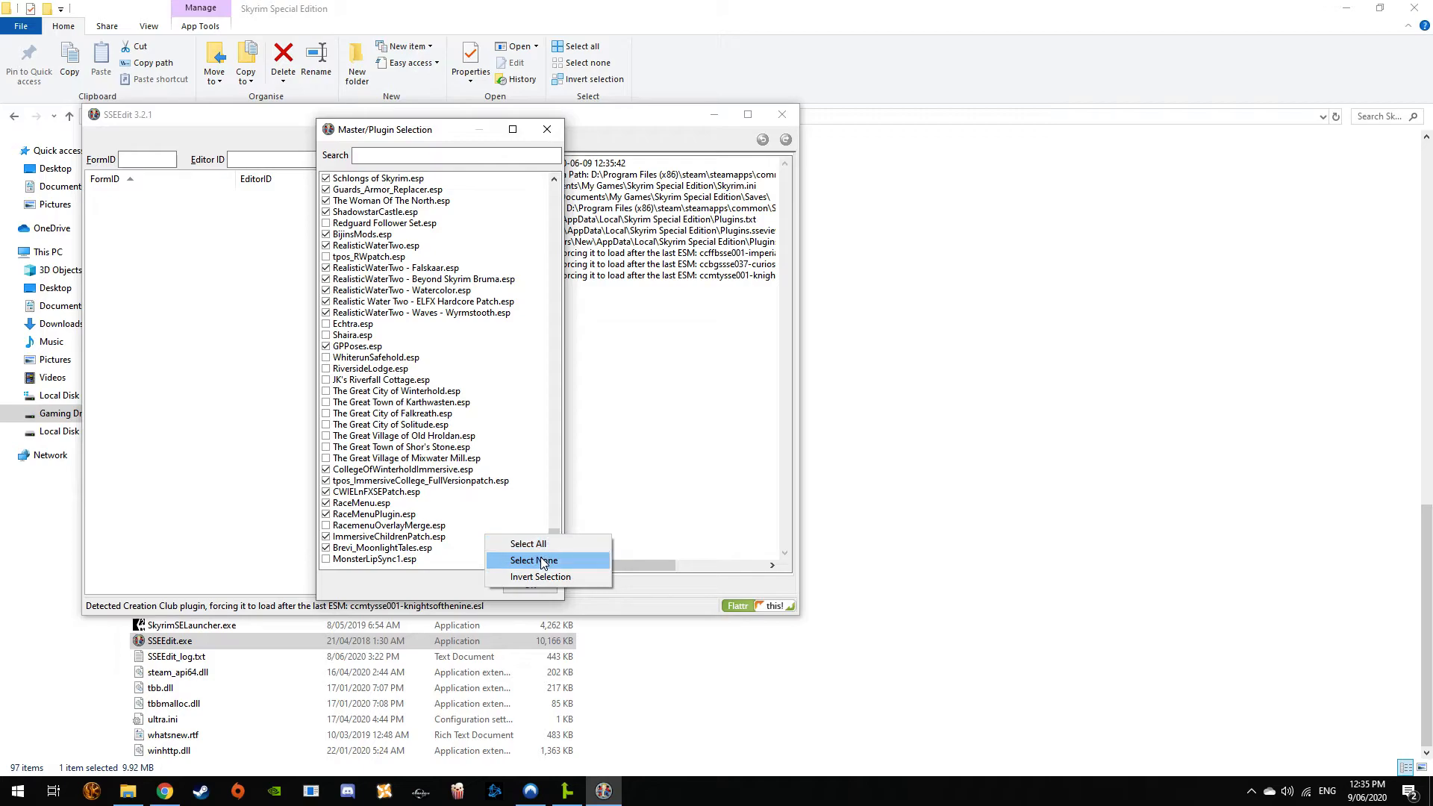
pyautogui.click(531, 560)
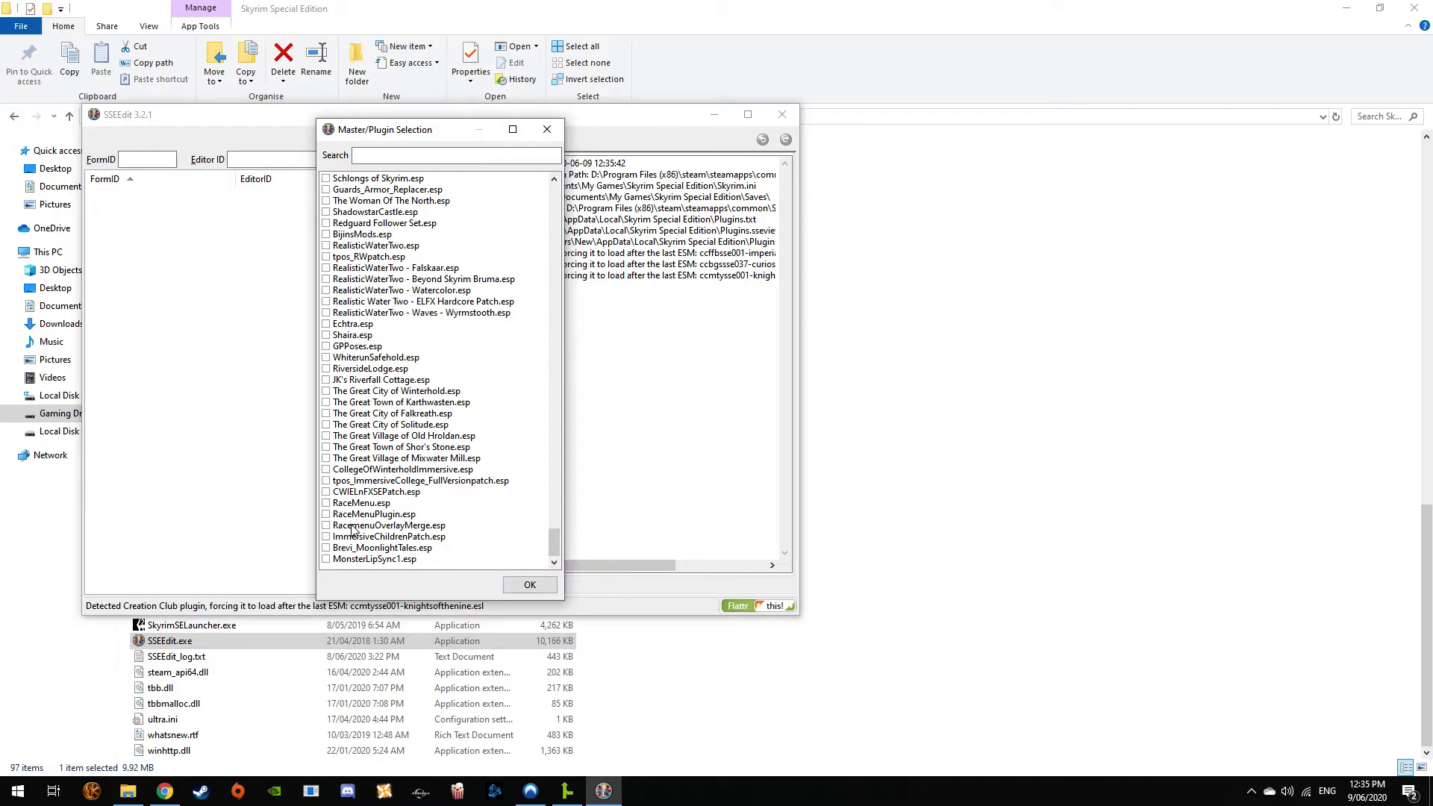
pyautogui.moveTo(336, 331)
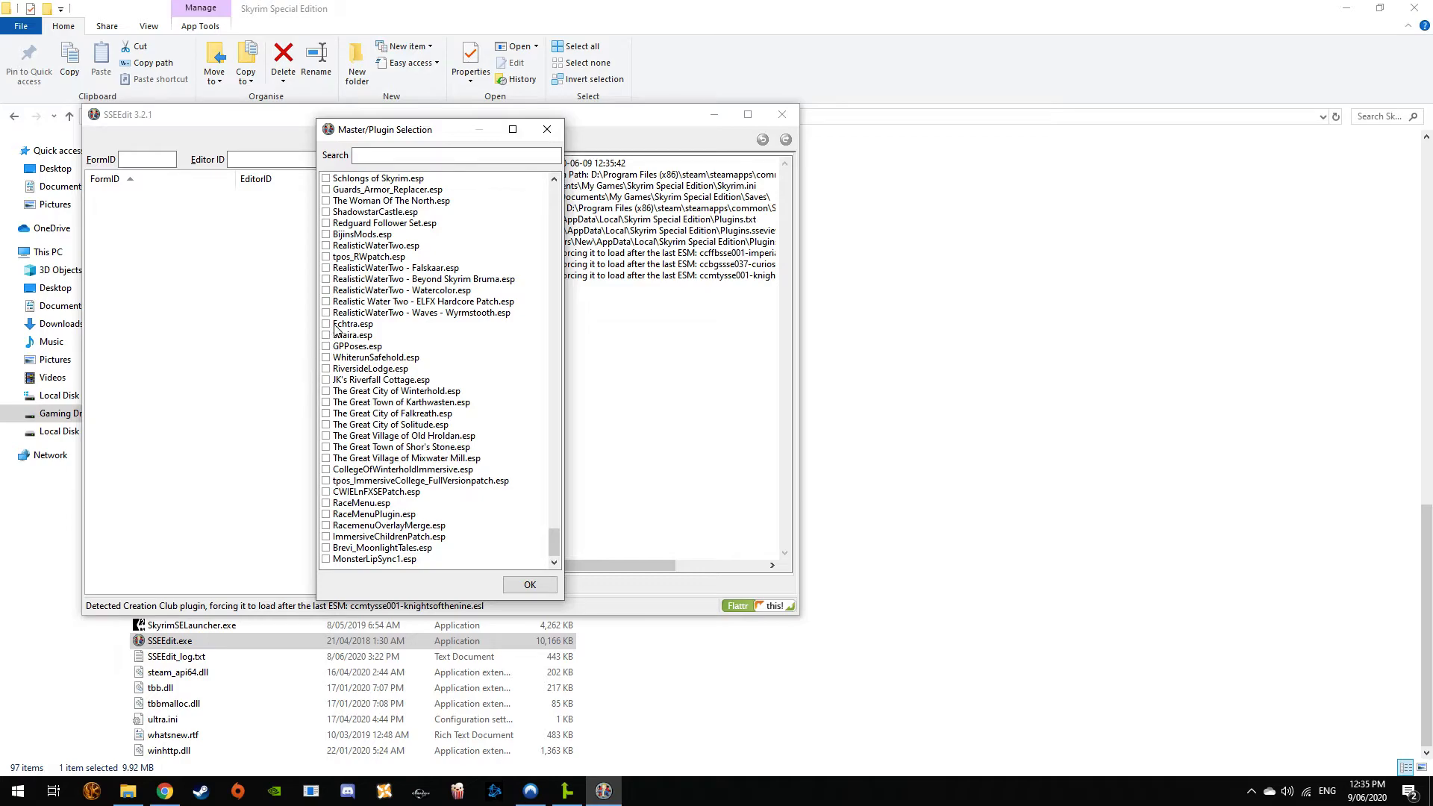
pyautogui.click(327, 324)
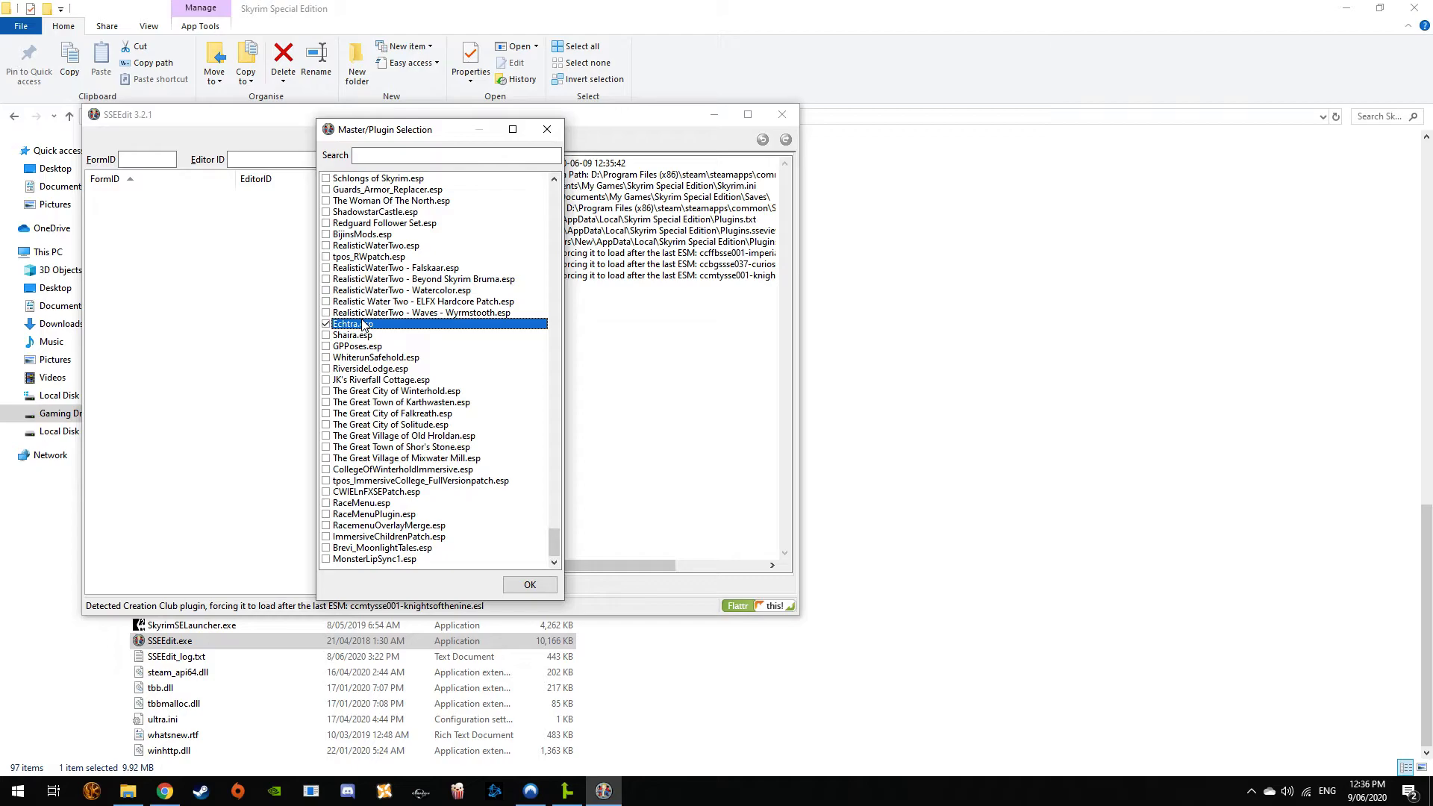
pyautogui.moveTo(482, 299)
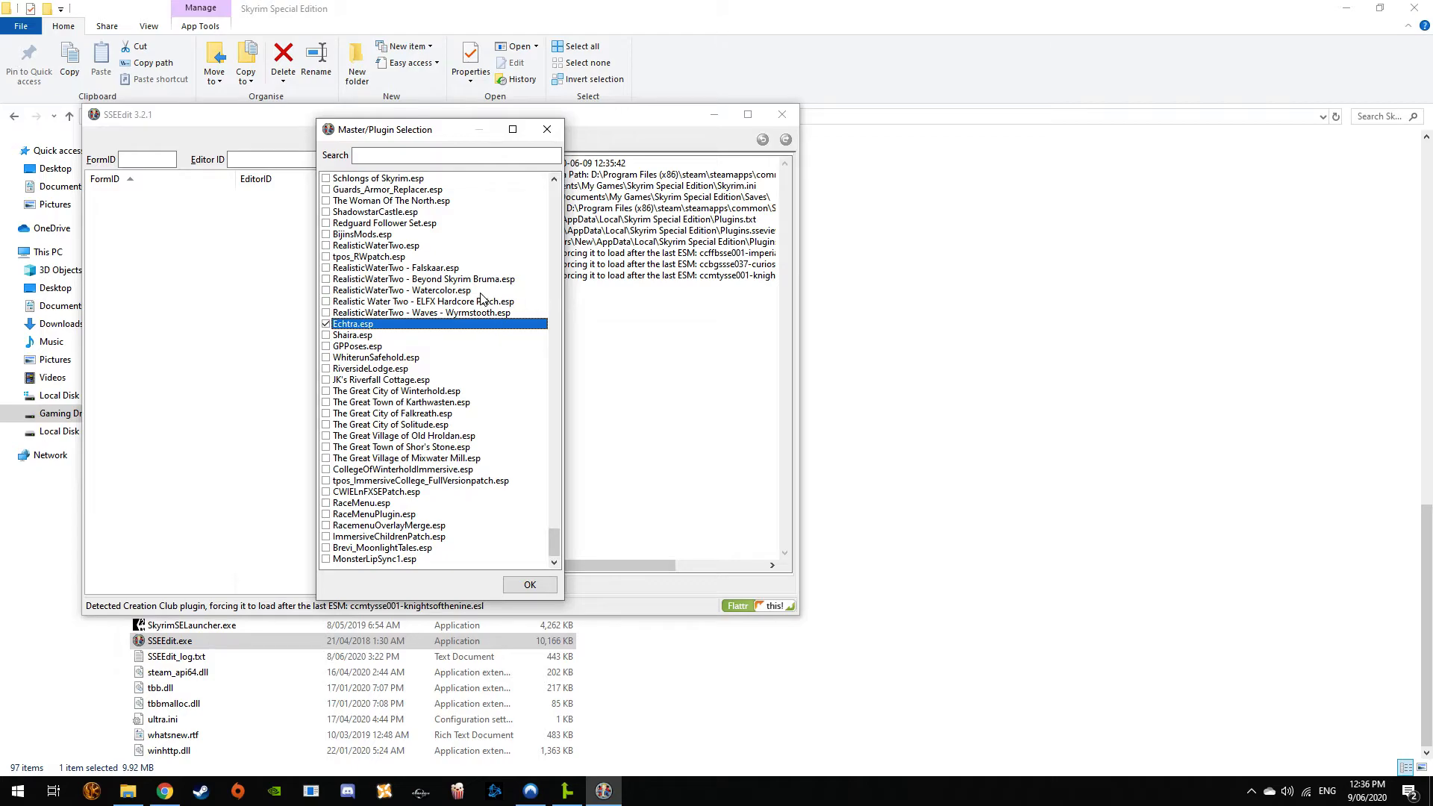
pyautogui.moveTo(416, 343)
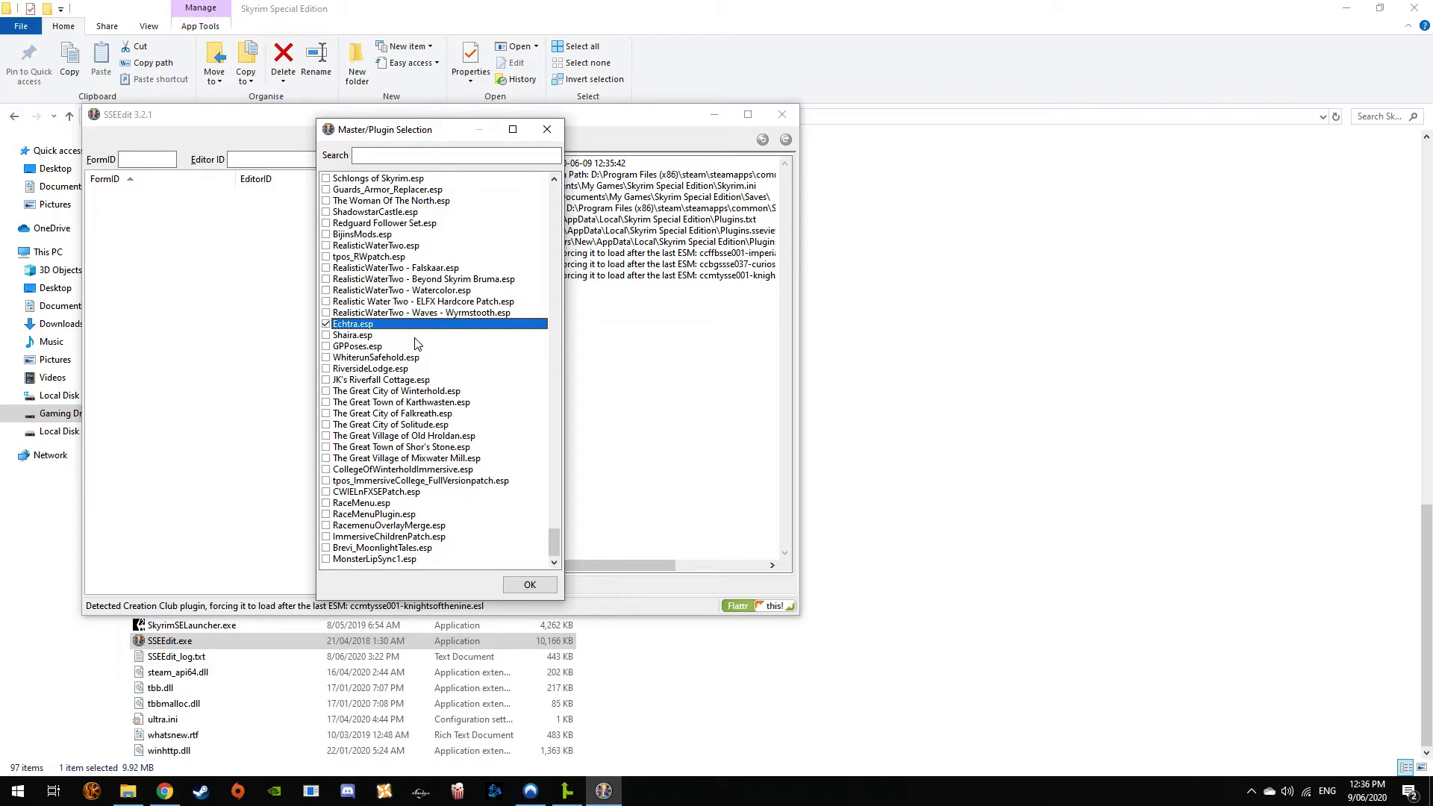
pyautogui.moveTo(395, 316)
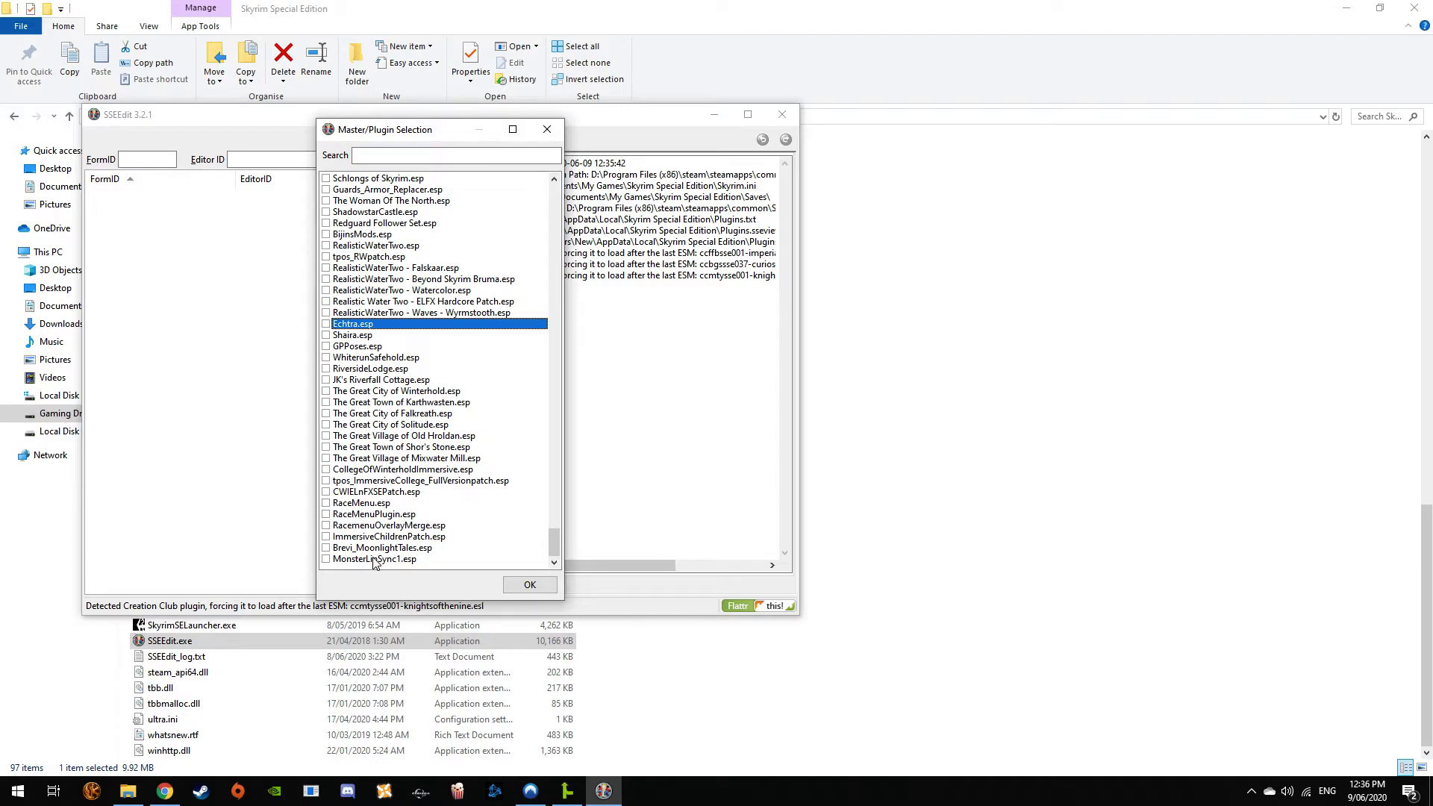
# Tick only ImmersiveChildrenPatch.esp and load it
pyautogui.click(382, 548)
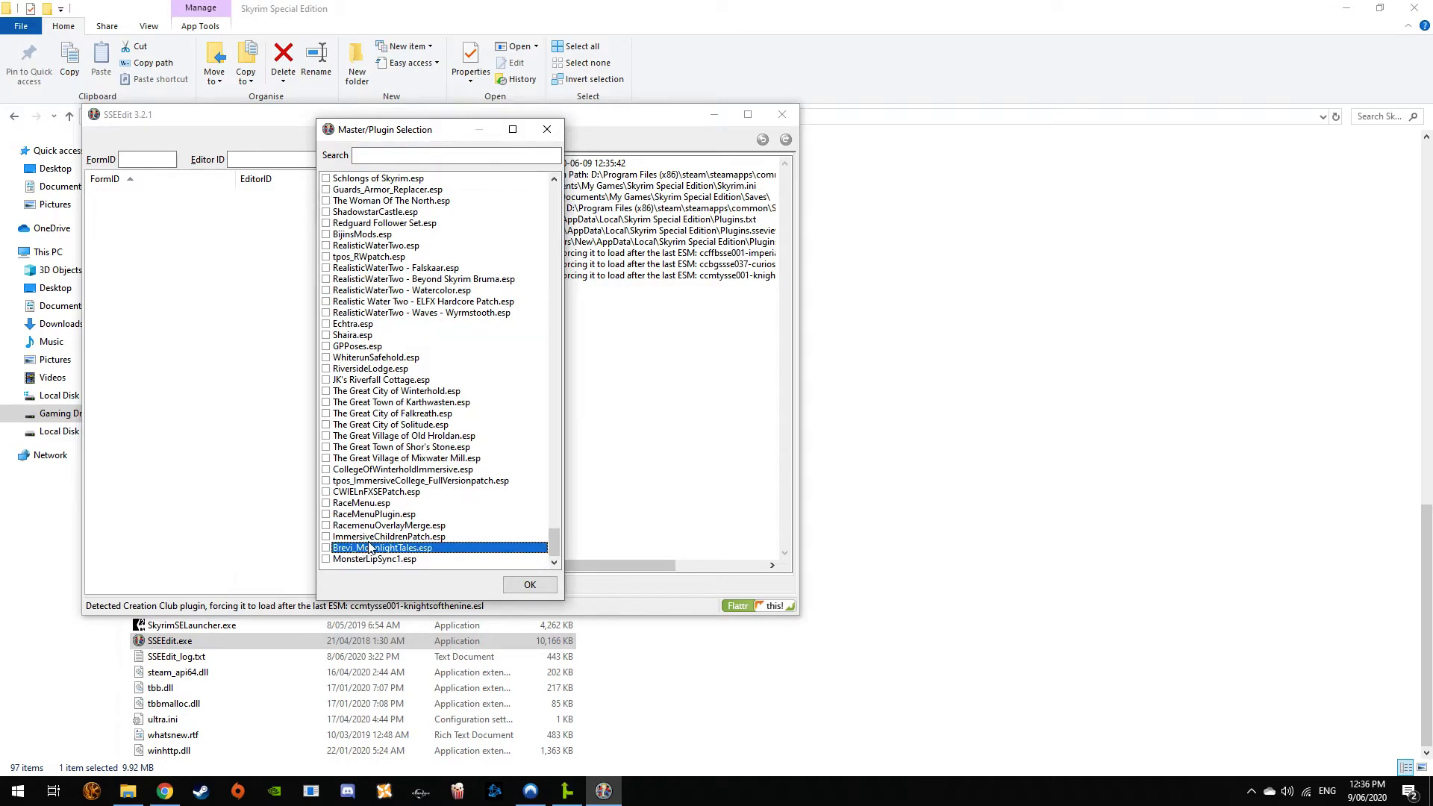
pyautogui.click(388, 536)
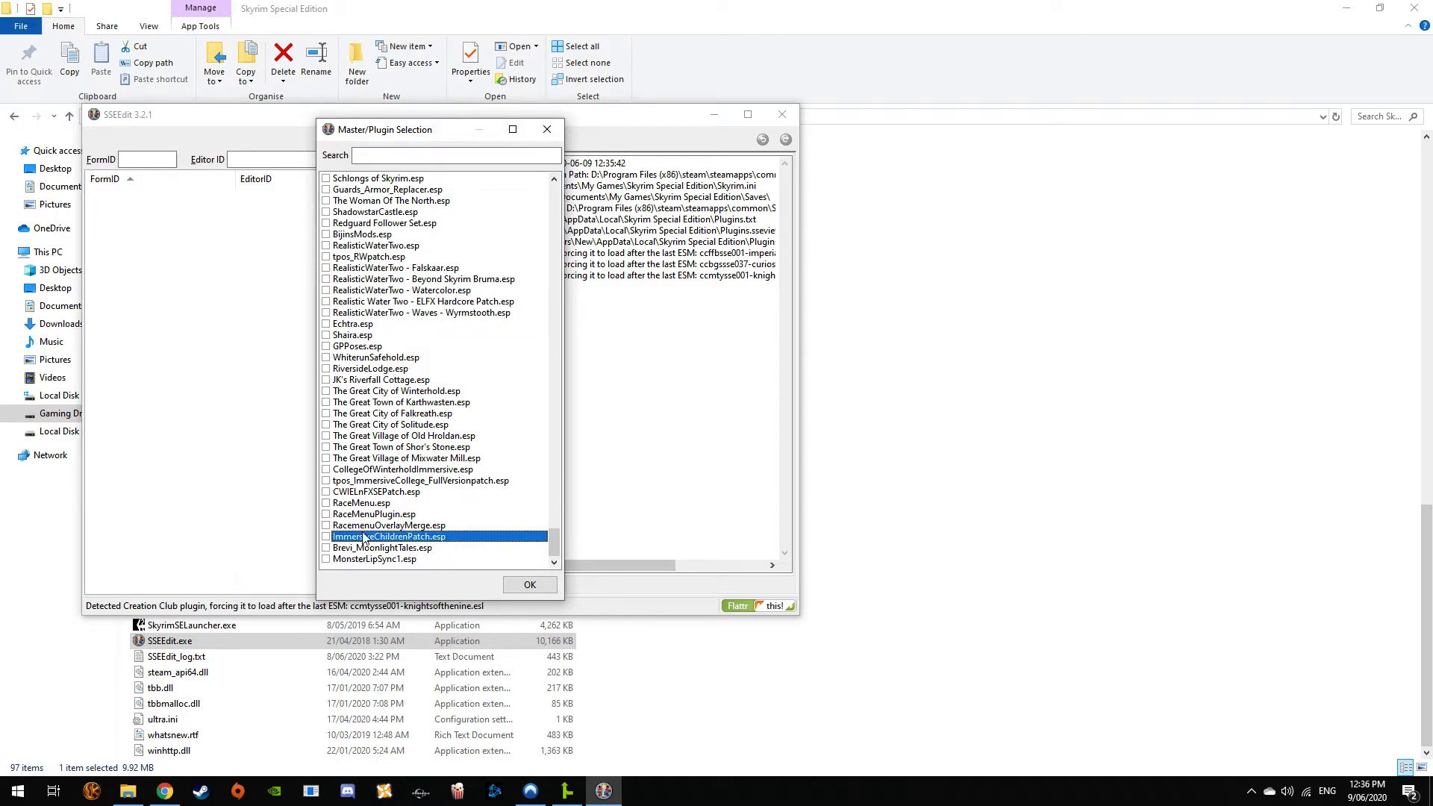
pyautogui.click(327, 536)
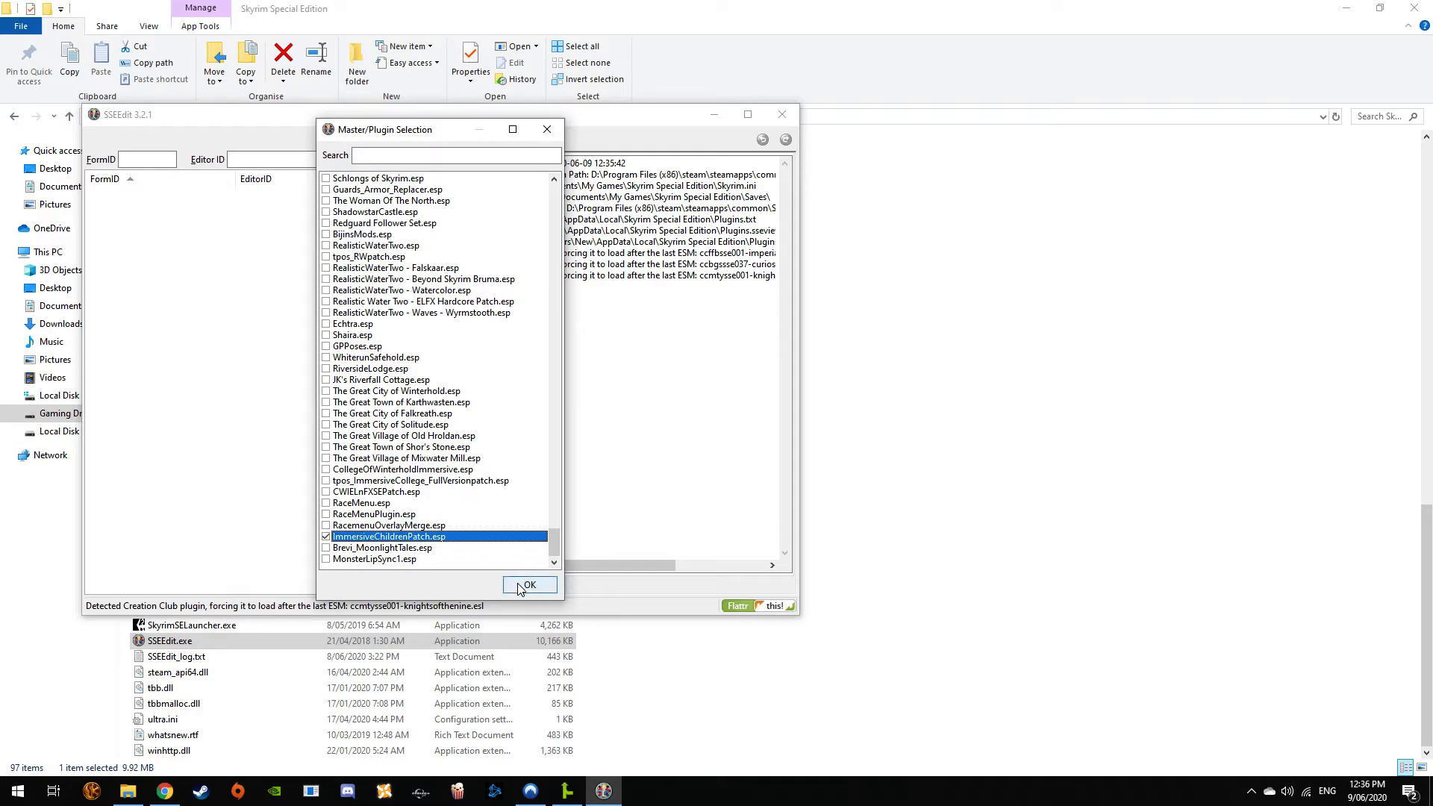
pyautogui.click(528, 585)
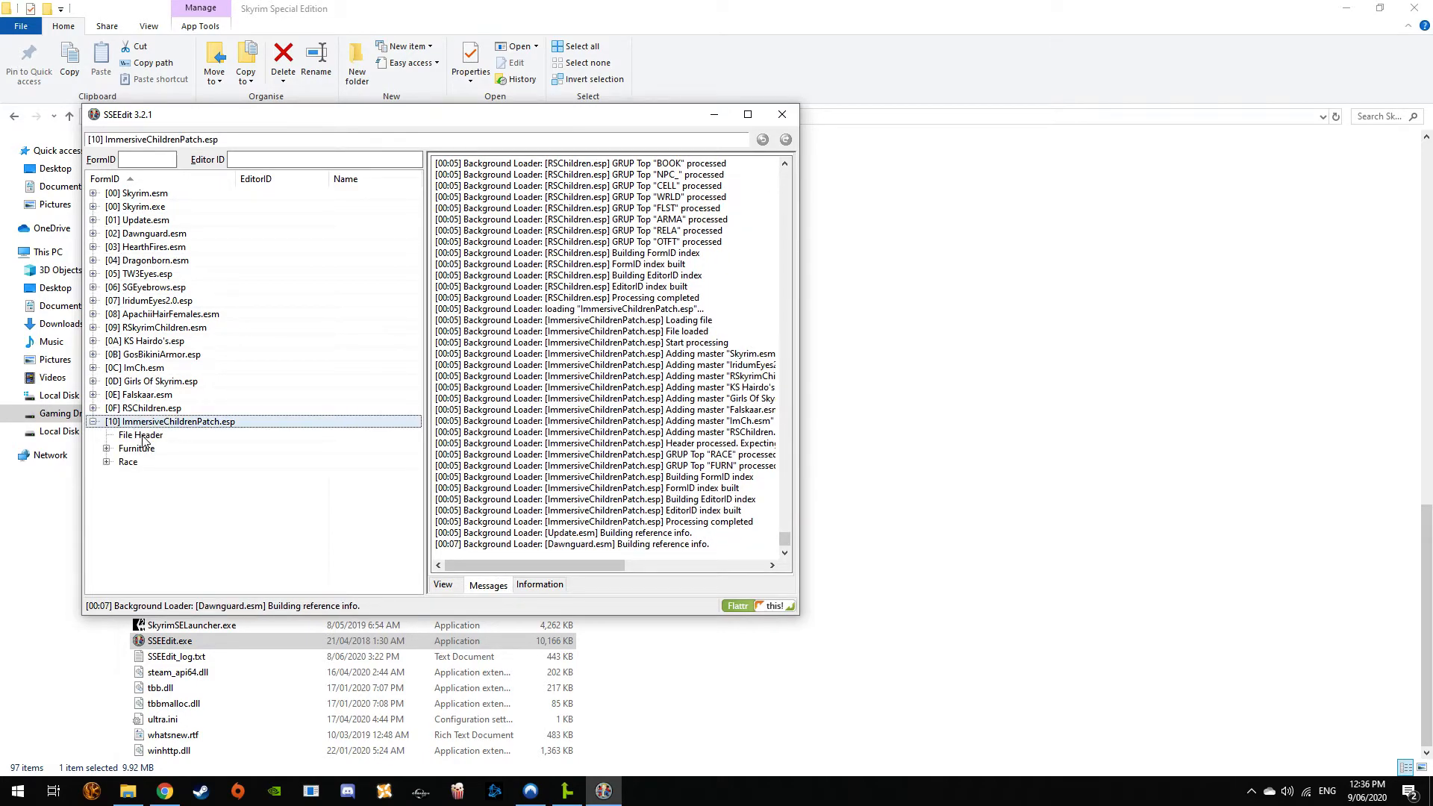
# Show the File Header record of ImmersiveChildrenPatch.esp
pyautogui.click(142, 435)
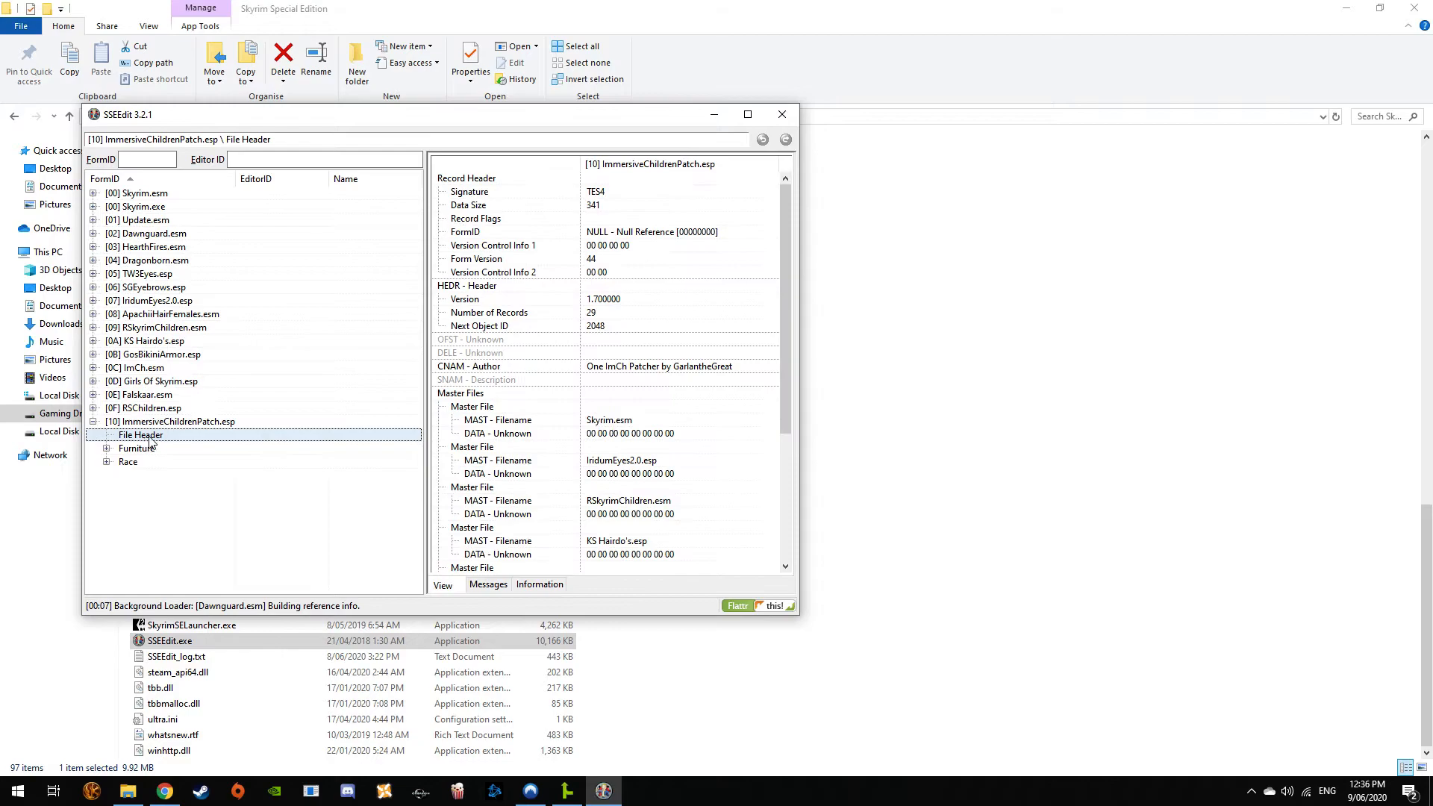
pyautogui.moveTo(259, 381)
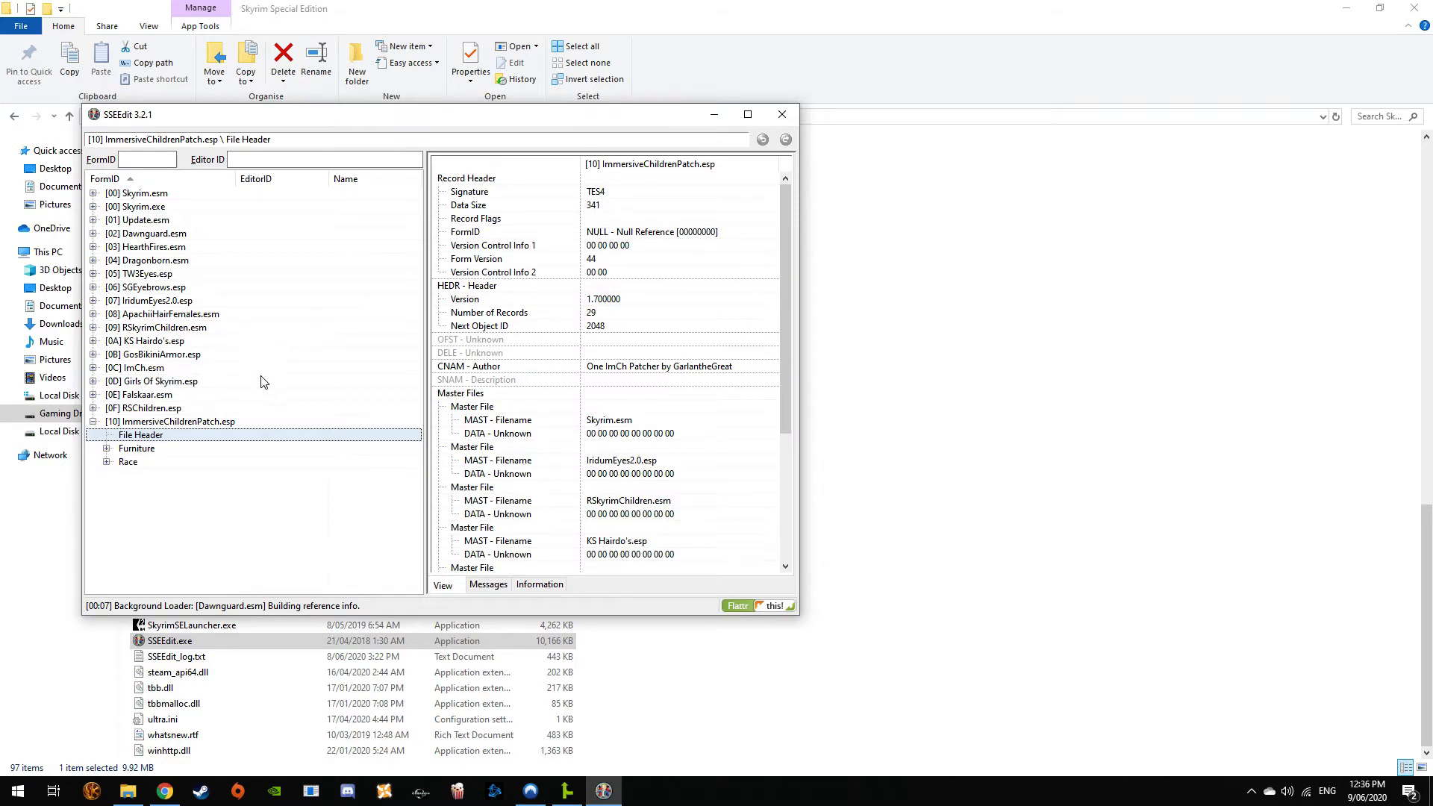
pyautogui.moveTo(609, 222)
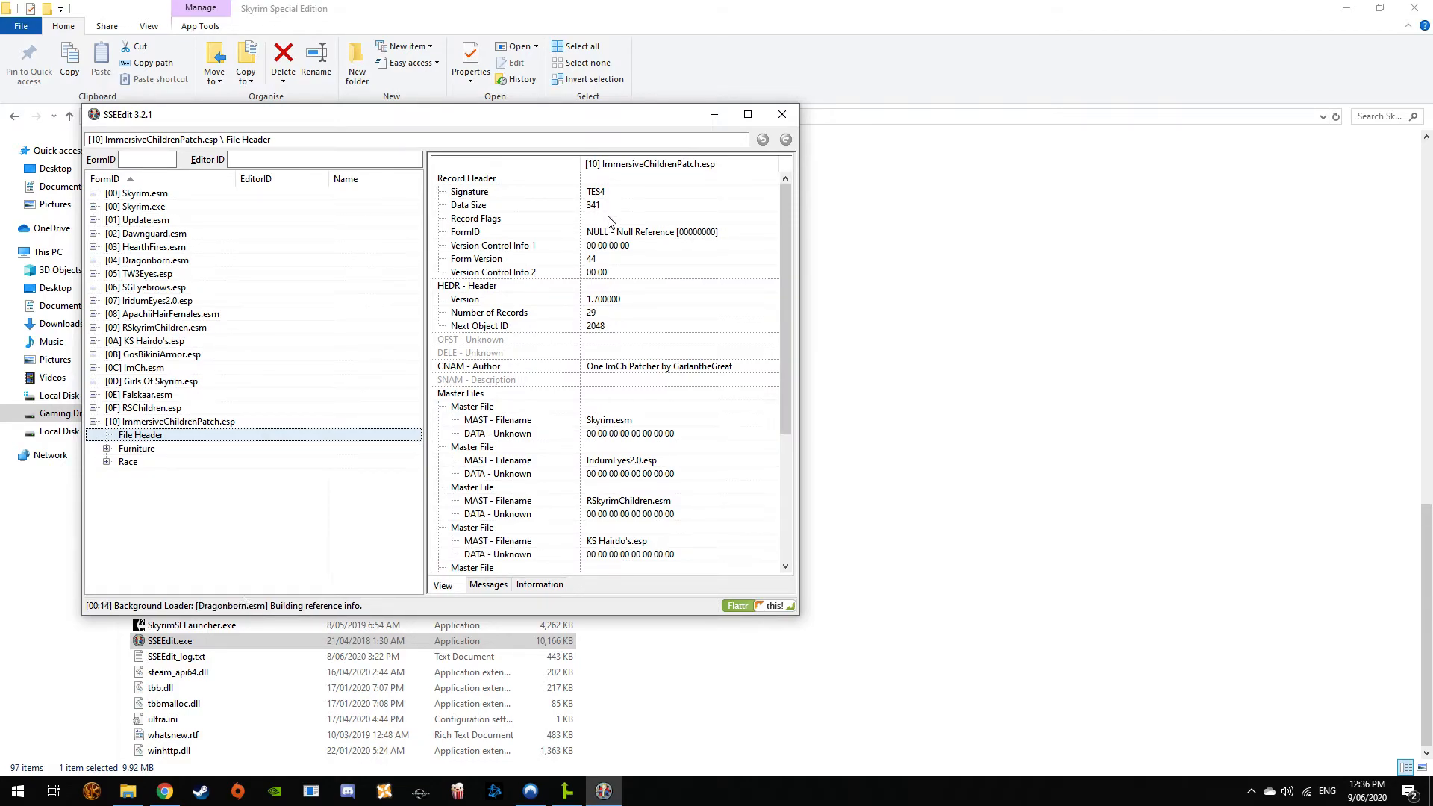
pyautogui.moveTo(593, 223)
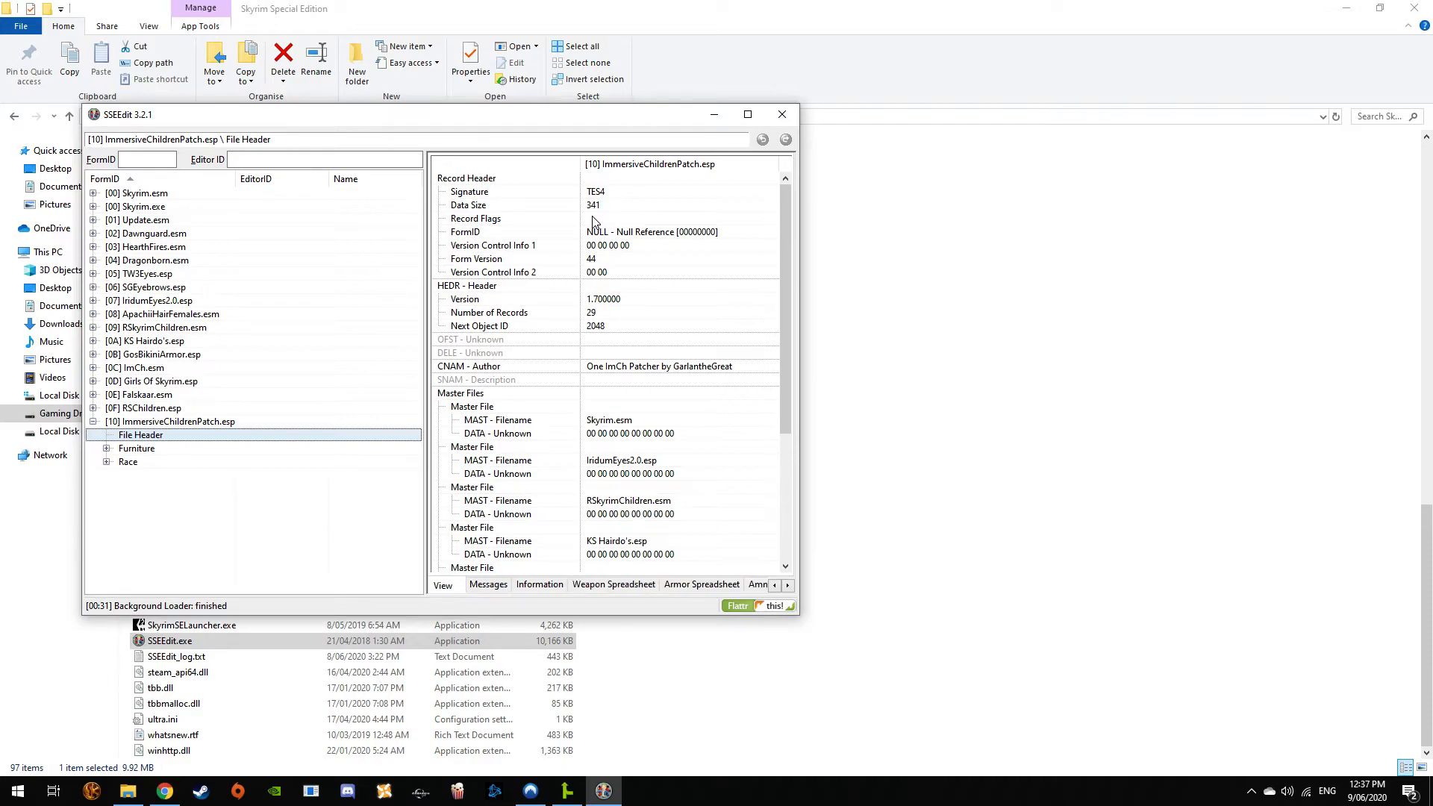
# Edit the header's Record Flags, confirming the warning, and tick the ESL flag
pyautogui.click(594, 218)
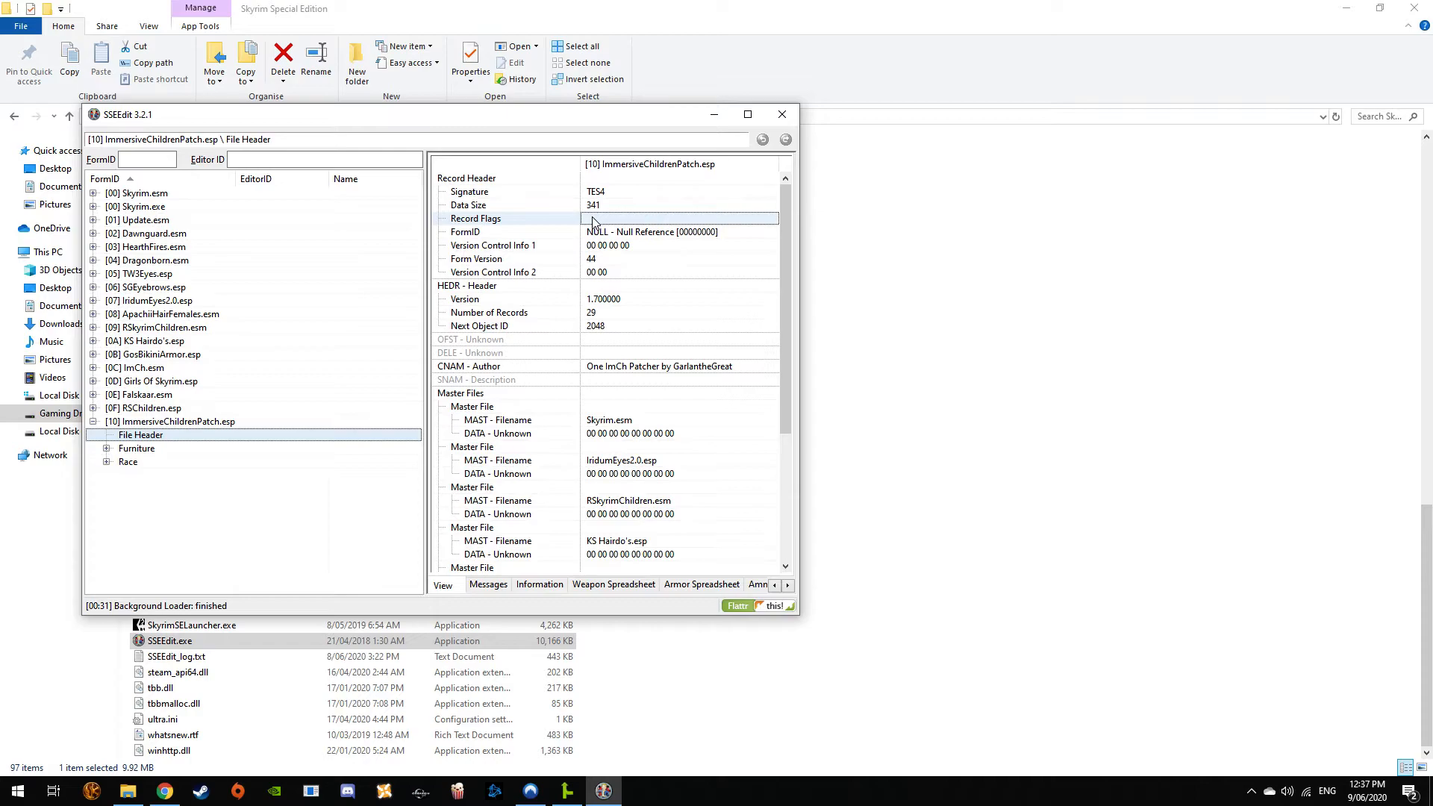
pyautogui.rightClick(594, 218)
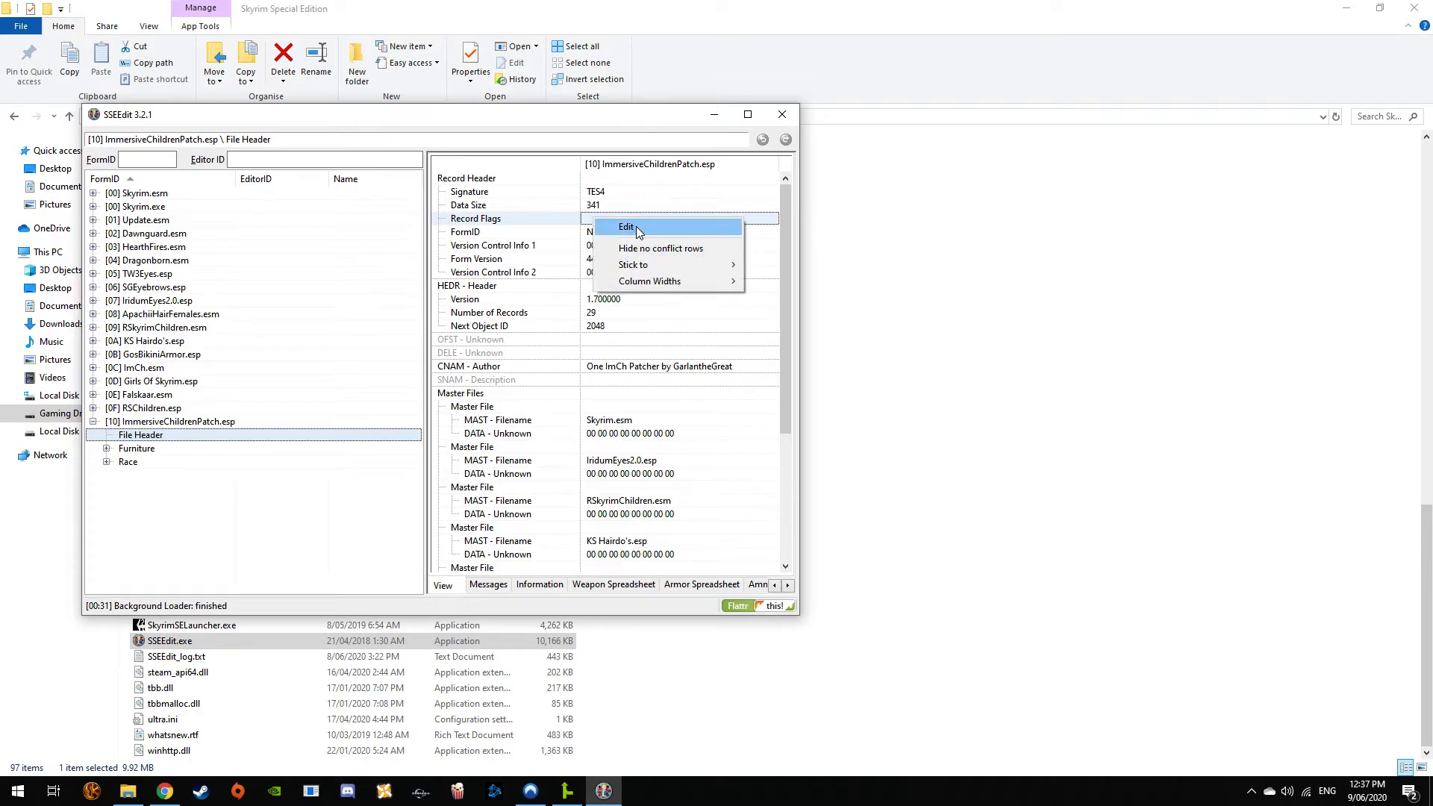
pyautogui.click(626, 227)
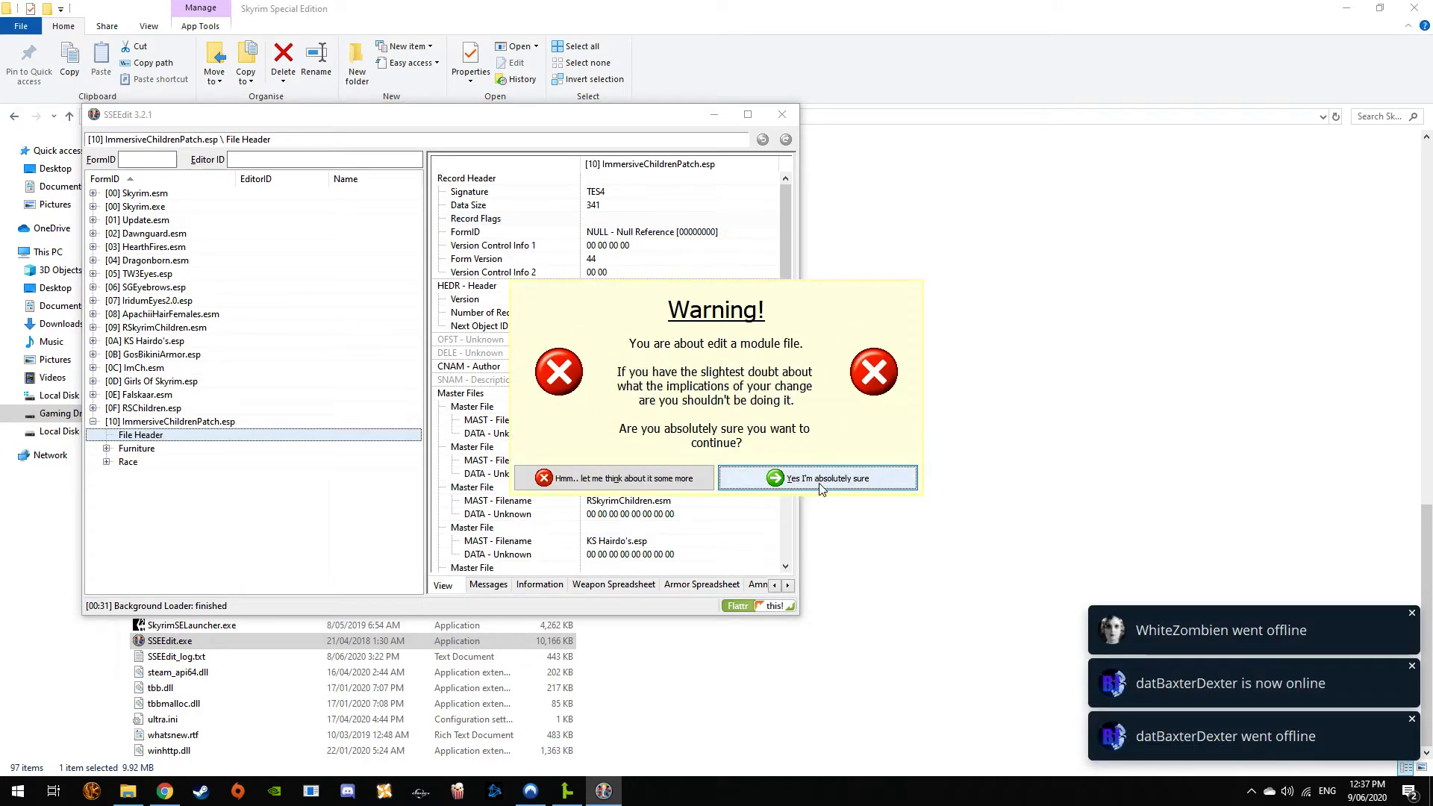
pyautogui.click(816, 477)
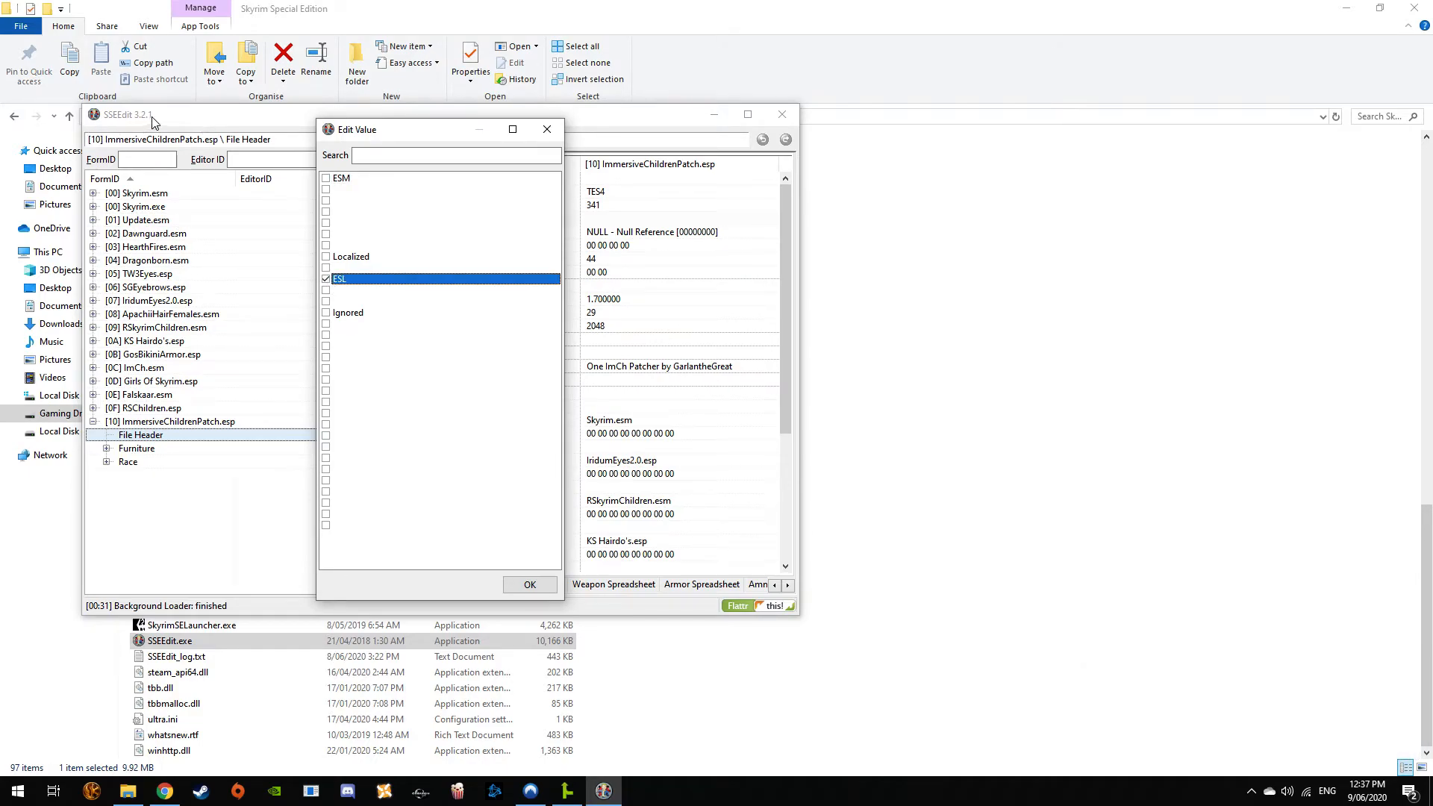
pyautogui.moveTo(282, 249)
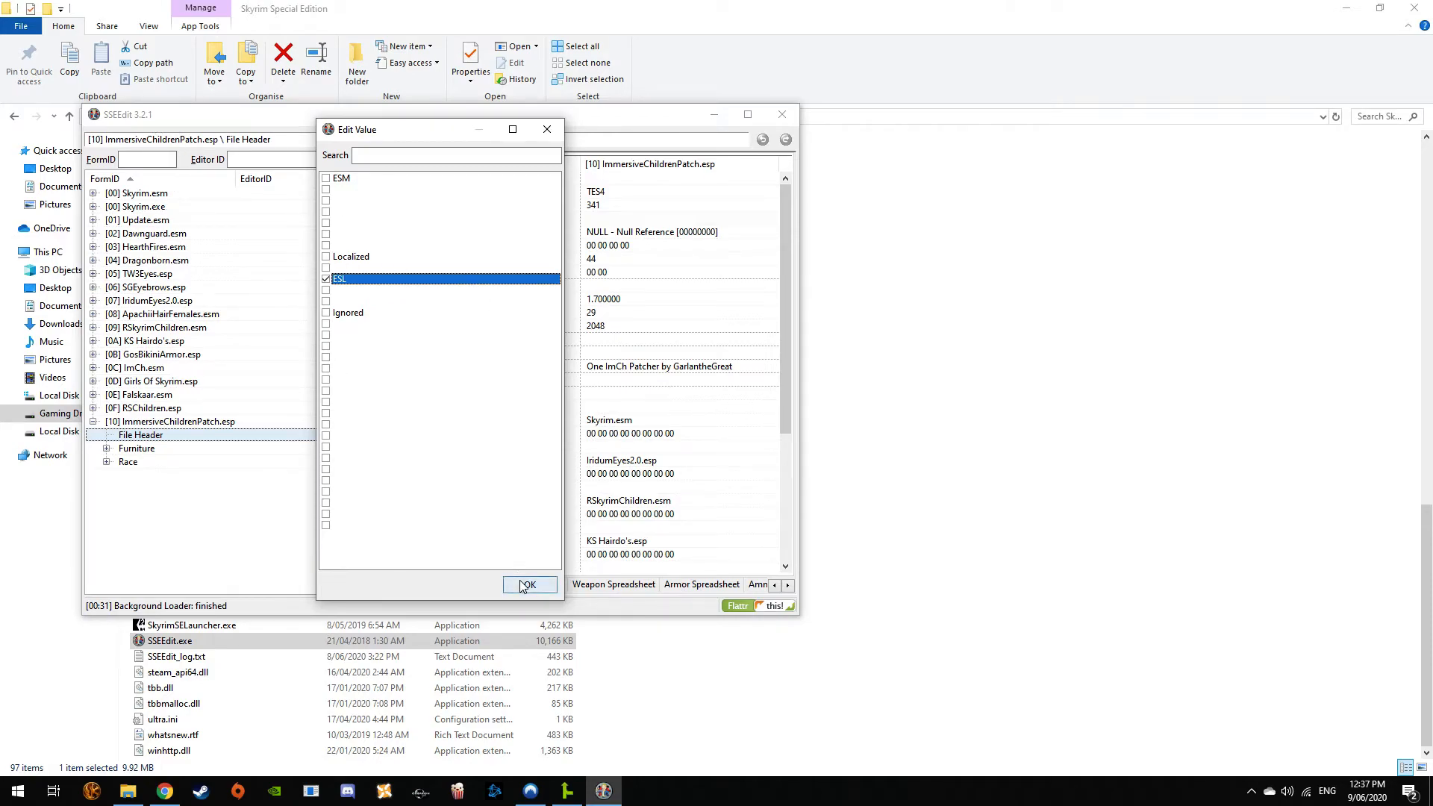
pyautogui.click(326, 279)
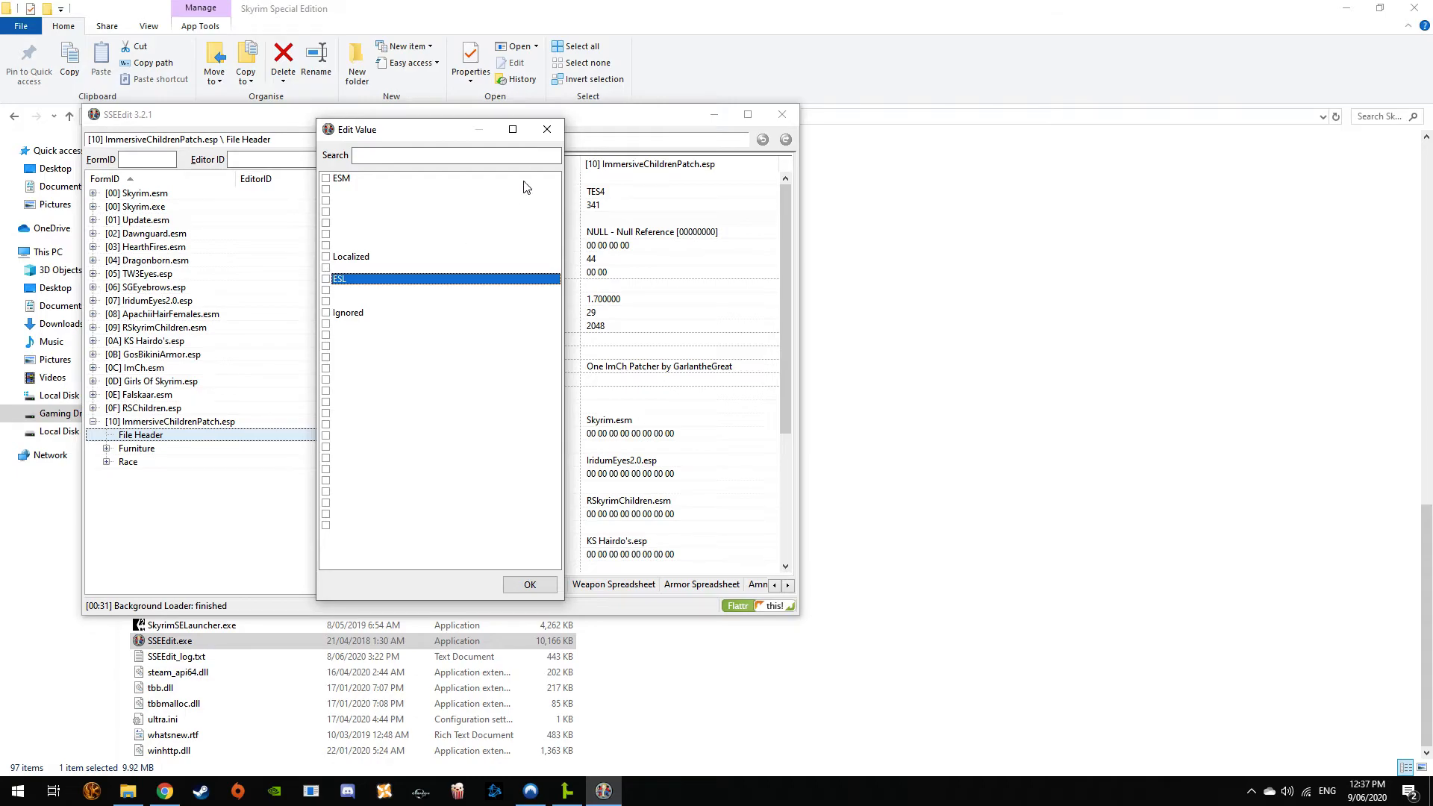
pyautogui.moveTo(546, 129)
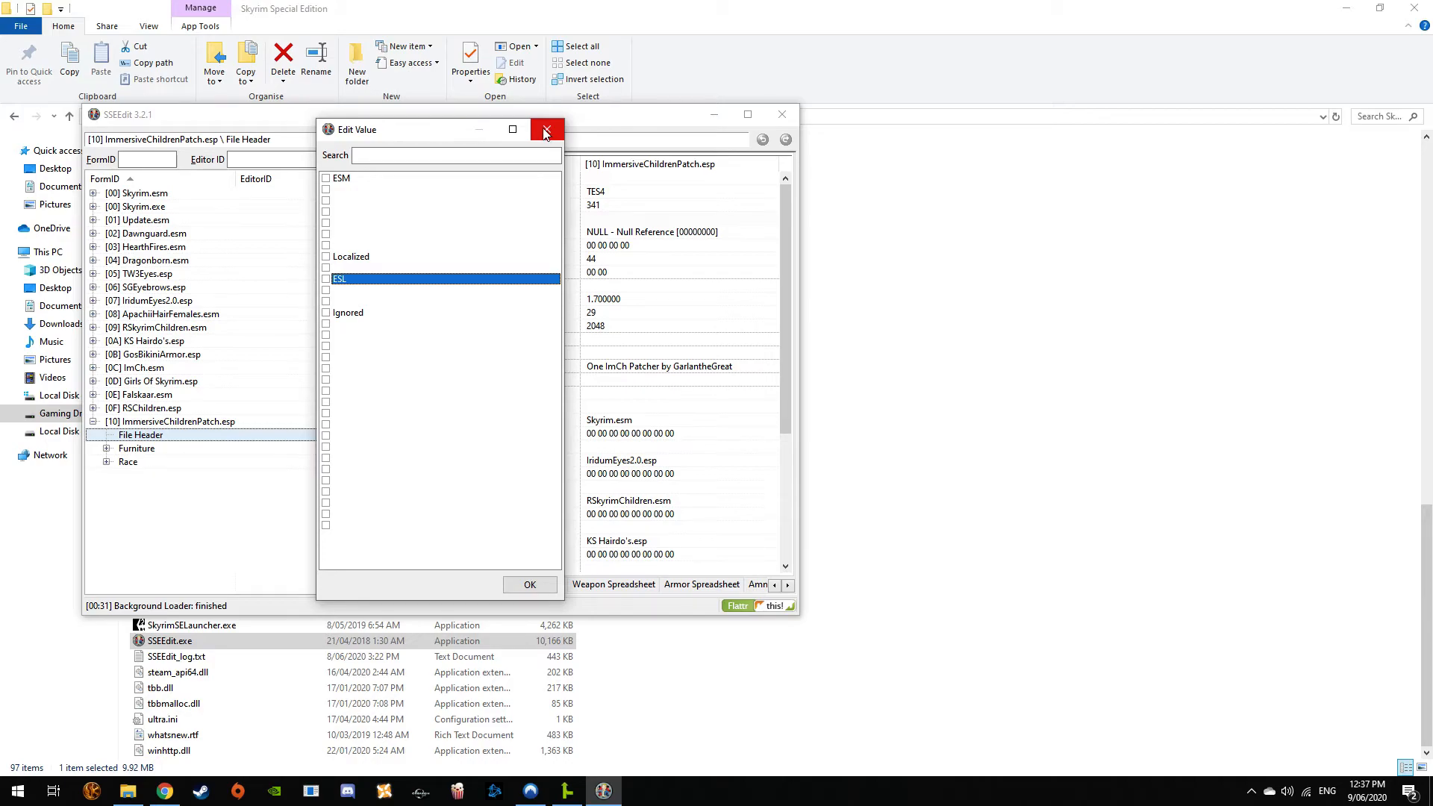
pyautogui.moveTo(549, 134)
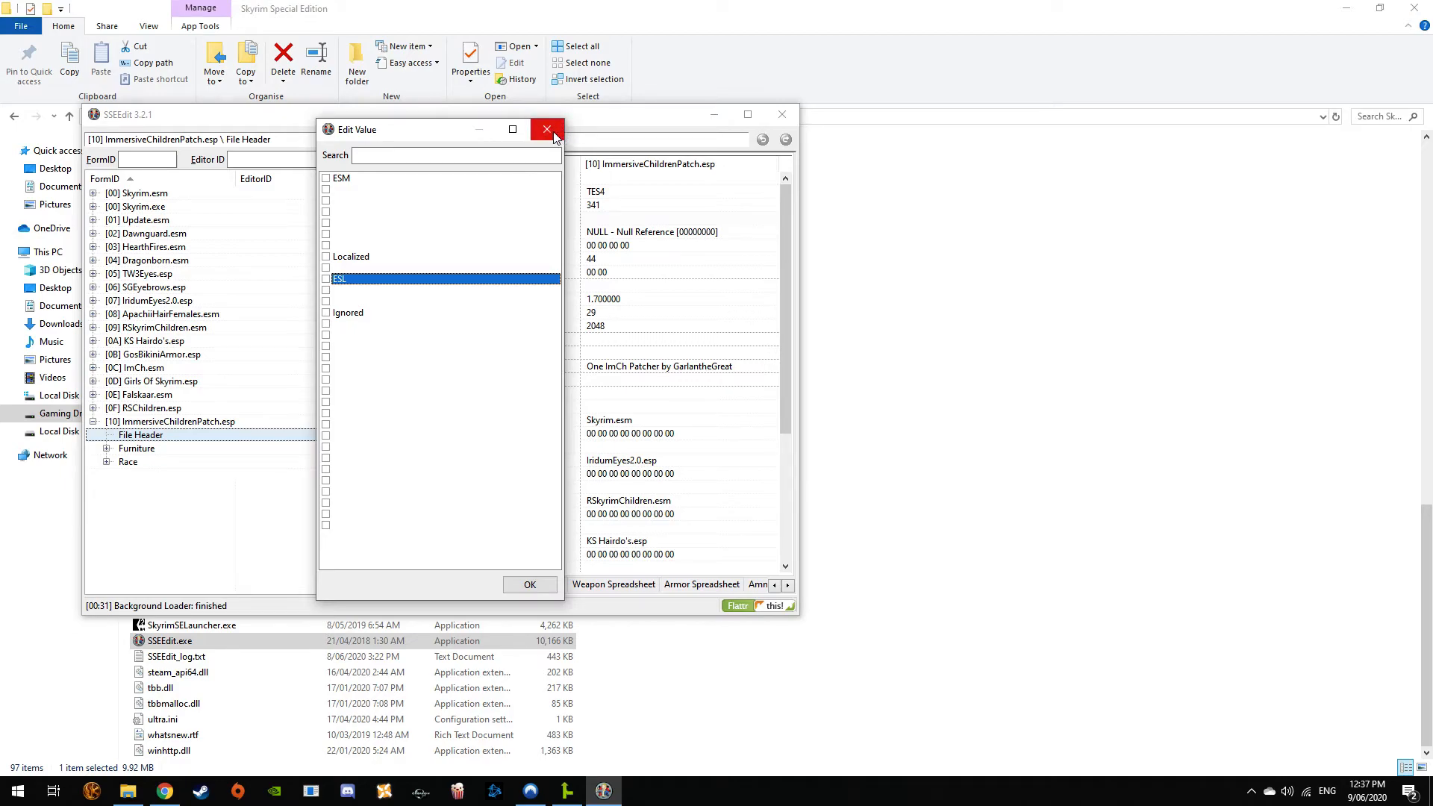
pyautogui.moveTo(382, 356)
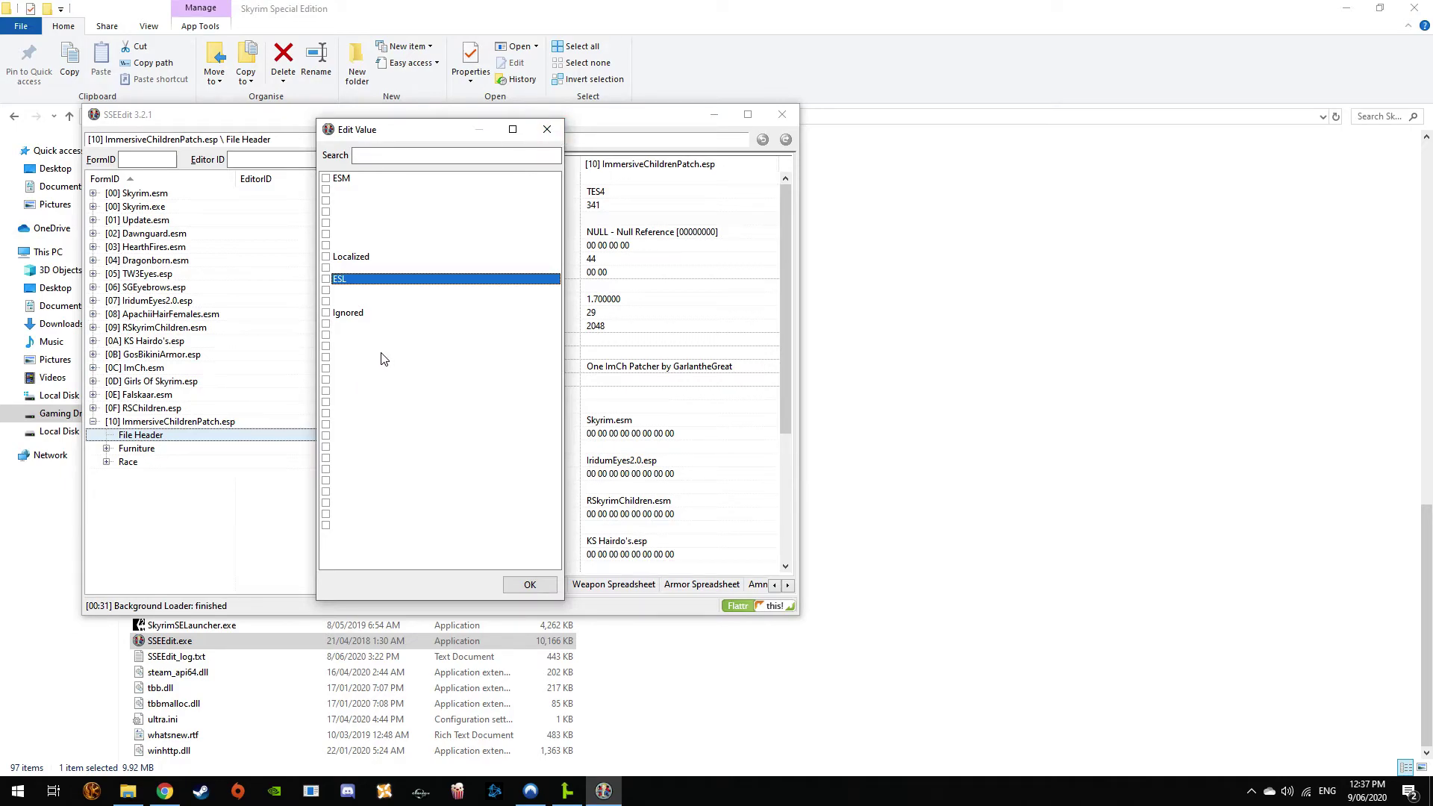
pyautogui.moveTo(377, 286)
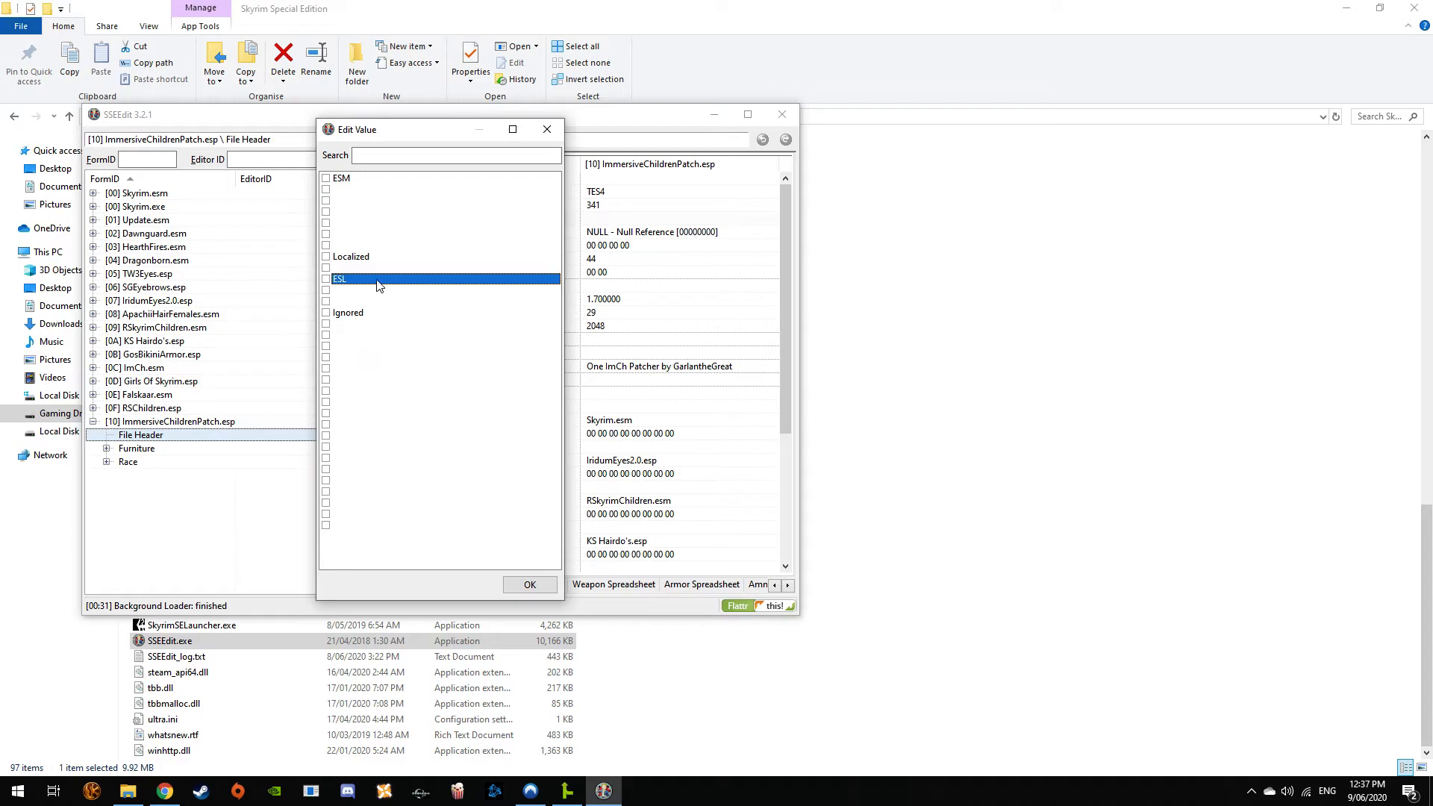
# Close the flag editor and return to the patch's File Header fields
pyautogui.click(529, 585)
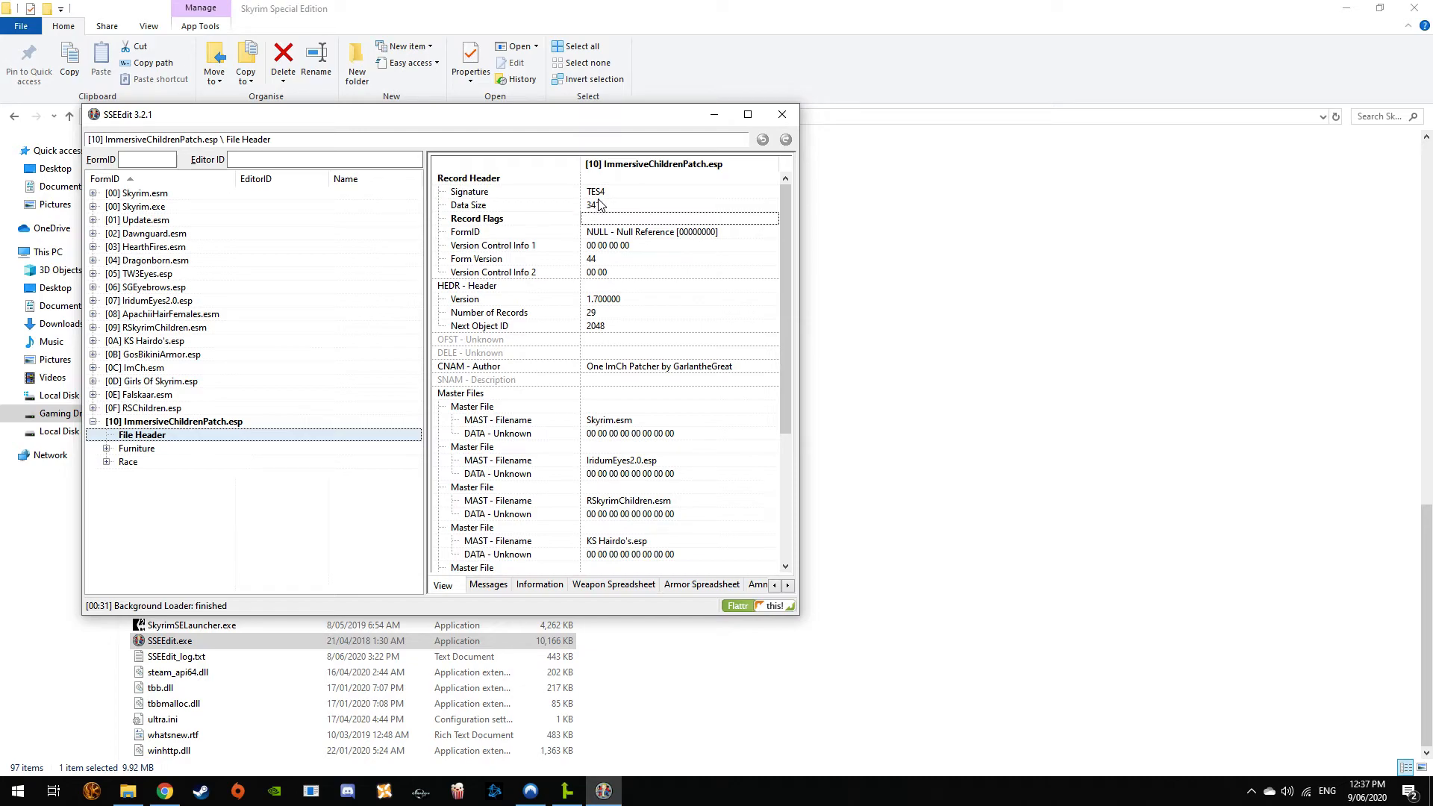
pyautogui.moveTo(569, 250)
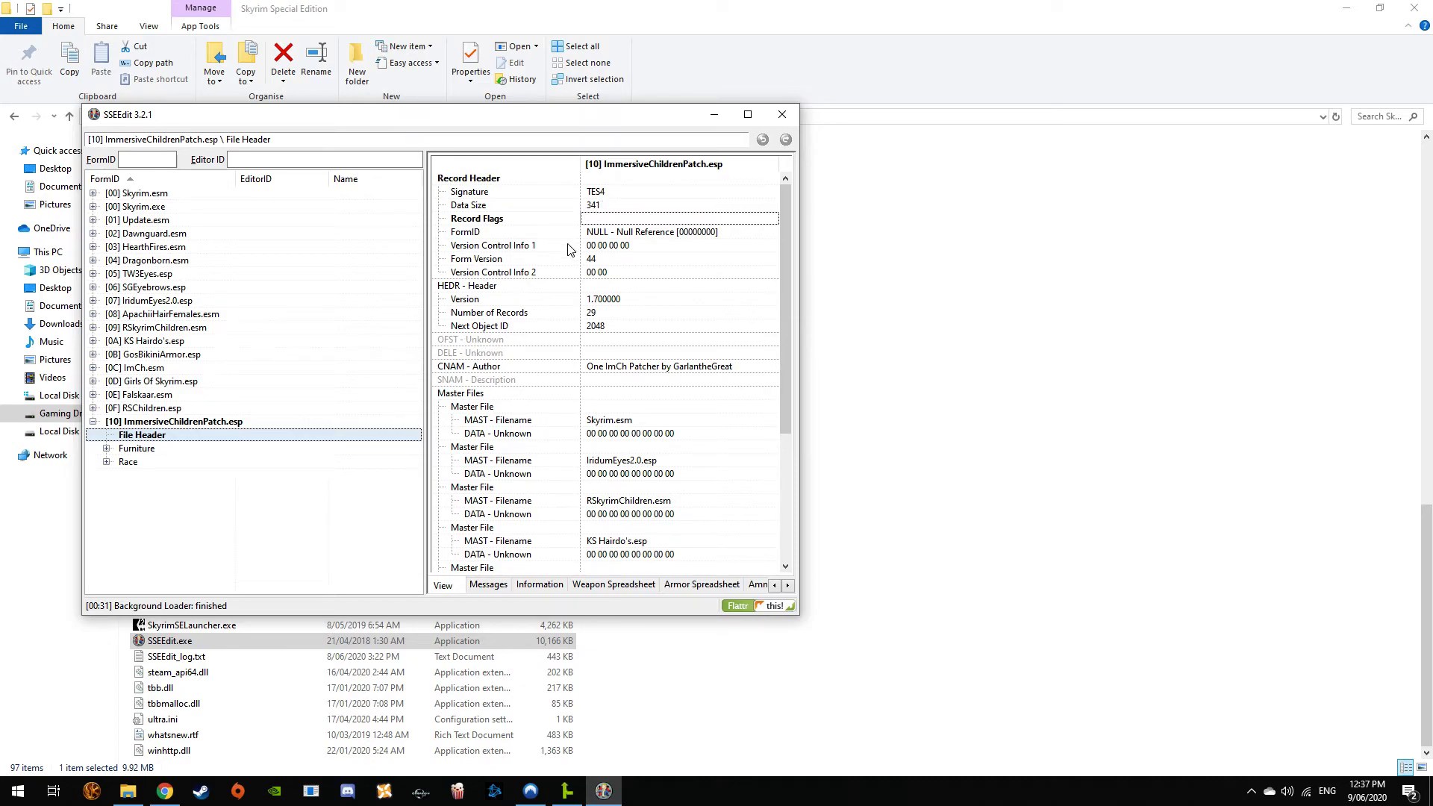
pyautogui.click(595, 204)
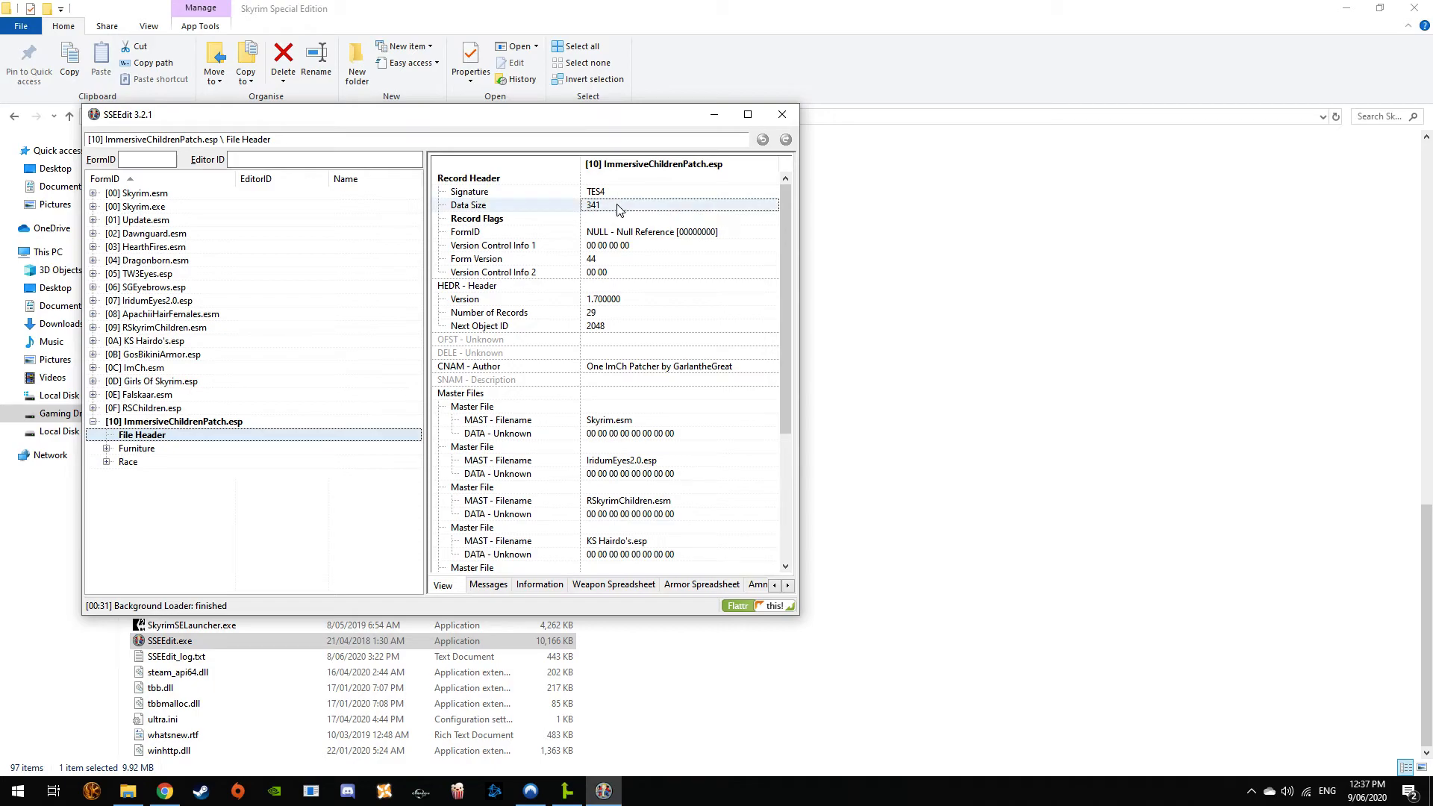
pyautogui.moveTo(601, 263)
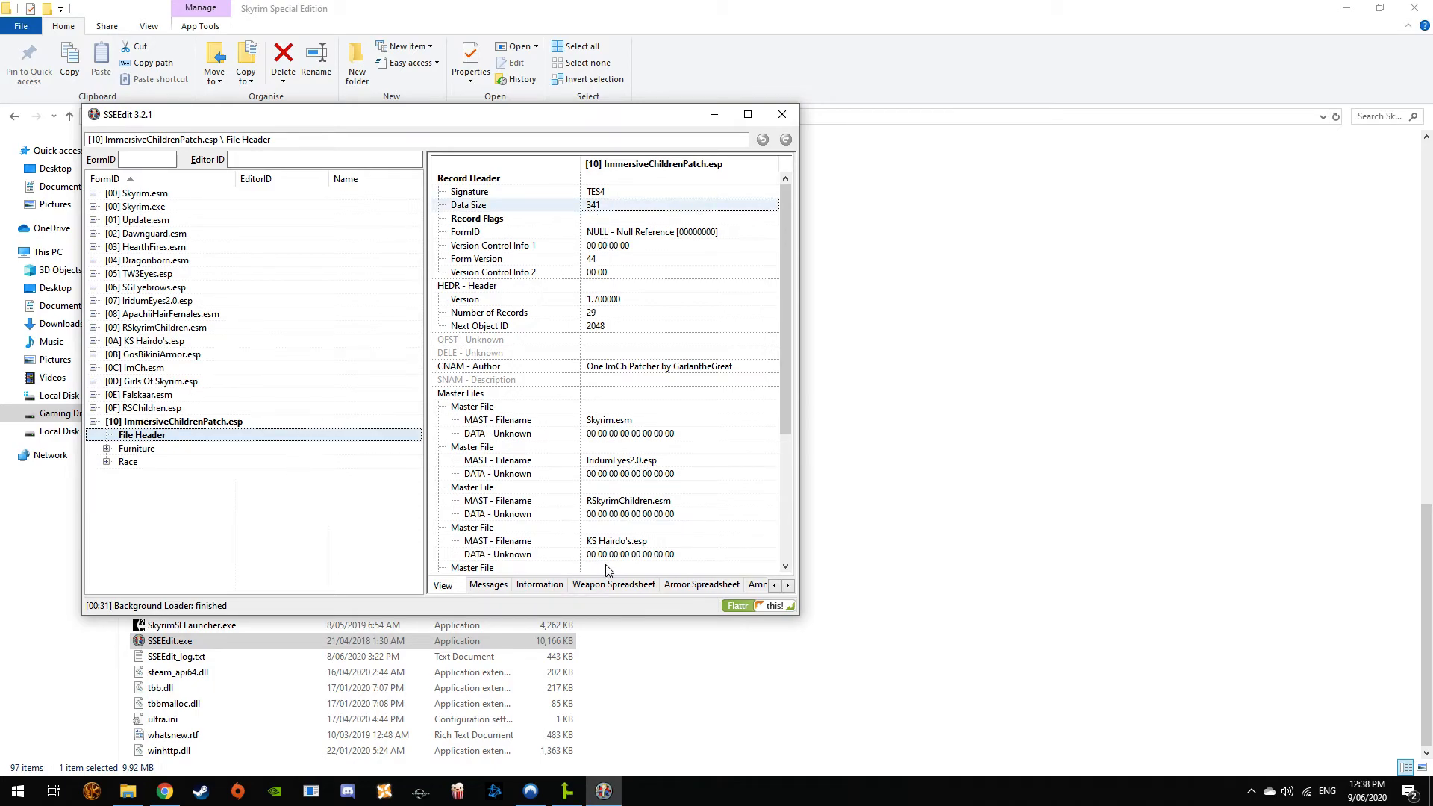
pyautogui.moveTo(833, 609)
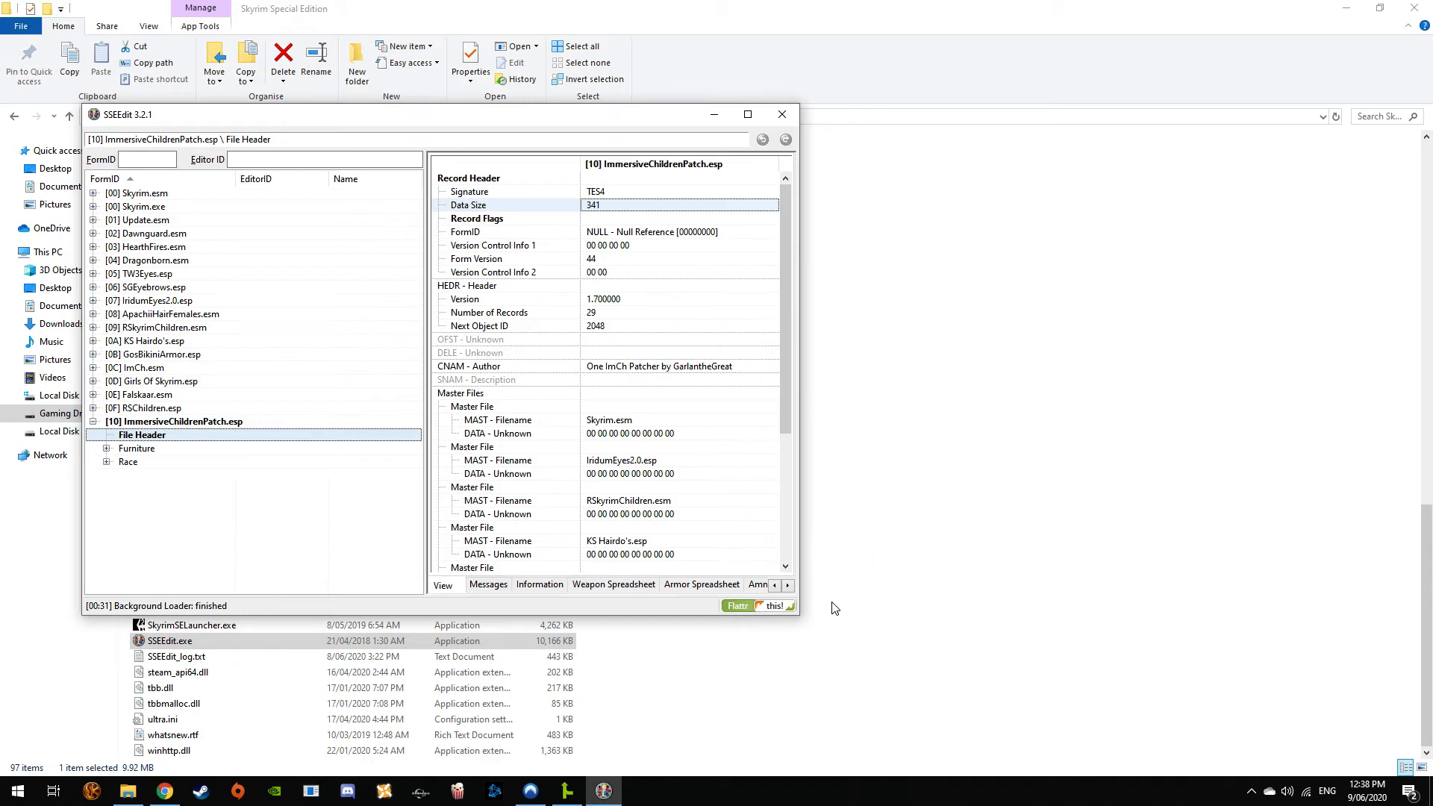
pyautogui.moveTo(828, 588)
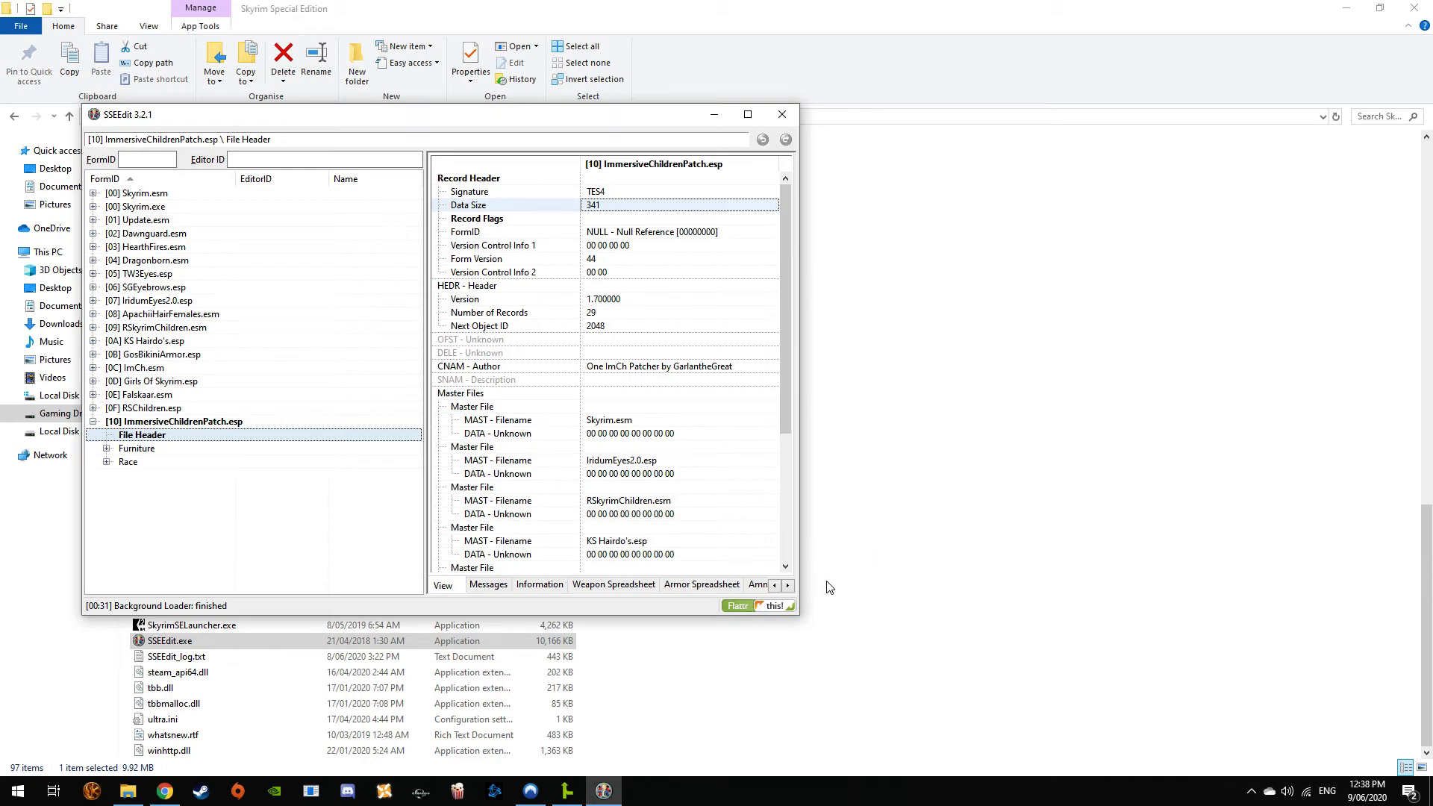
pyautogui.moveTo(802, 610)
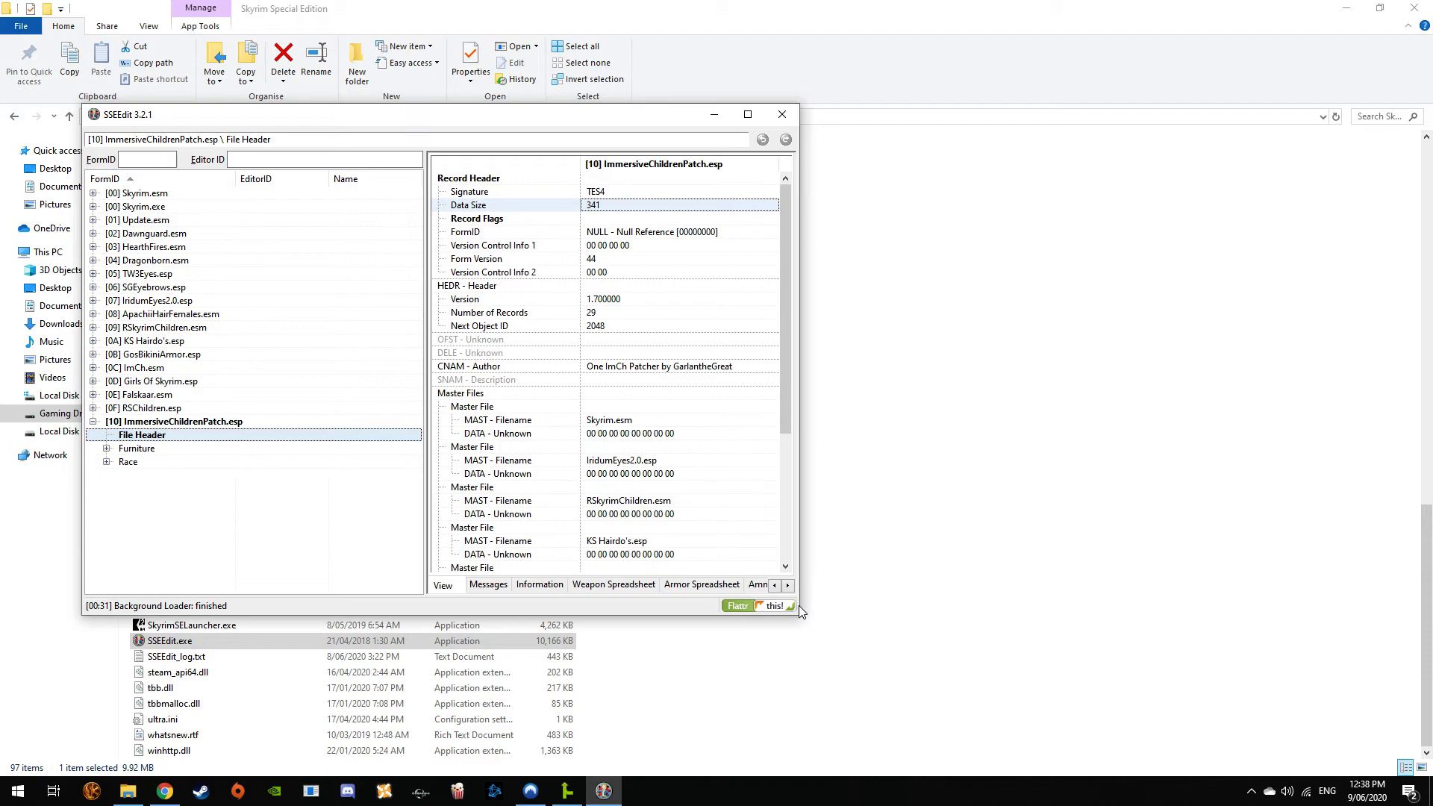
pyautogui.moveTo(666, 646)
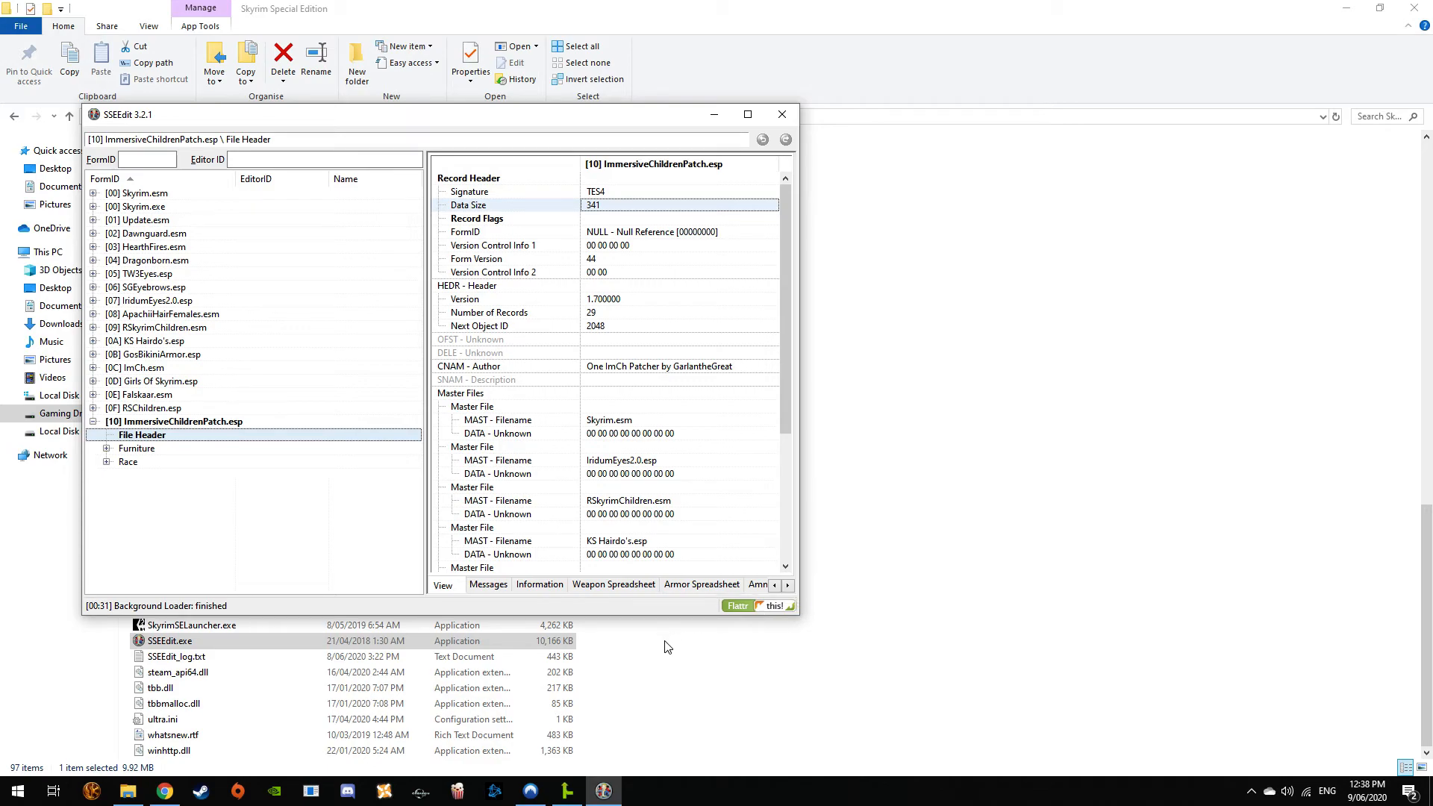
pyautogui.moveTo(670, 647)
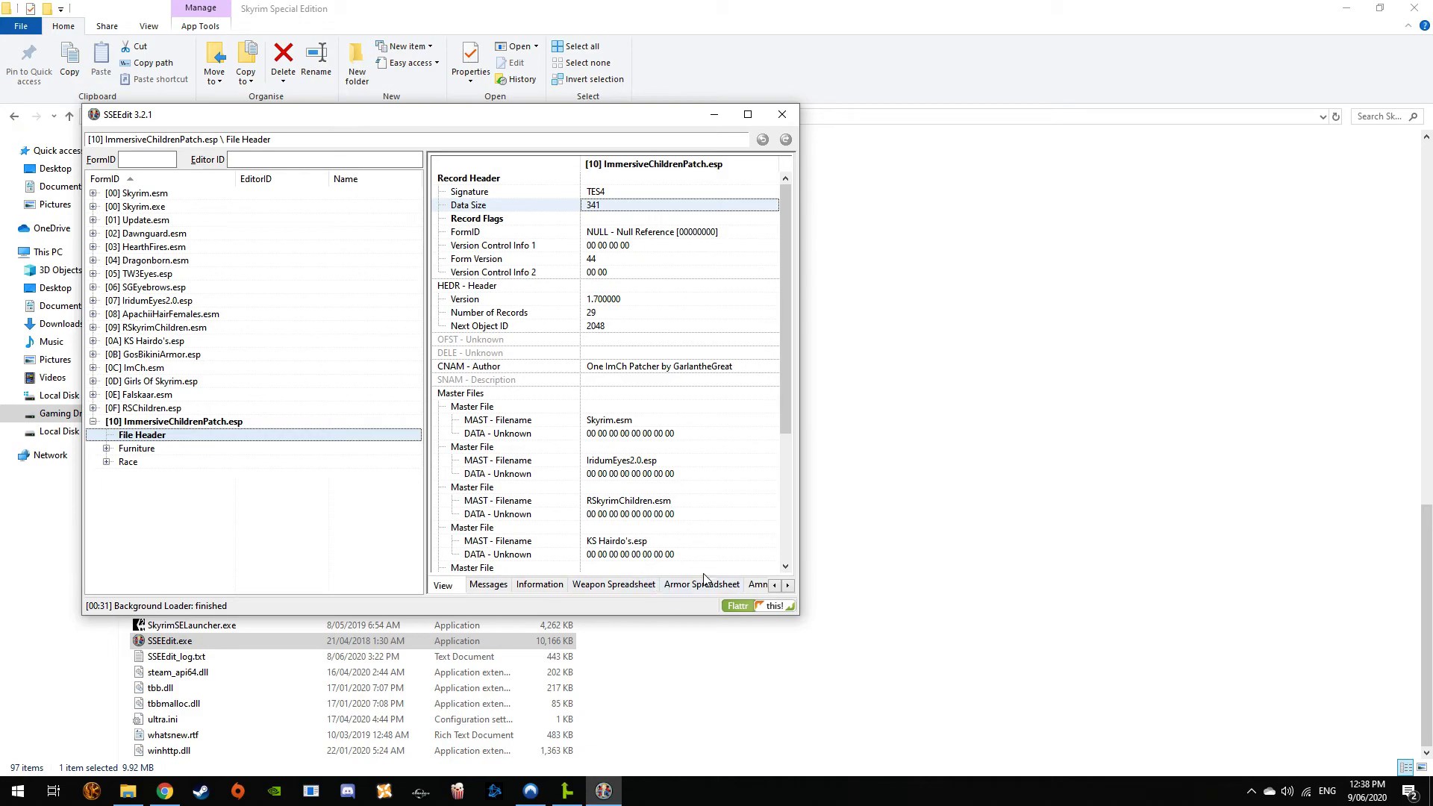
pyautogui.moveTo(900, 379)
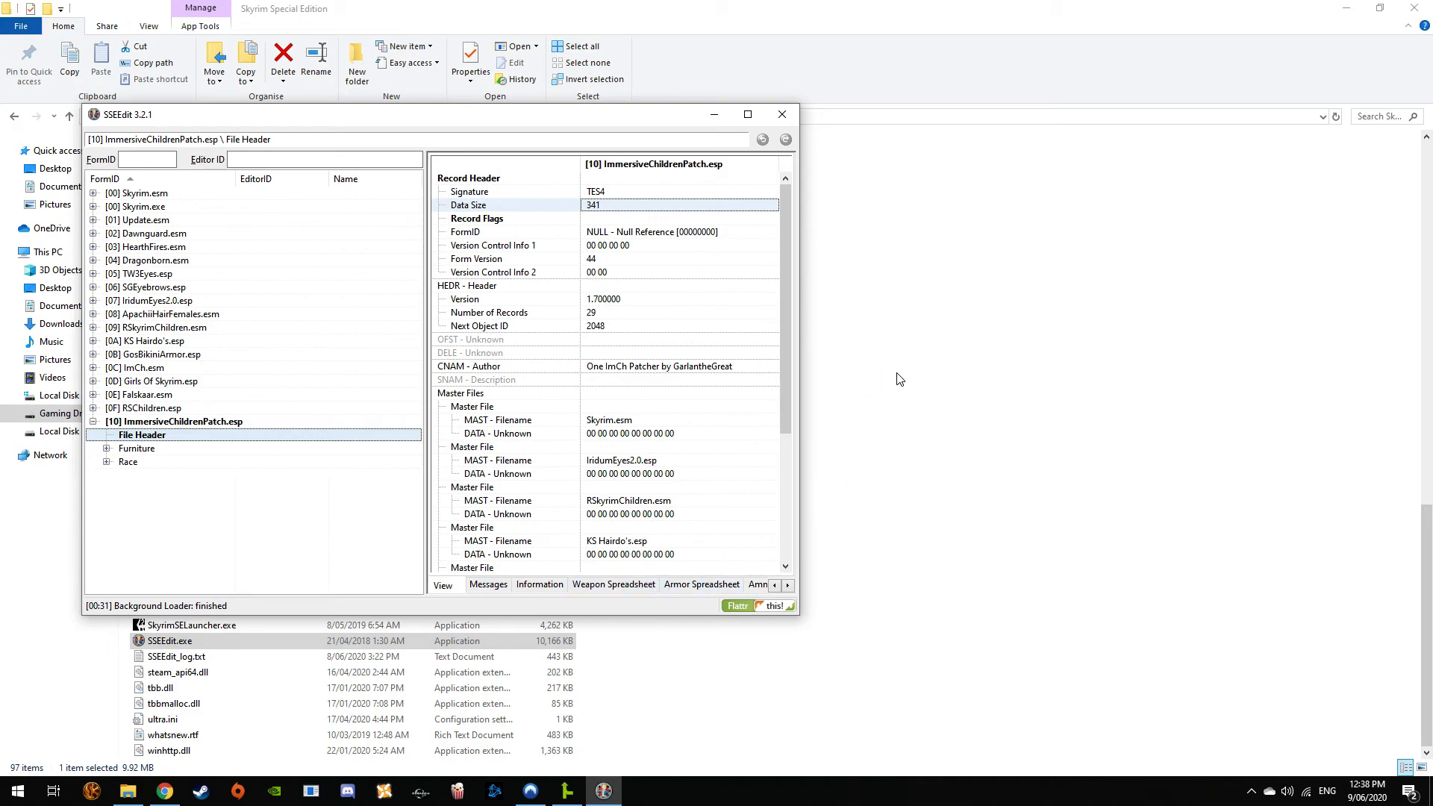
pyautogui.moveTo(896, 413)
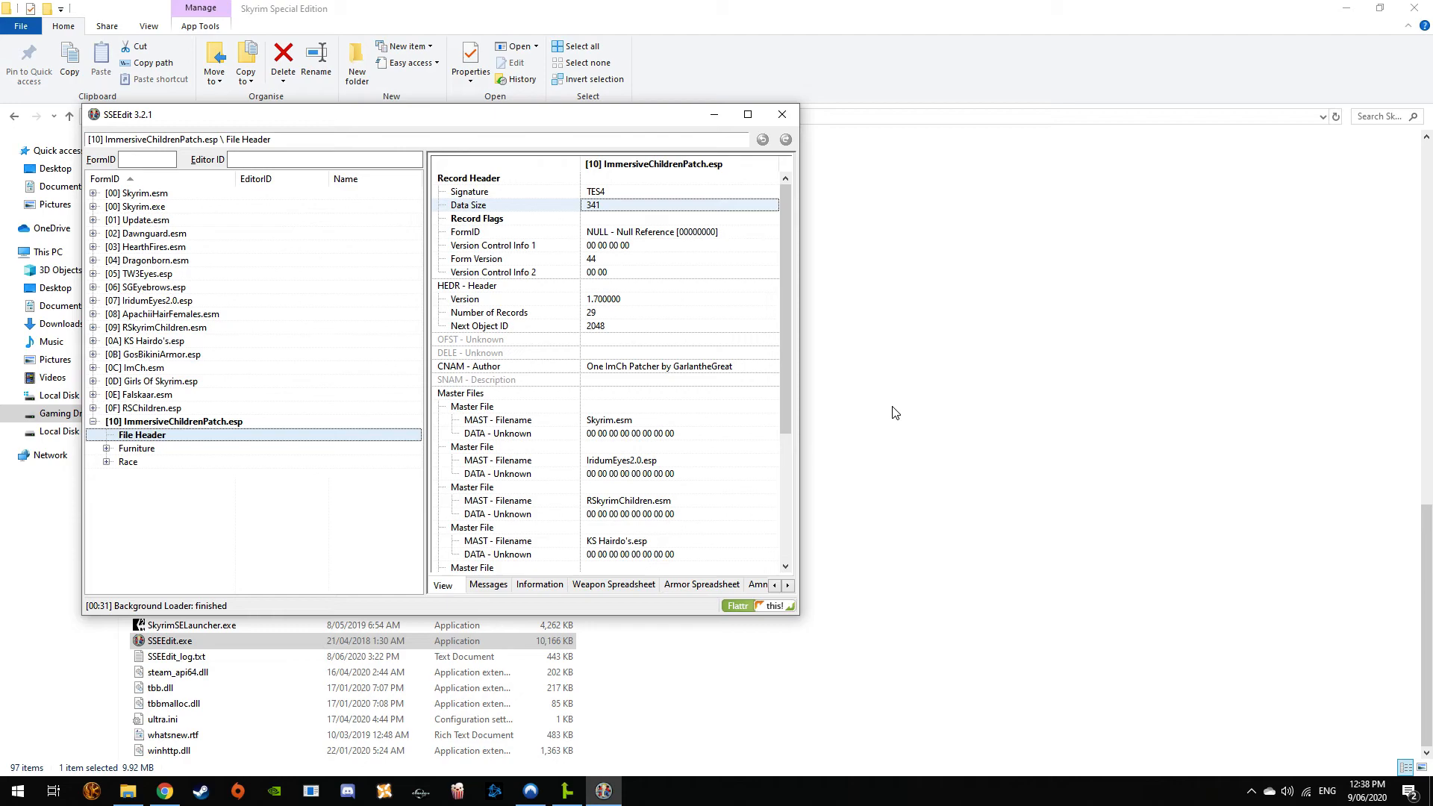
pyautogui.moveTo(539, 394)
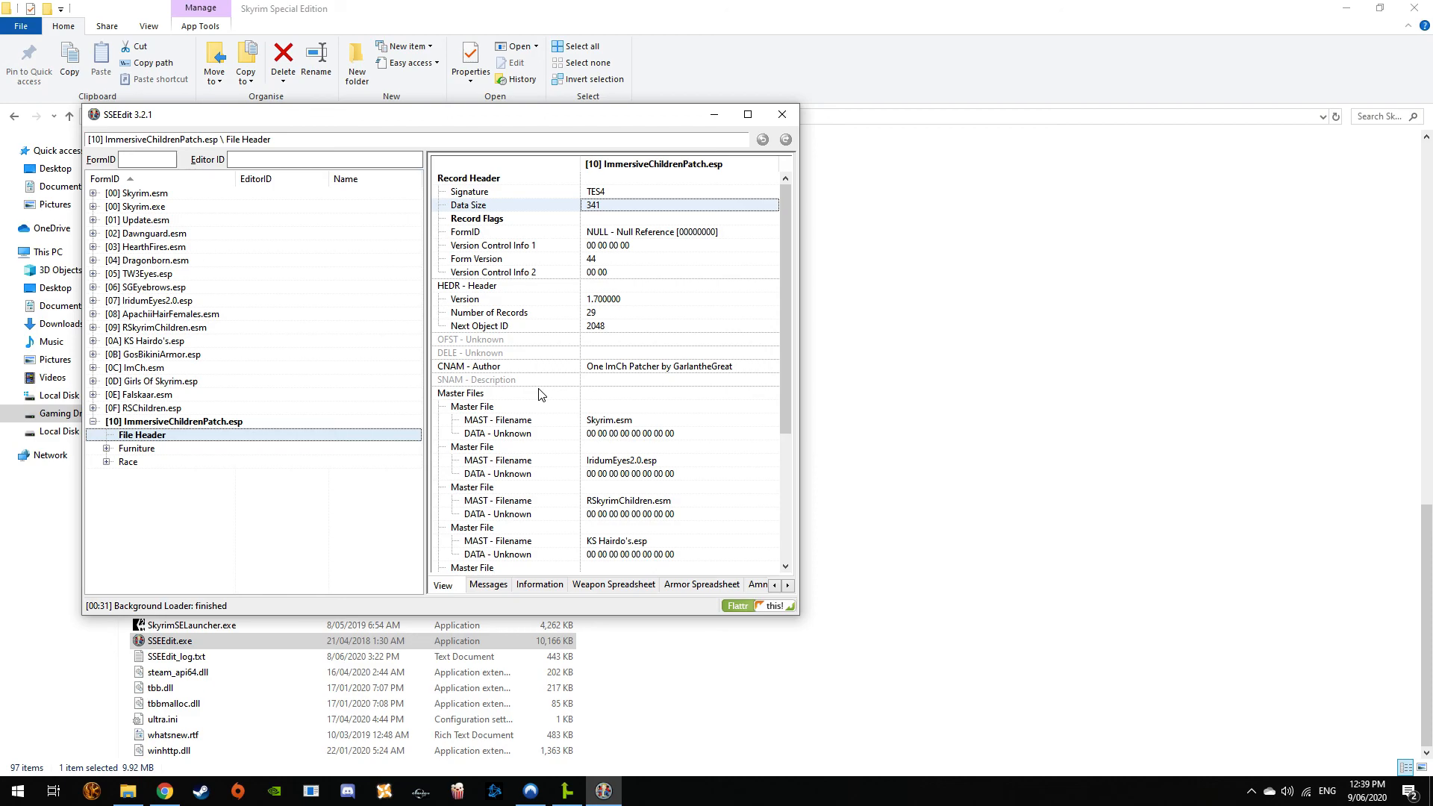
pyautogui.moveTo(654, 103)
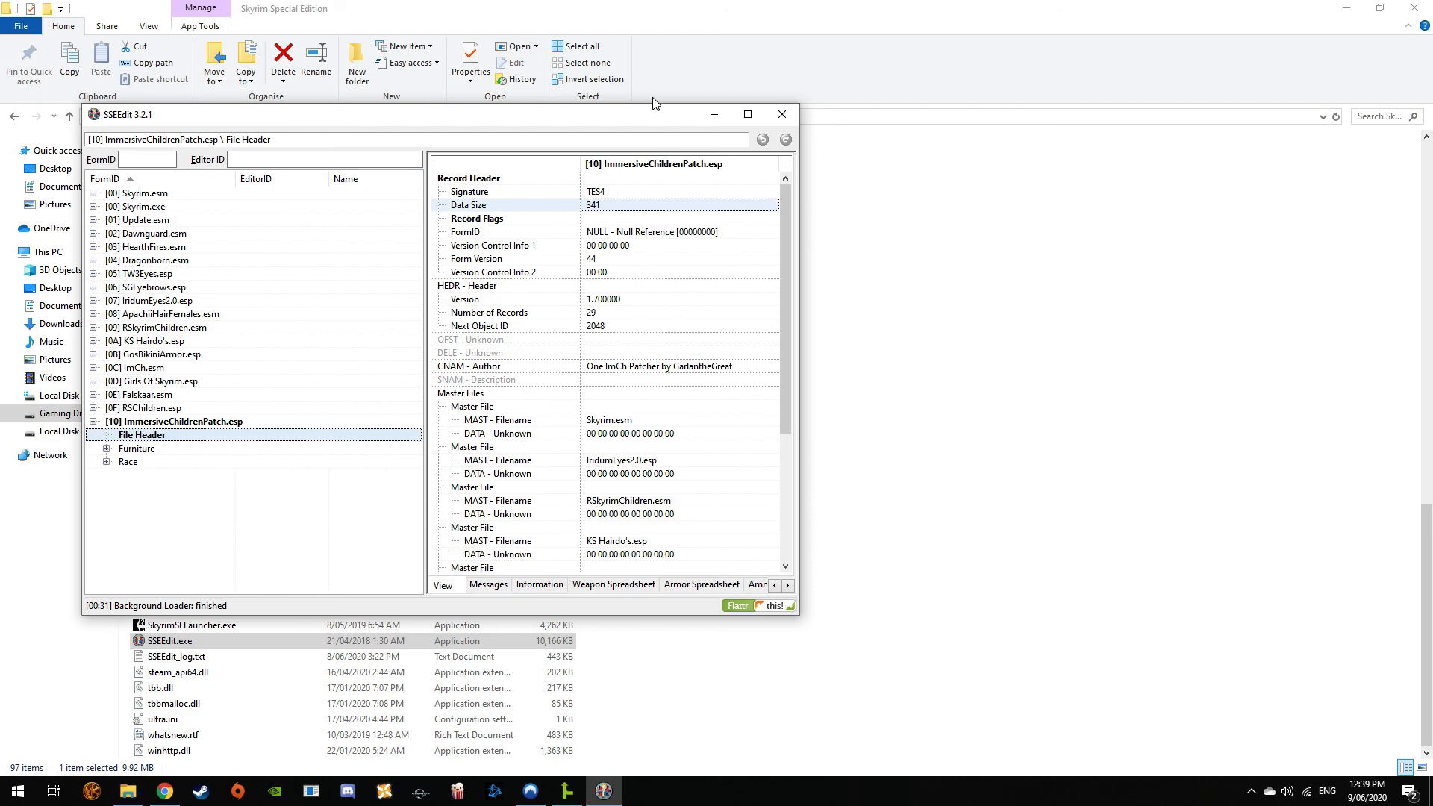